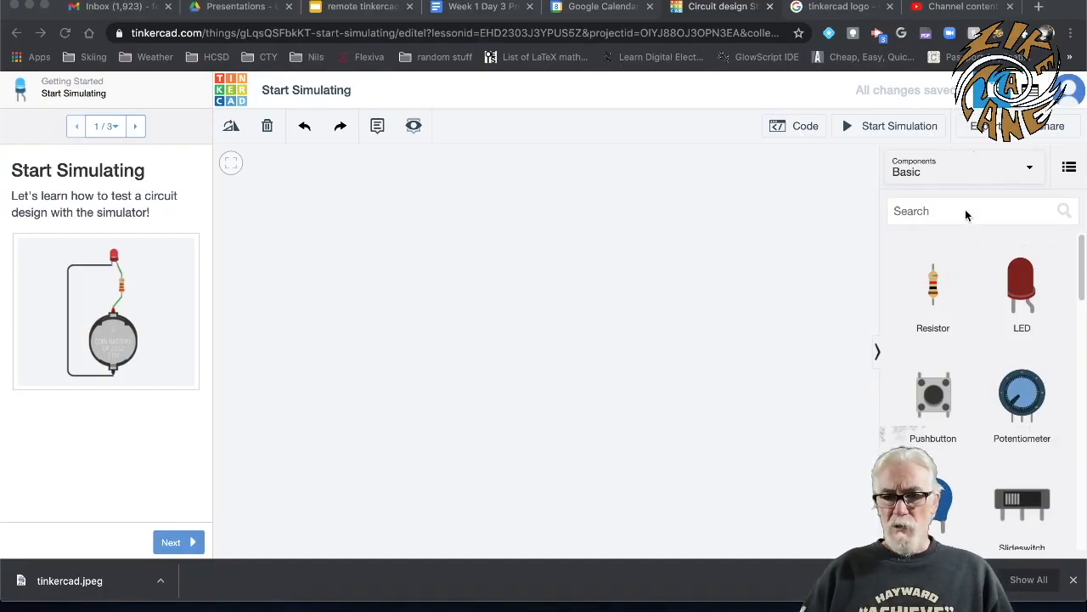
# Place a full-size breadboard, then an Arduino Uno R3 below it, from the component search.
pyautogui.click(982, 211)
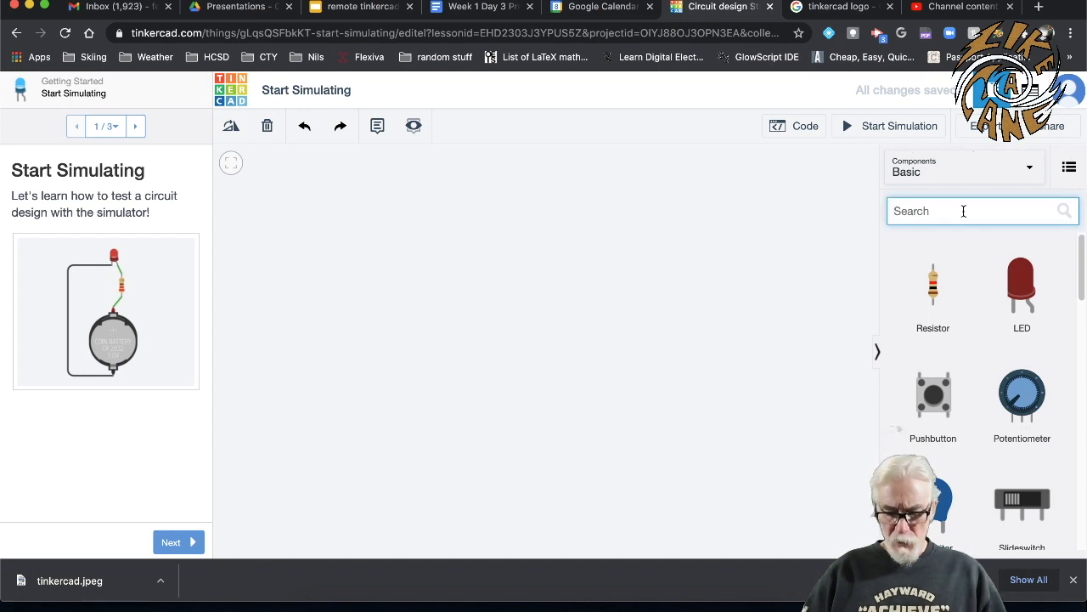
pyautogui.write('bread')
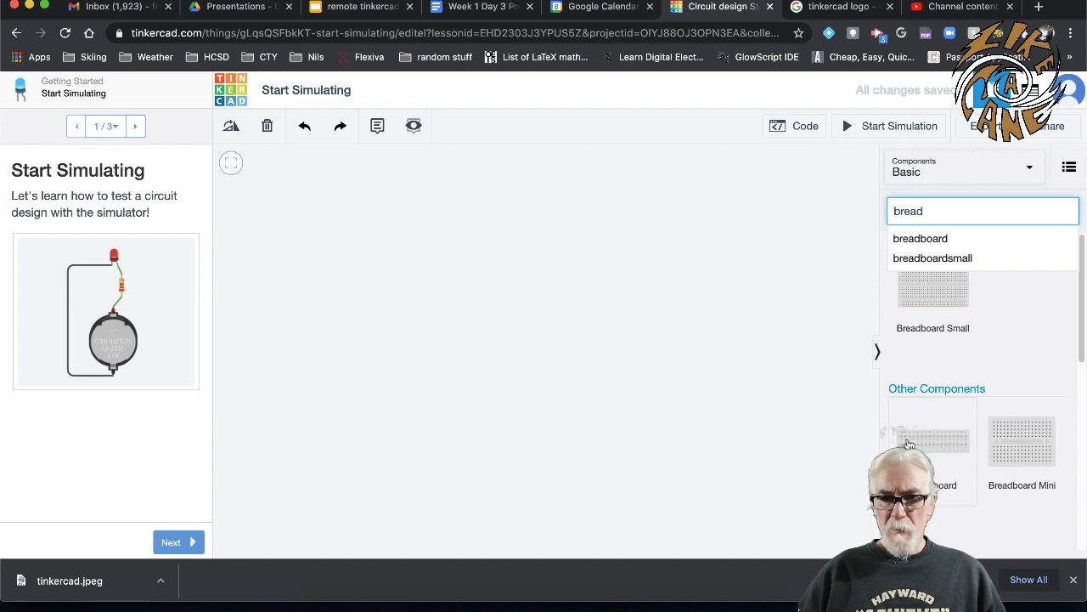
pyautogui.moveTo(629, 462)
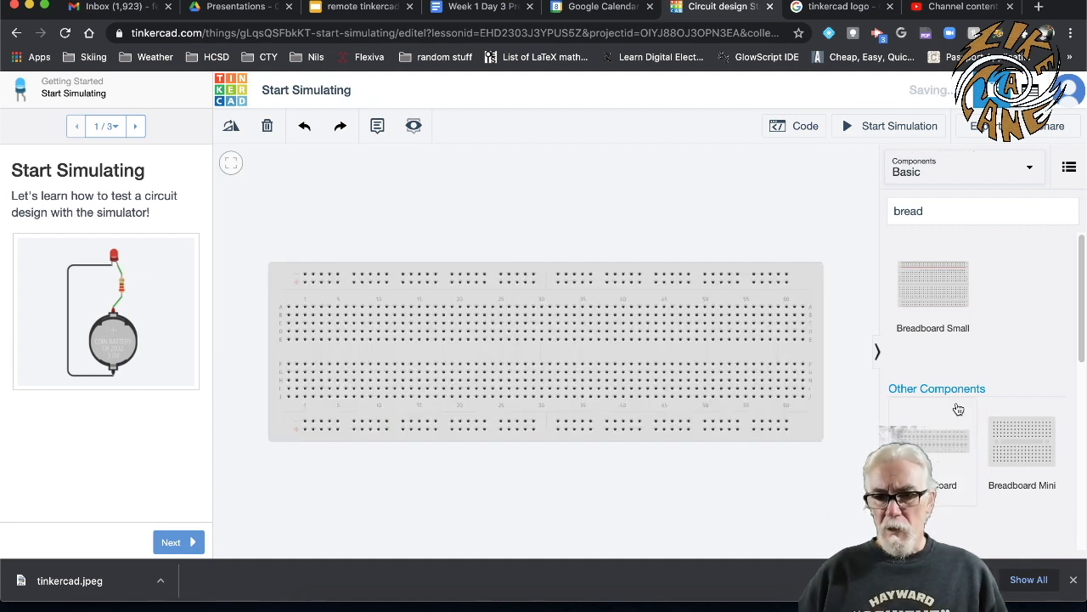
pyautogui.press('Backspace')
pyautogui.write('ard')
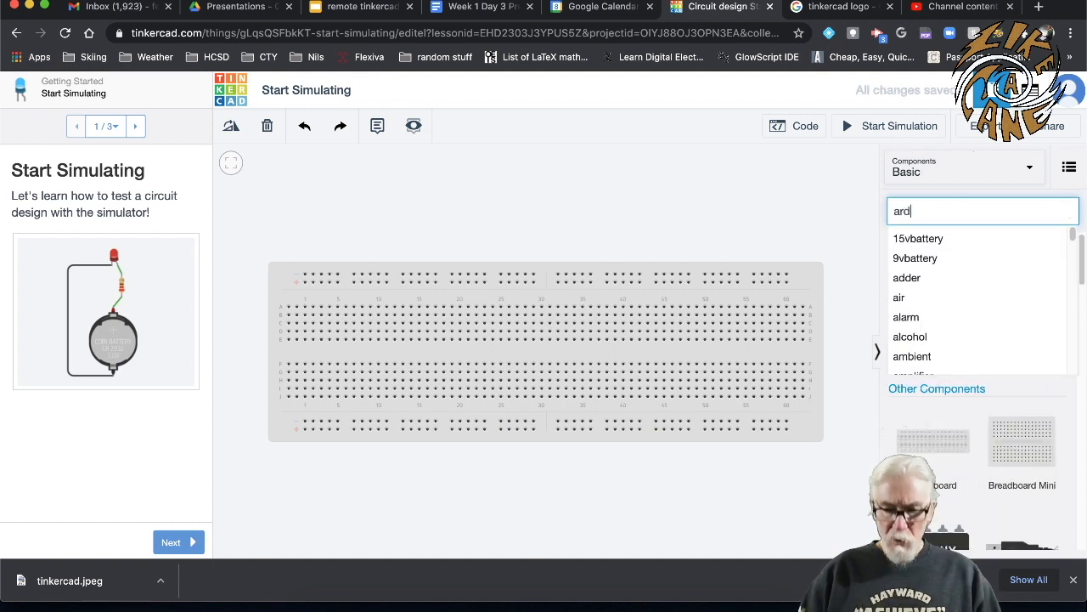
pyautogui.write('u')
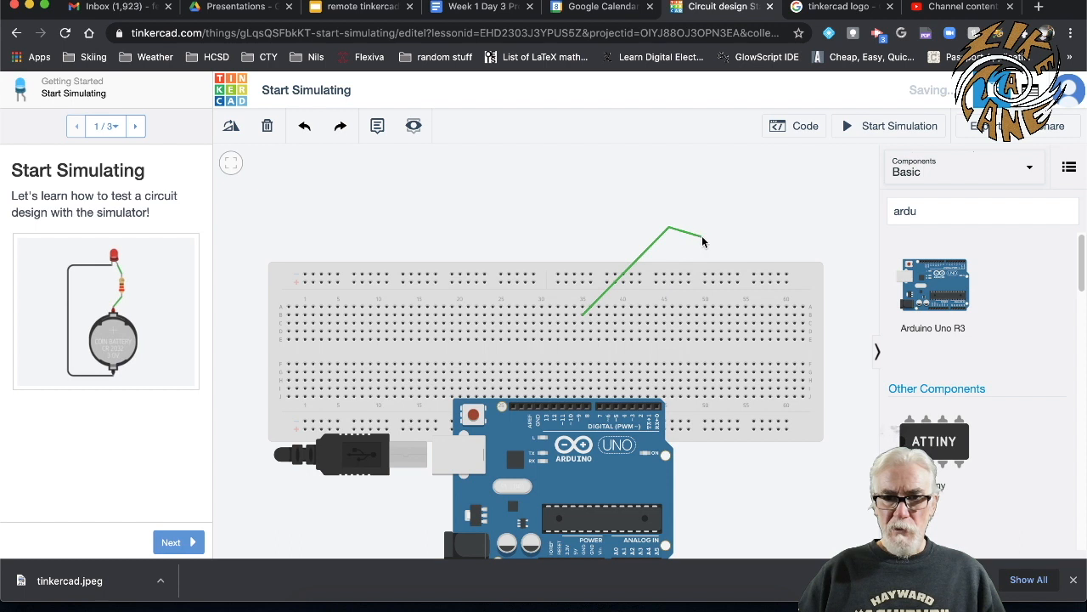
pyautogui.click(705, 275)
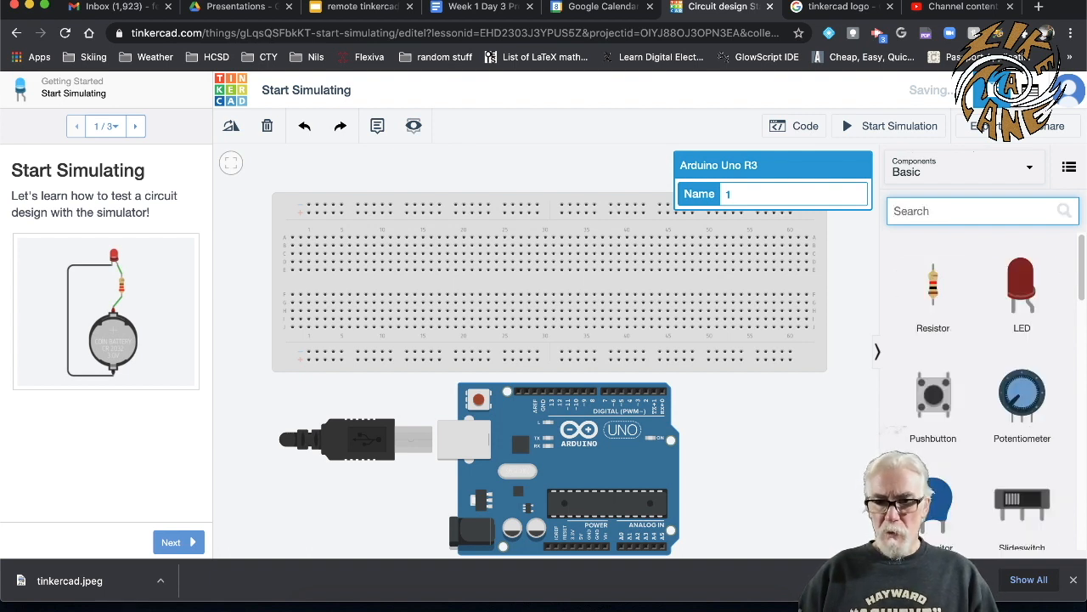
pyautogui.moveTo(933, 289)
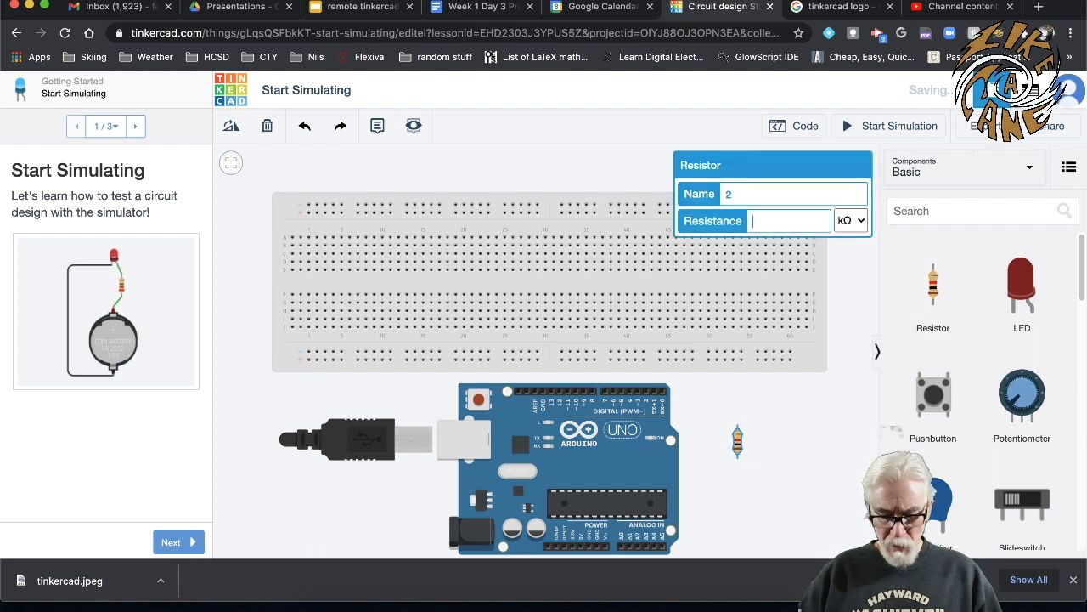
# Add resistors beside the Arduino and set three of them to 220 Ω.
pyautogui.click(849, 221)
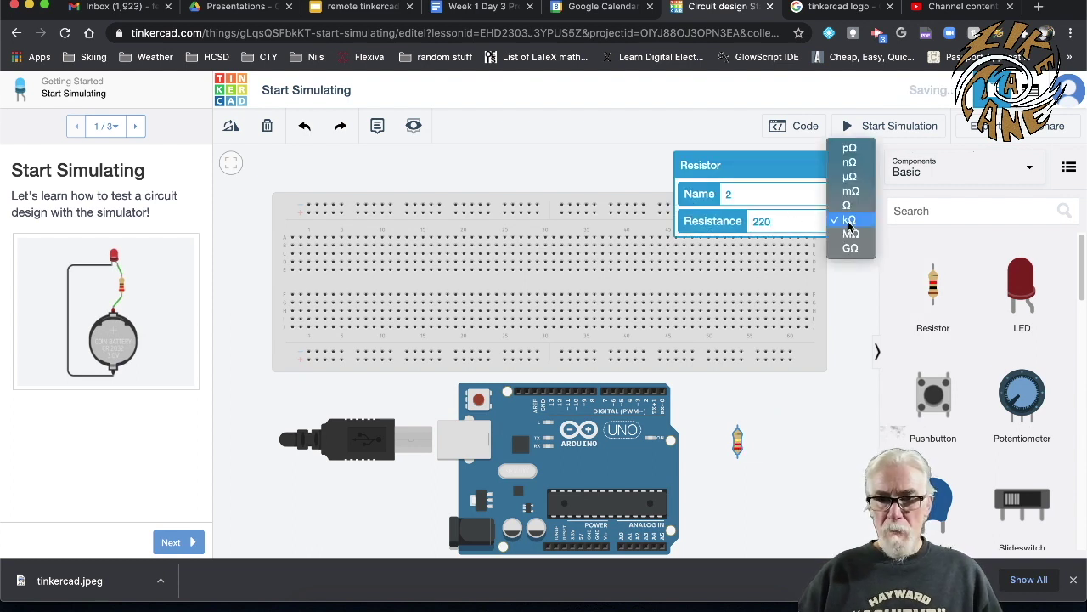
pyautogui.click(850, 204)
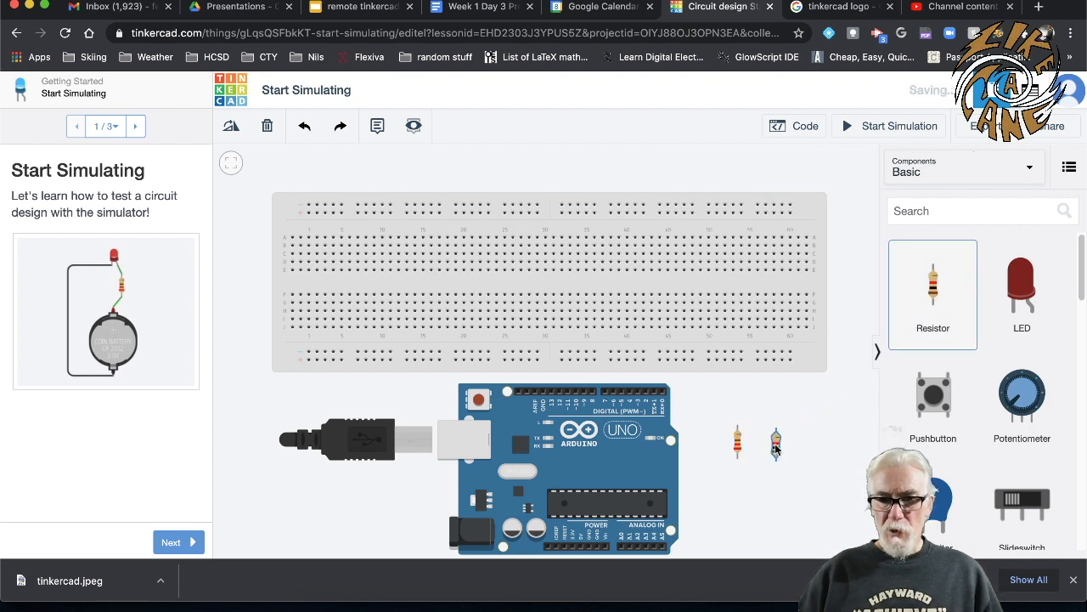
pyautogui.click(776, 441)
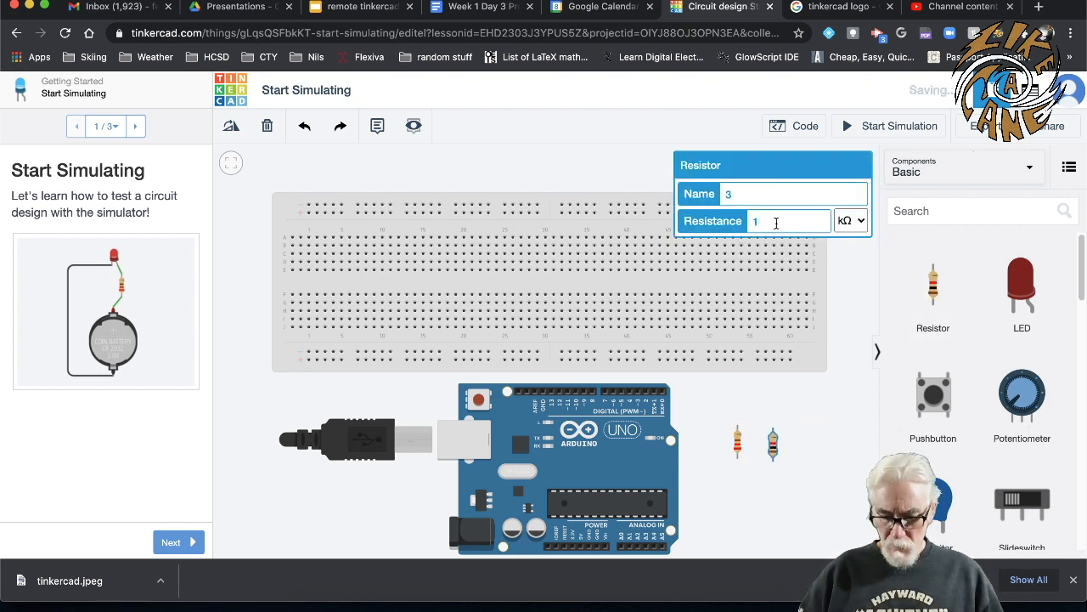
pyautogui.write('220')
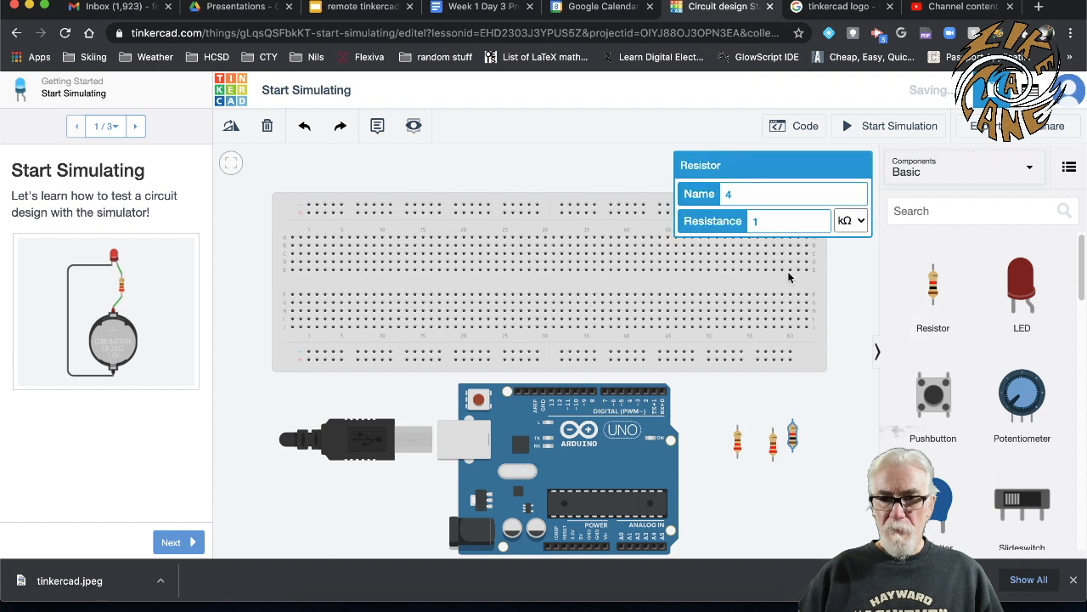
pyautogui.write('2')
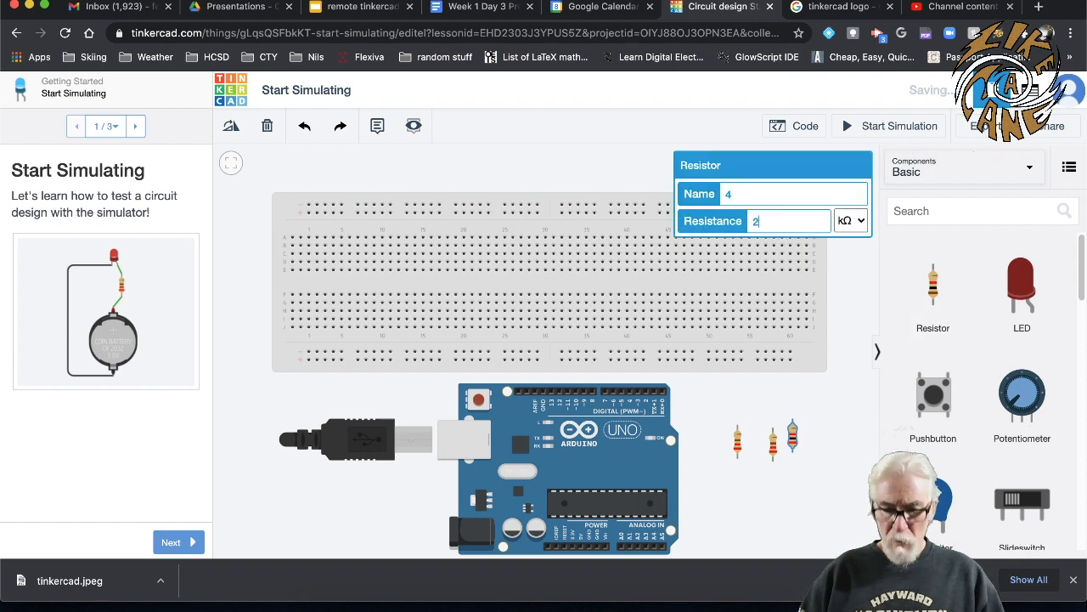
pyautogui.write('20')
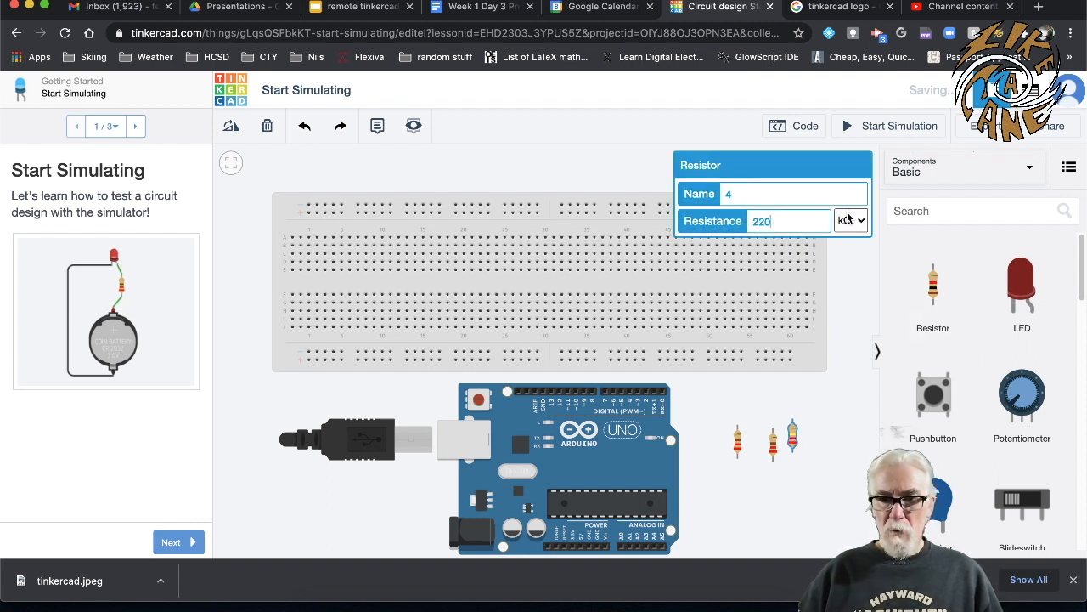
# Set the fourth resistor to 10 kΩ and add a pushbutton.
pyautogui.click(850, 221)
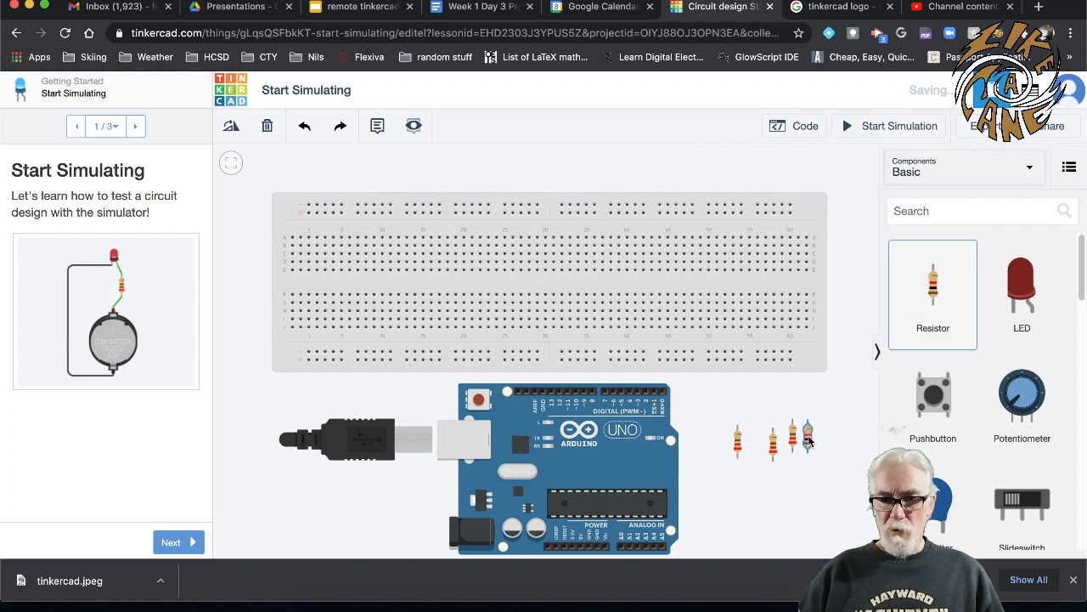
pyautogui.click(807, 437)
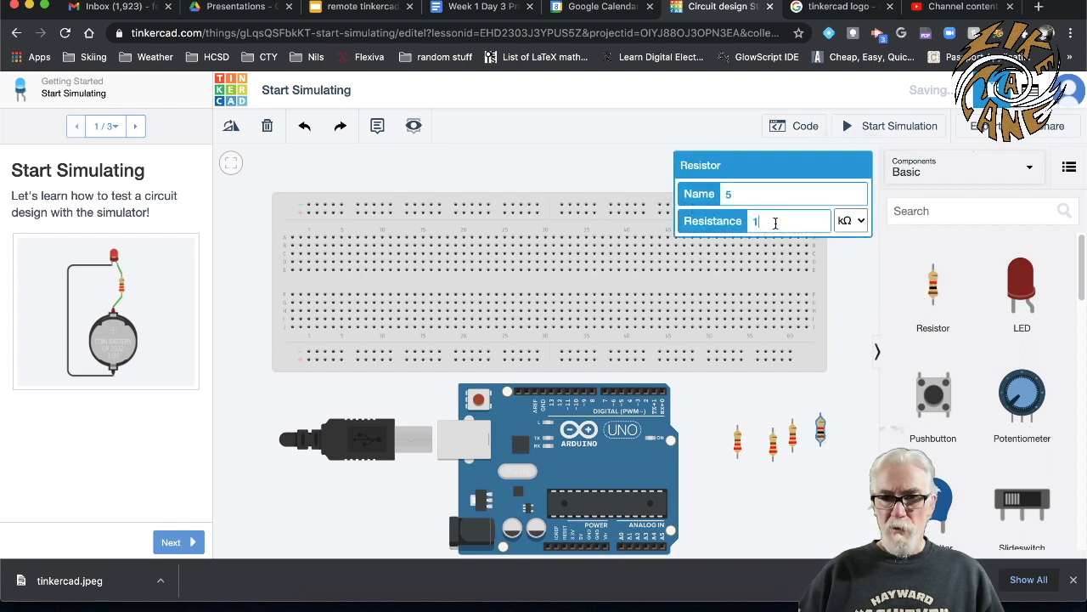
pyautogui.write('0')
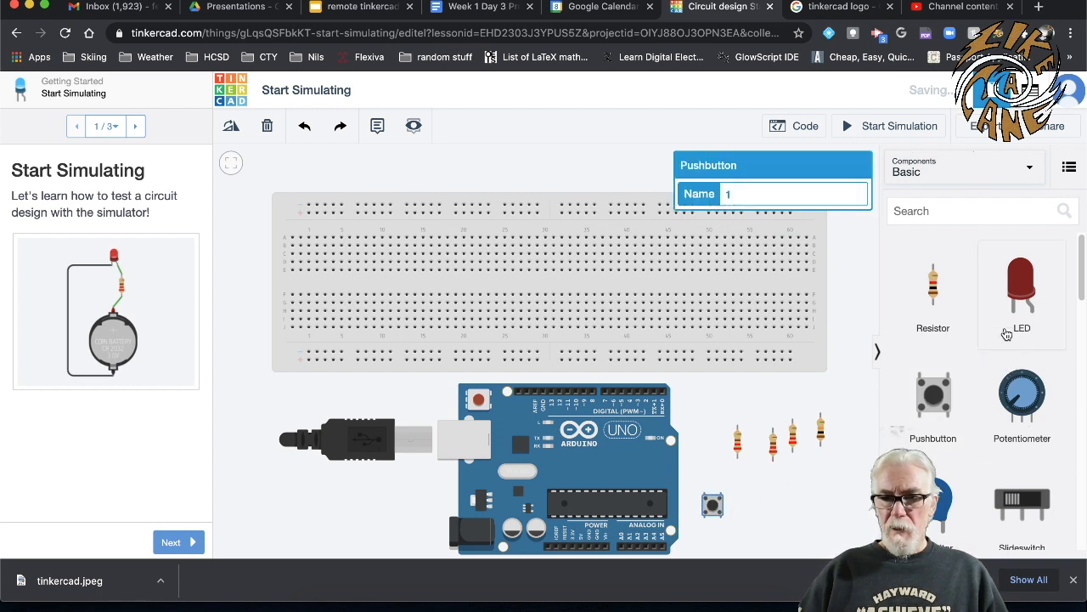
# Place three LEDs above the breadboard and make the third one green.
pyautogui.click(1021, 281)
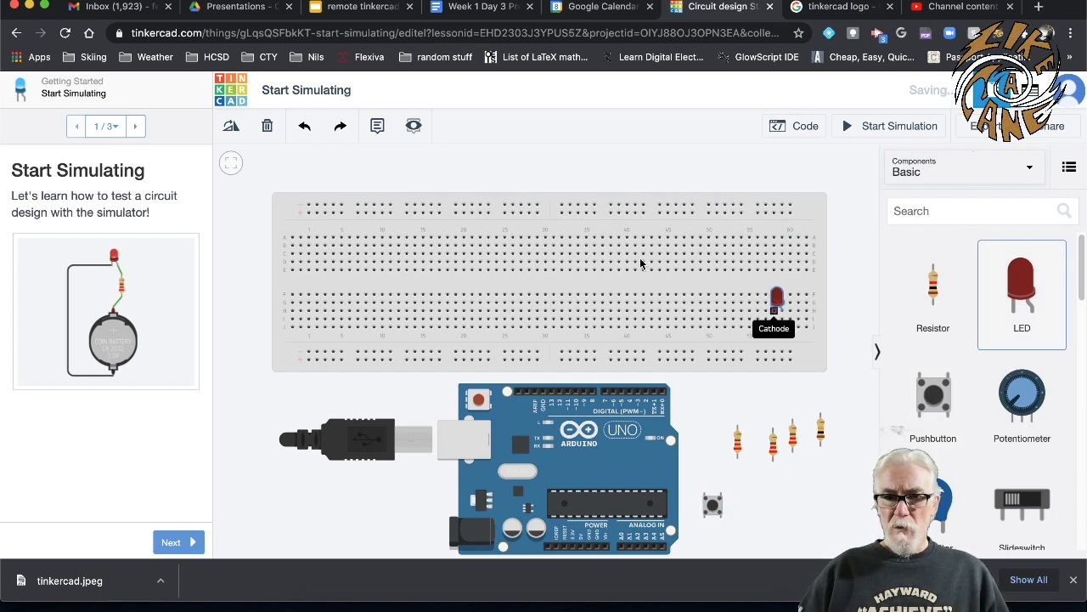
pyautogui.moveTo(774, 297); pyautogui.dragTo(496, 168)
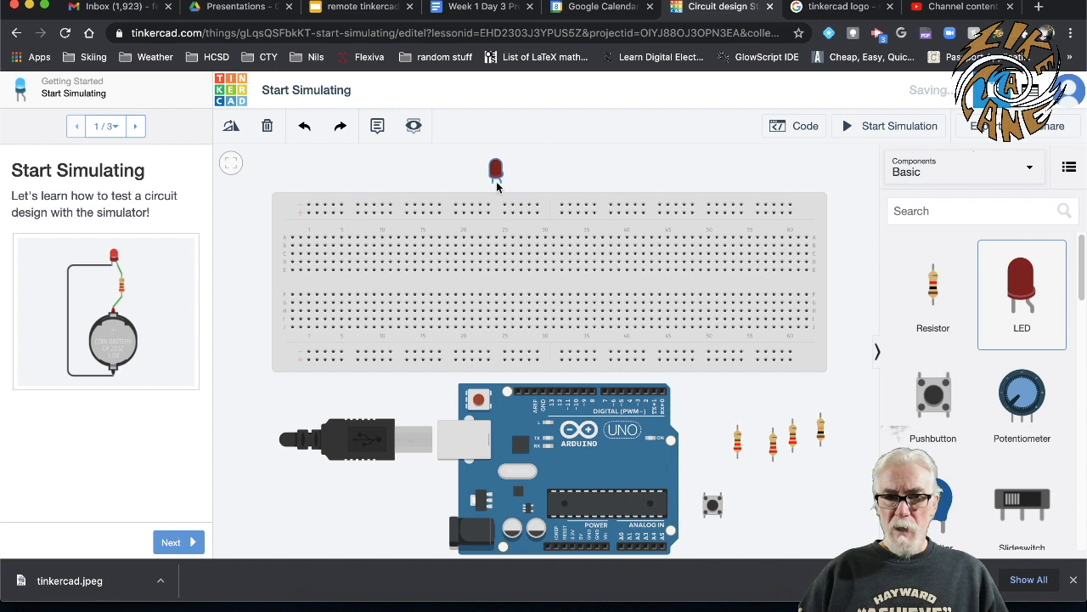
pyautogui.click(496, 170)
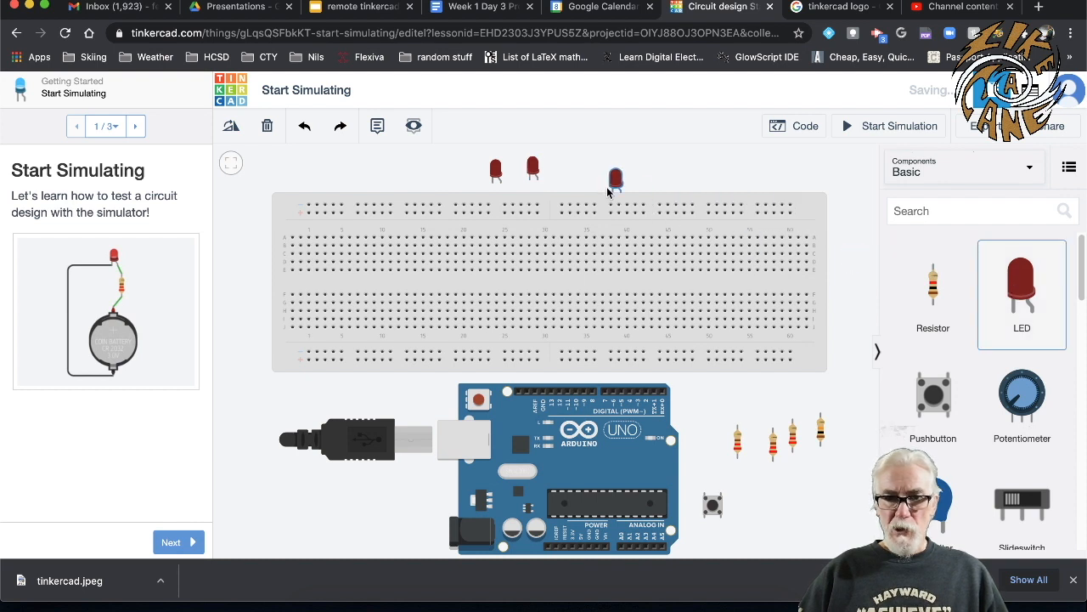
pyautogui.click(617, 180)
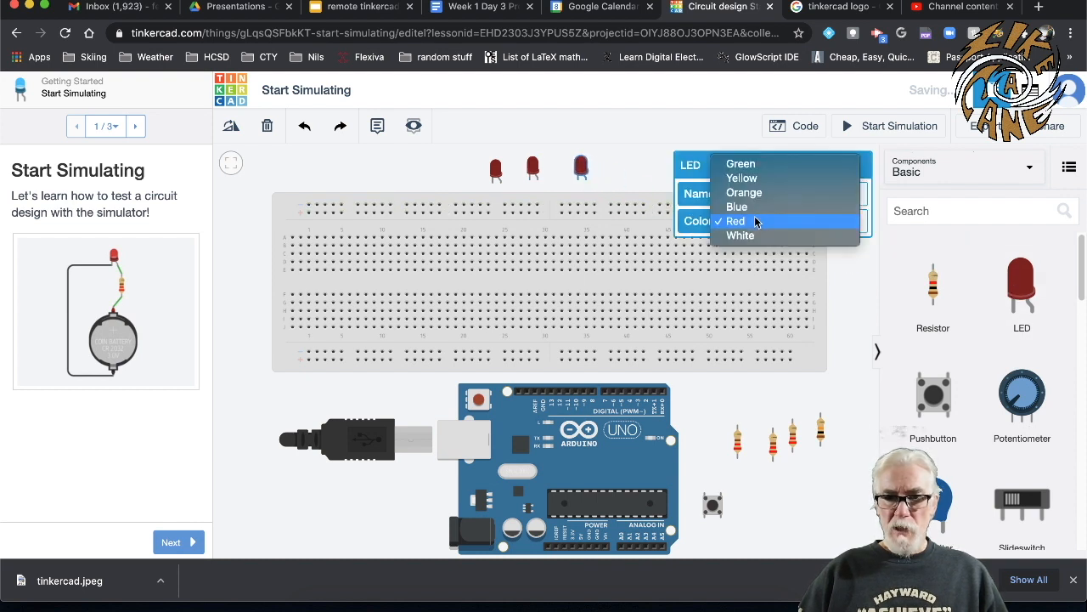
pyautogui.click(741, 163)
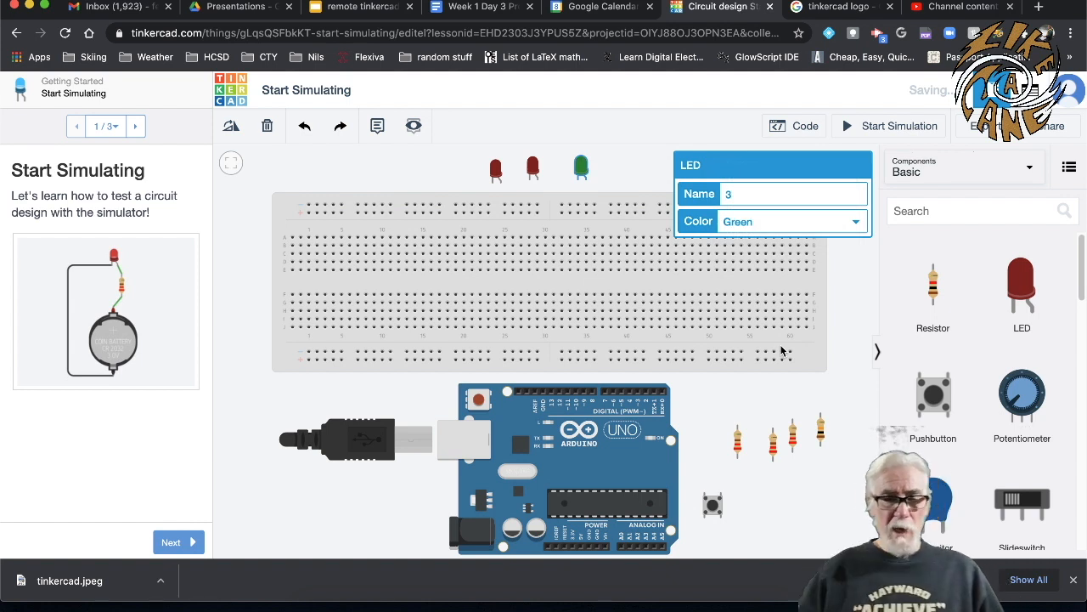
pyautogui.moveTo(758, 543)
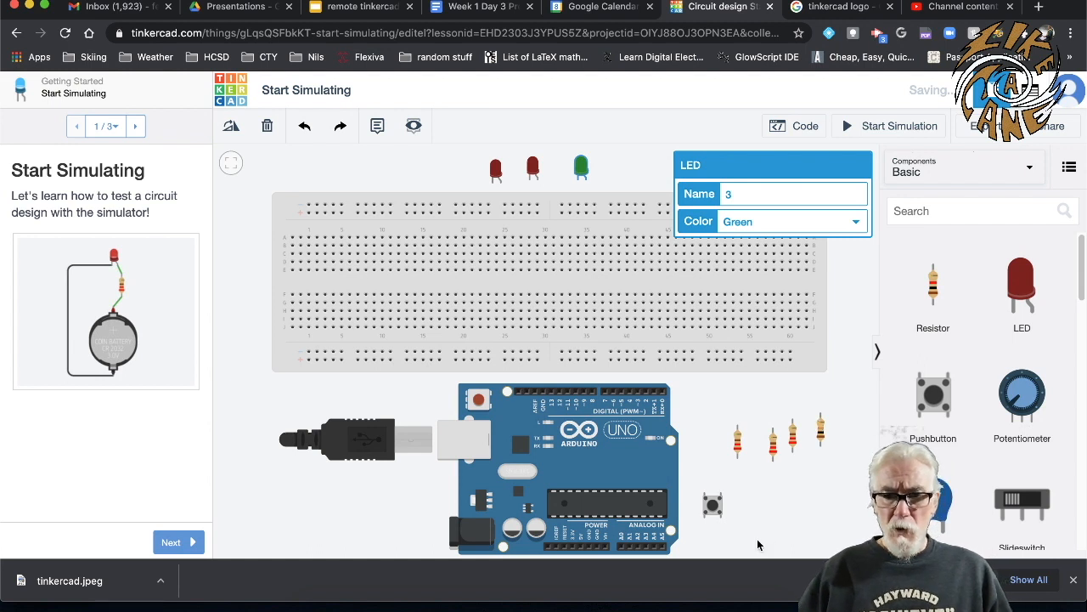
# Move the pushbutton and 10 kΩ resistor onto the breadboard and wire the button to a digital pin in yellow.
pyautogui.click(712, 506)
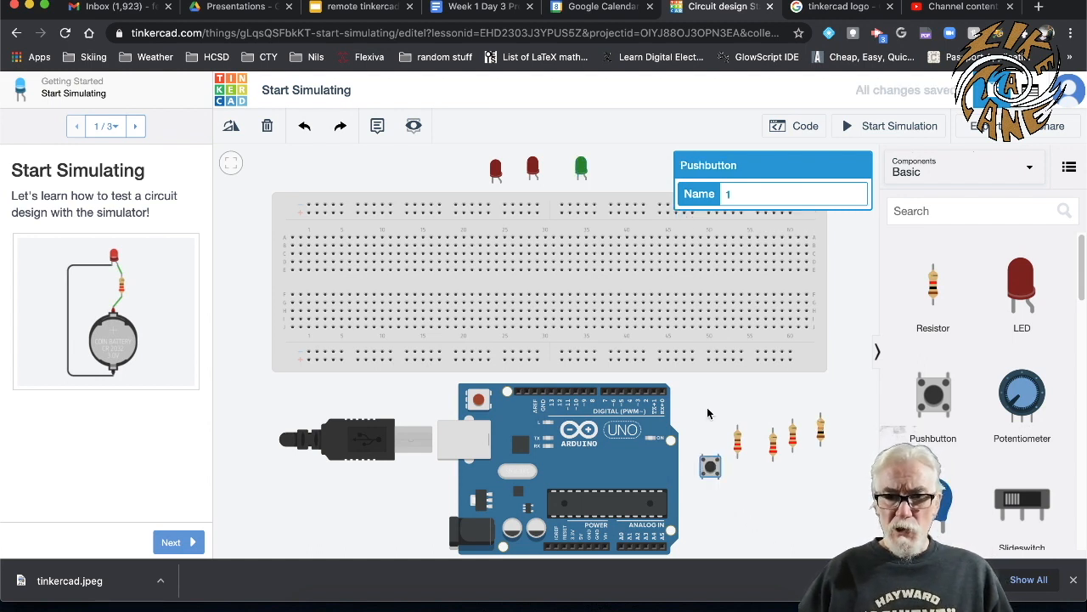
pyautogui.moveTo(710, 467); pyautogui.dragTo(677, 282)
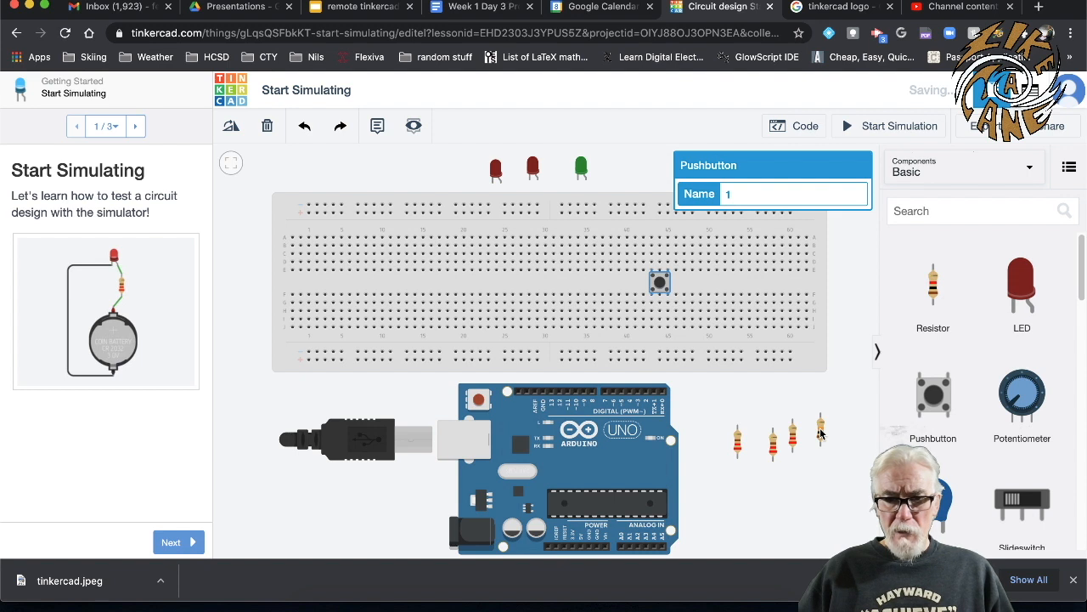
pyautogui.click(819, 431)
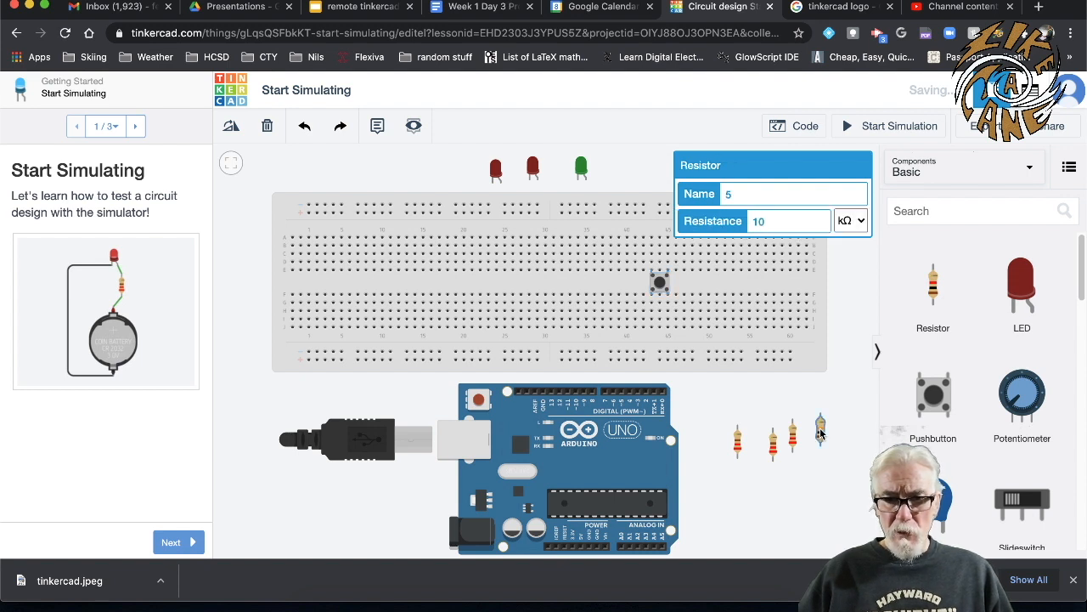
pyautogui.moveTo(819, 428); pyautogui.dragTo(669, 331)
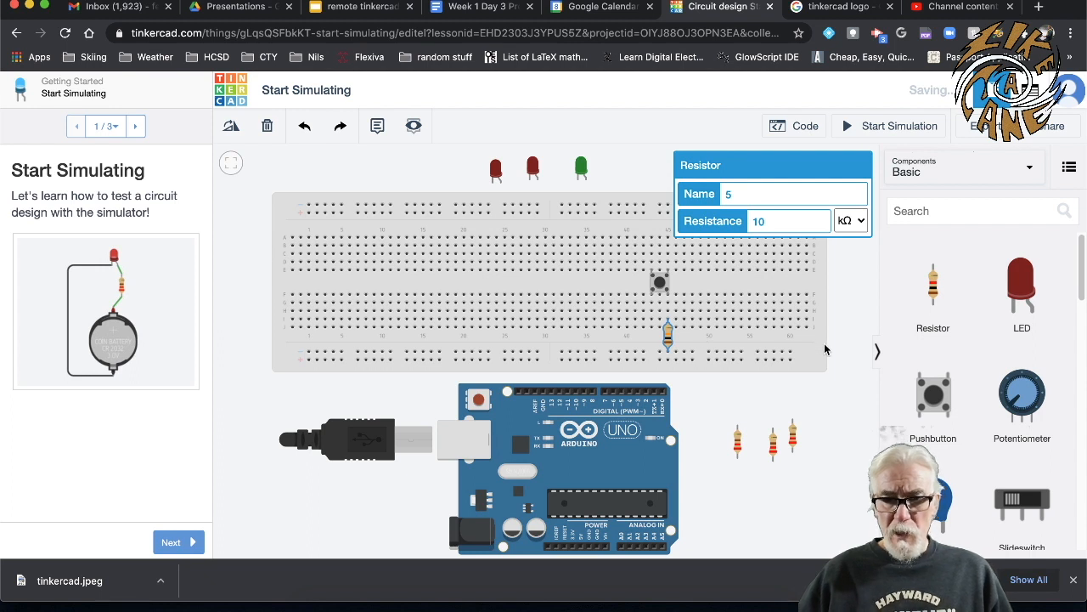
pyautogui.moveTo(286, 357)
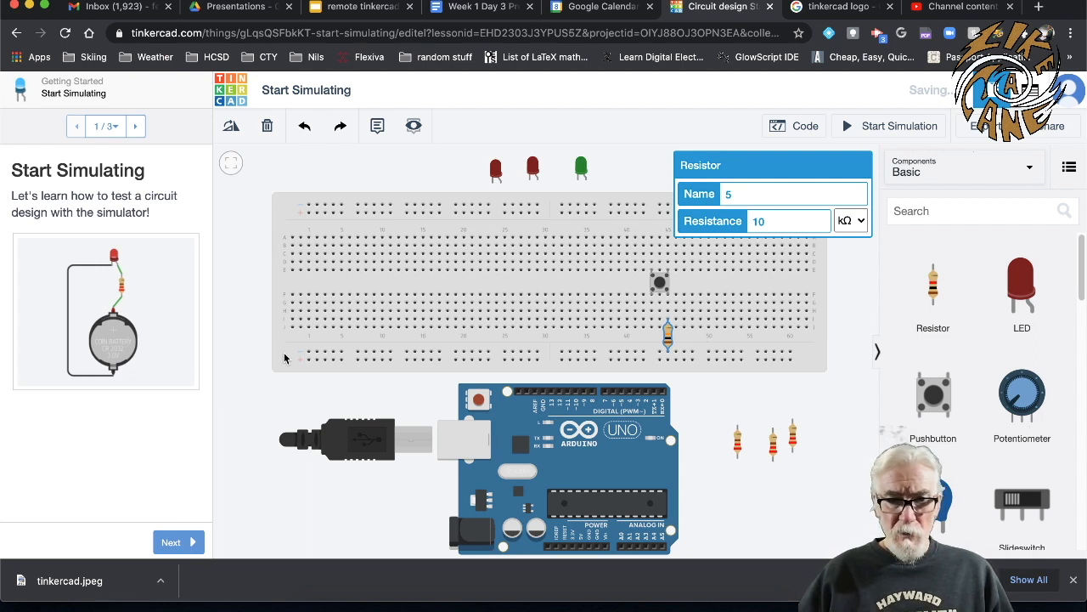
pyautogui.click(382, 352)
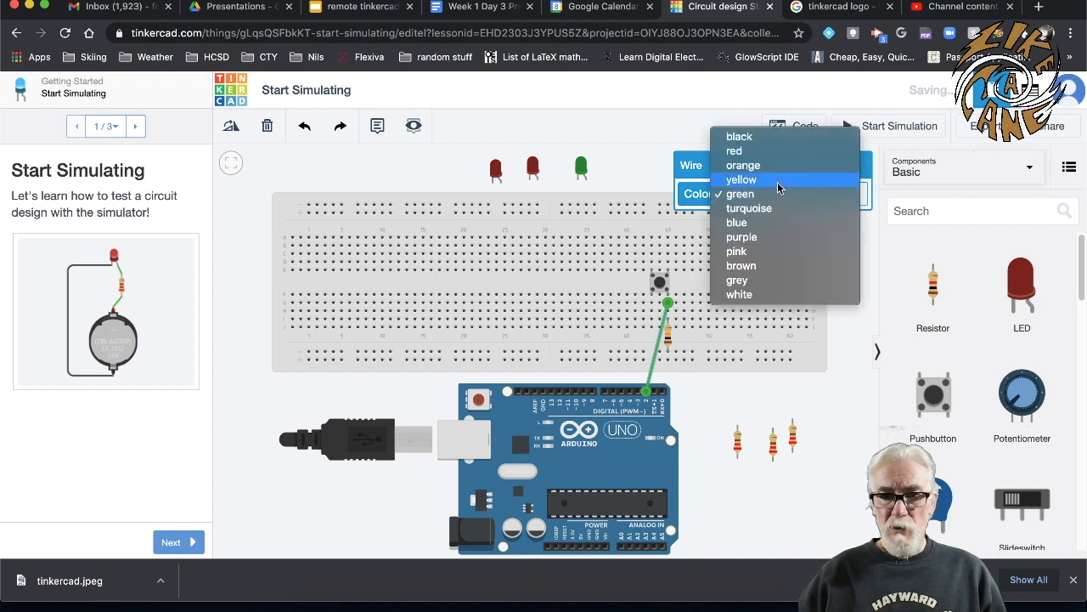
pyautogui.click(740, 180)
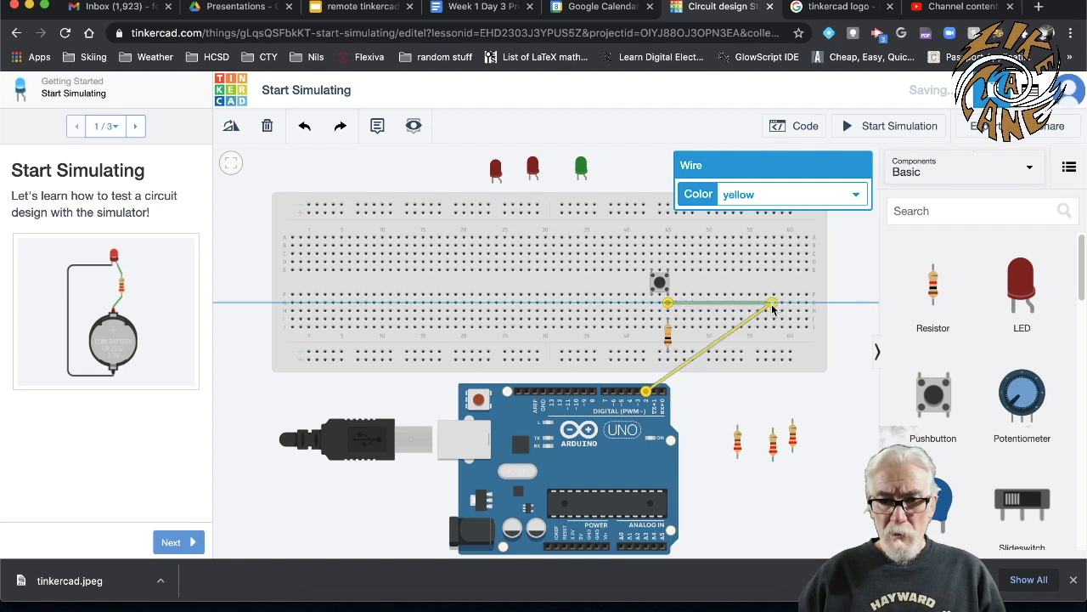
pyautogui.moveTo(705, 355)
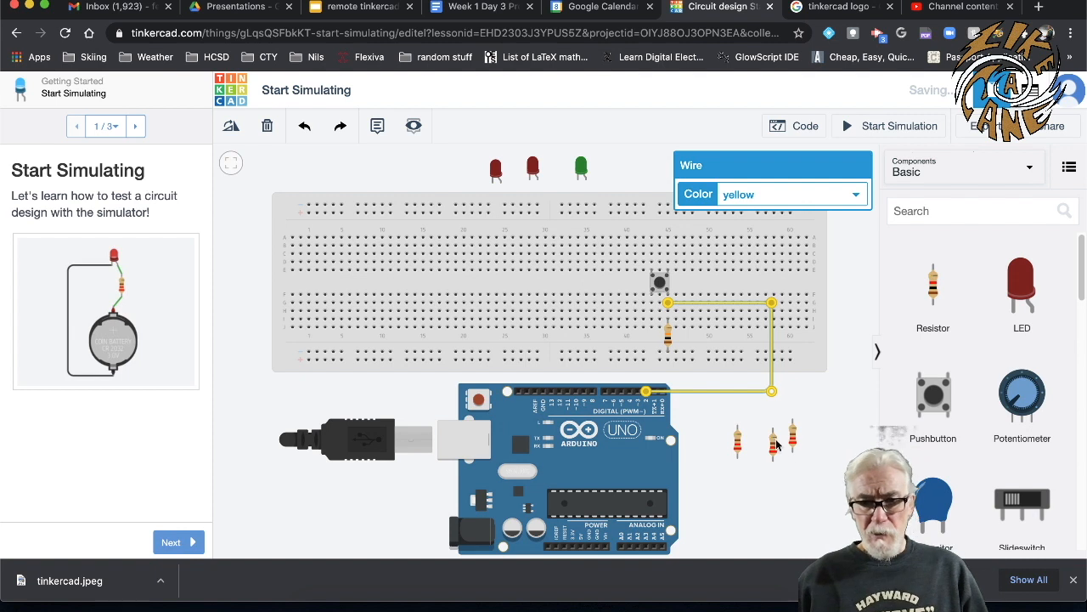
pyautogui.moveTo(580, 168)
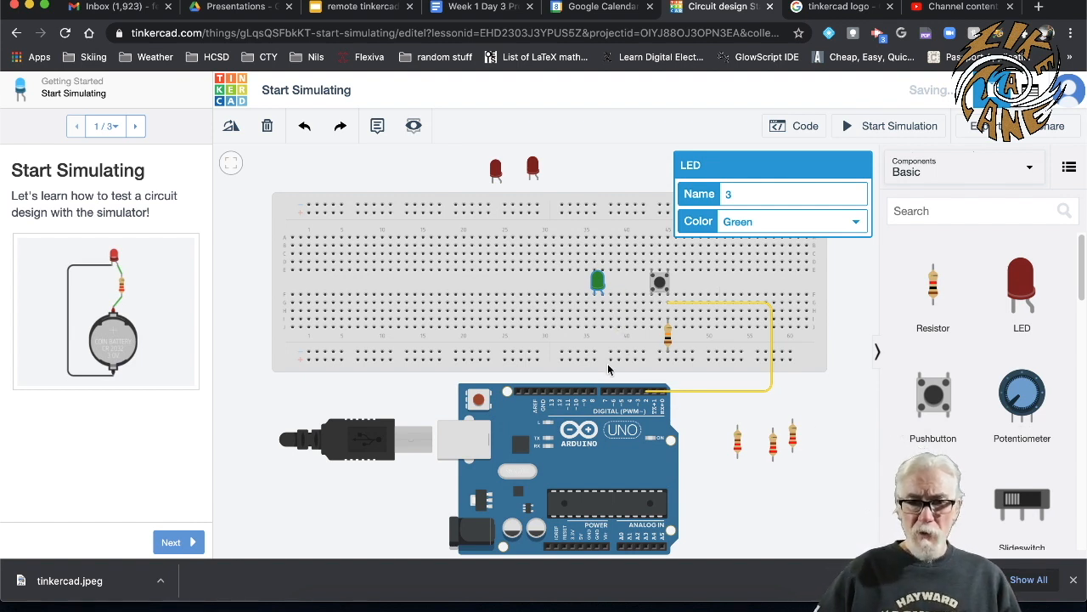
pyautogui.moveTo(630, 399)
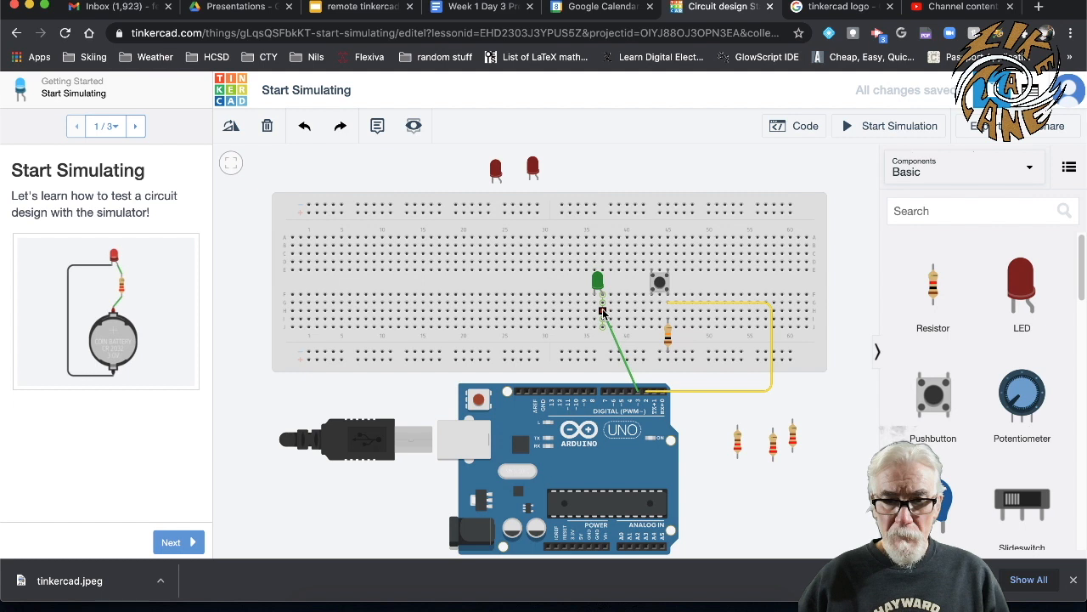
# Wire the green LED to an Arduino digital pin with a yellow wire.
pyautogui.click(603, 310)
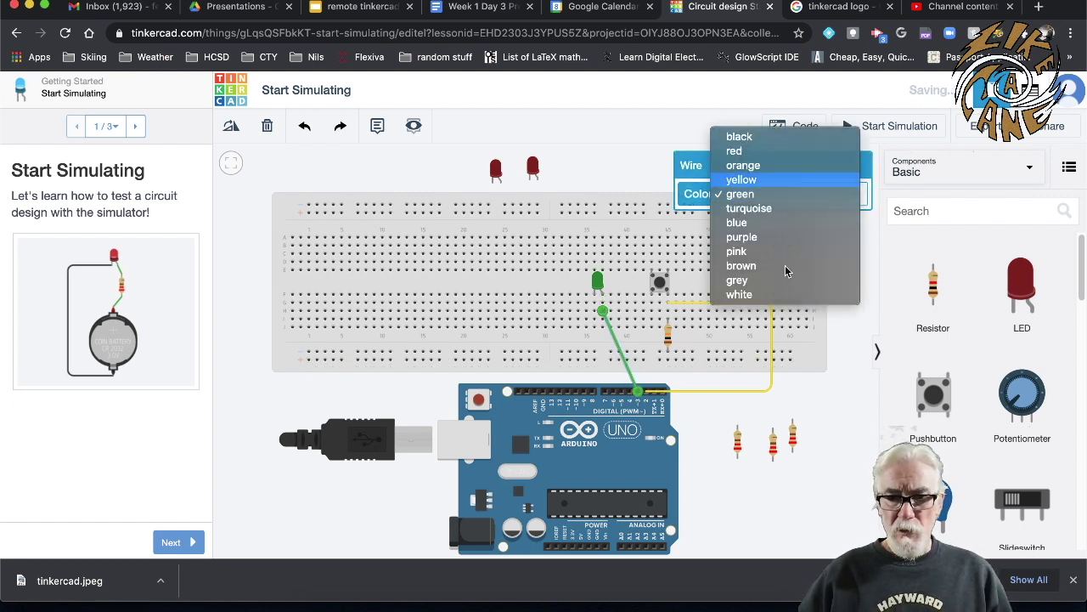
pyautogui.click(740, 180)
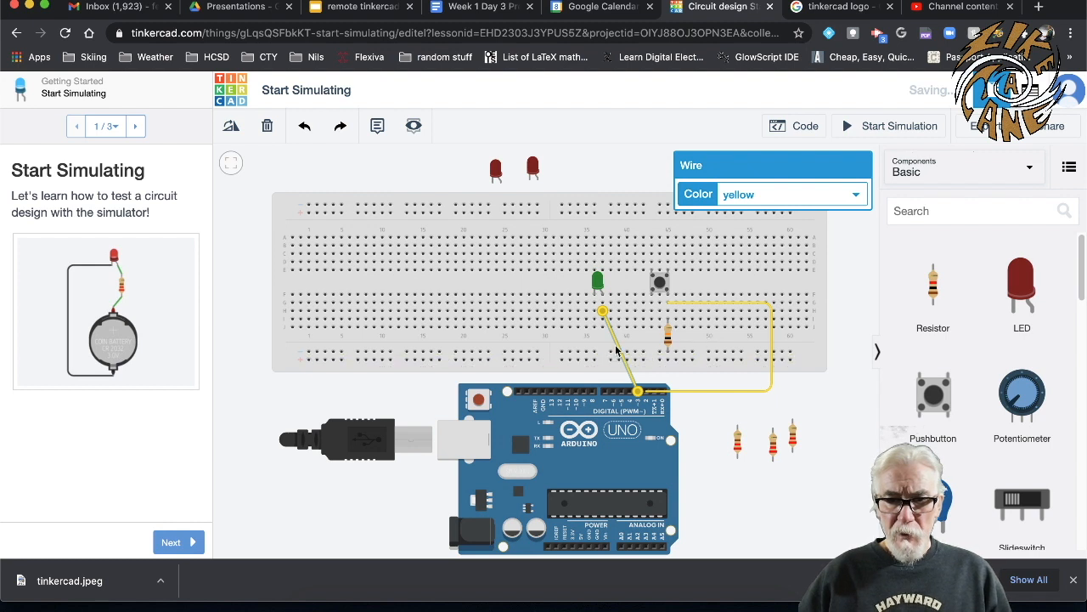
pyautogui.moveTo(618, 348)
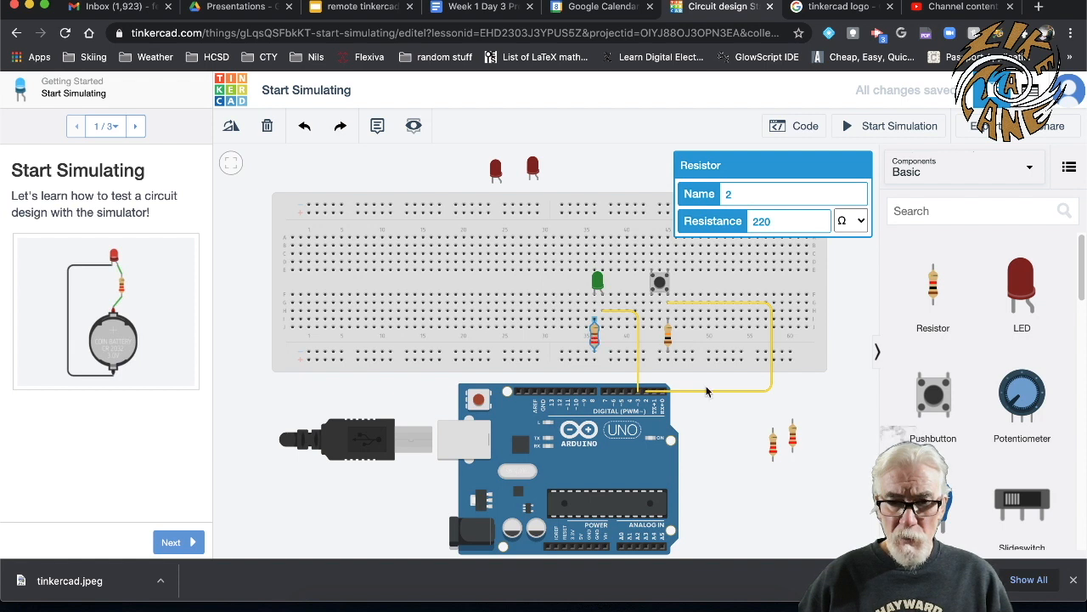
pyautogui.moveTo(595, 293)
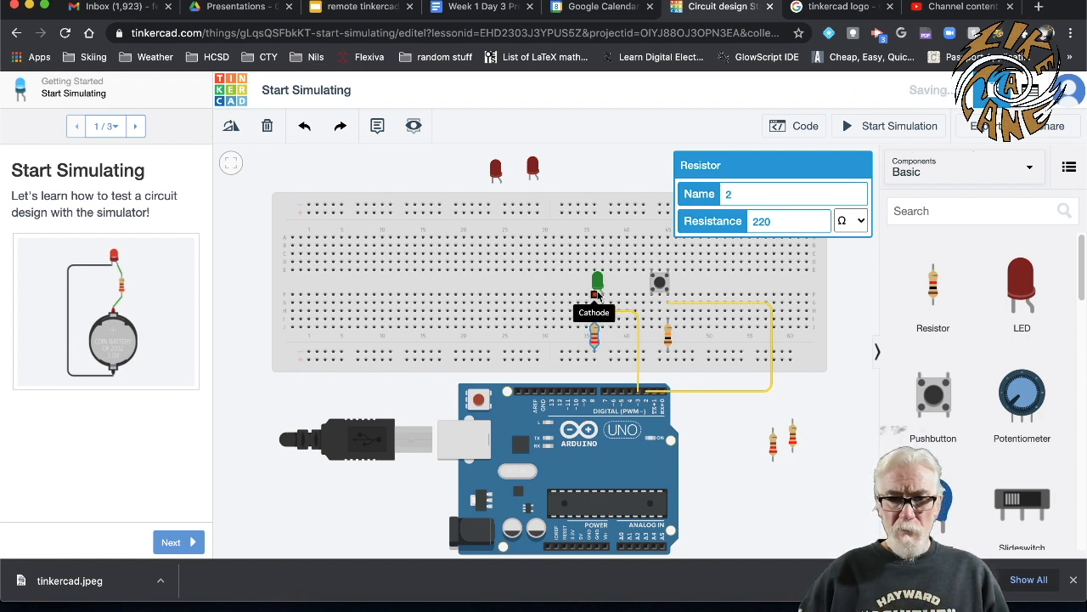
pyautogui.moveTo(662, 441)
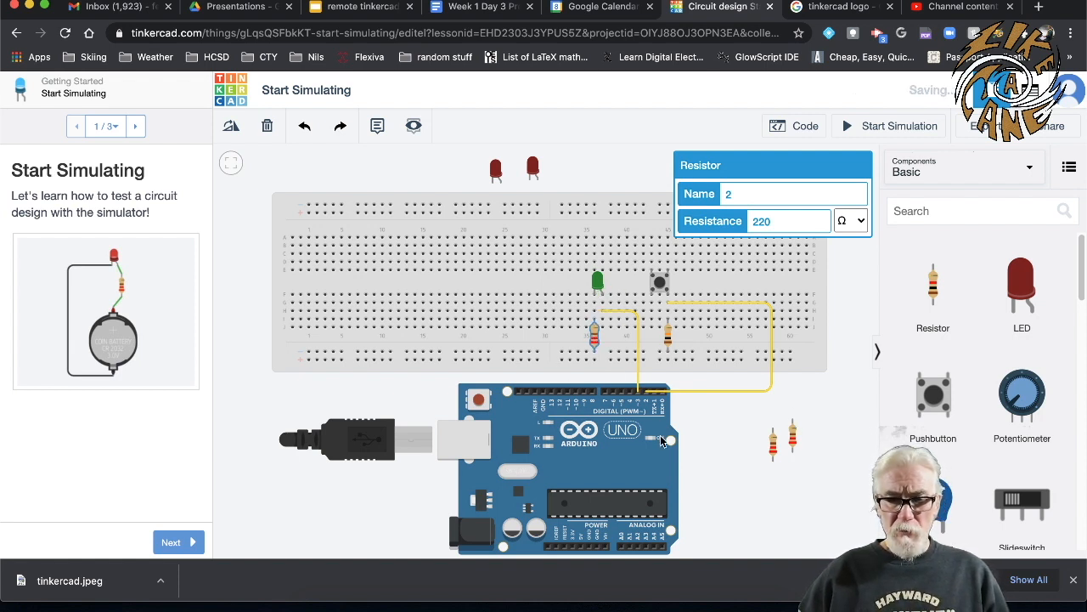
# Place a red LED left of the green one and wire it to a digital pin in green.
pyautogui.click(534, 168)
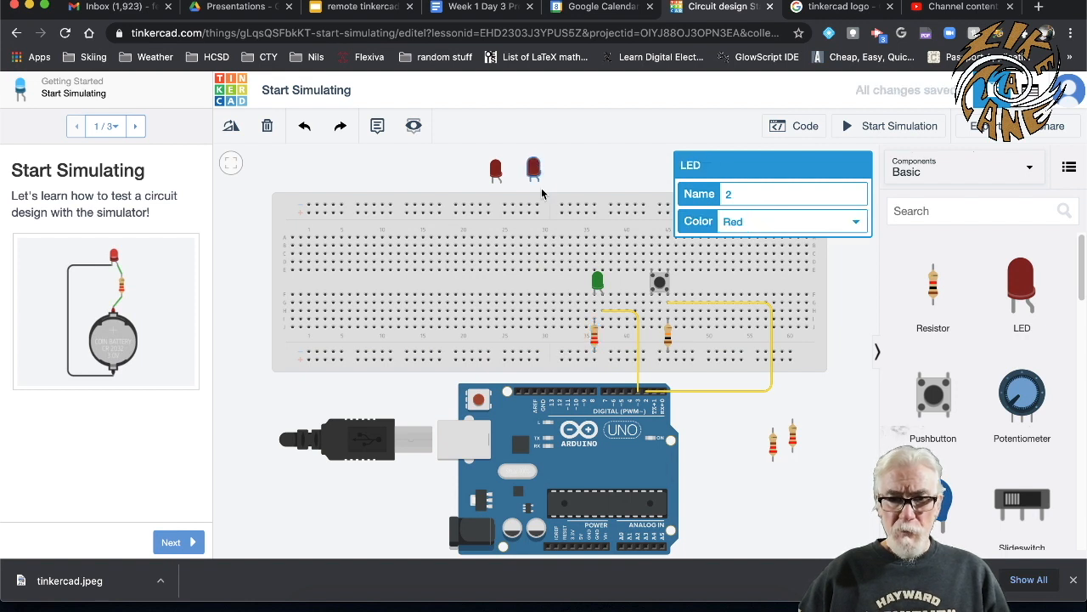
pyautogui.moveTo(534, 168); pyautogui.dragTo(564, 280)
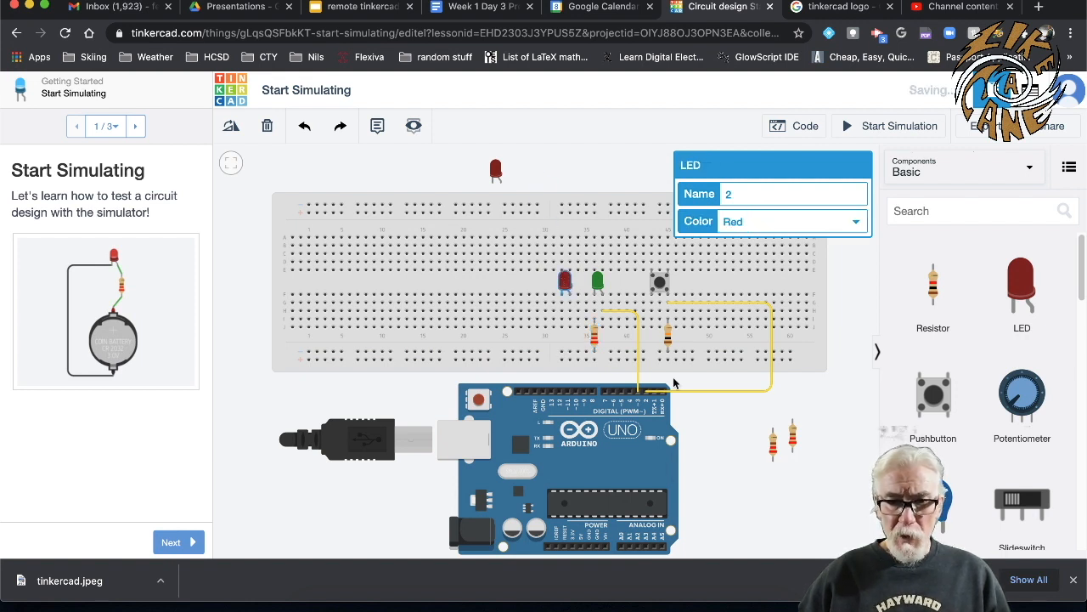
pyautogui.moveTo(637, 399)
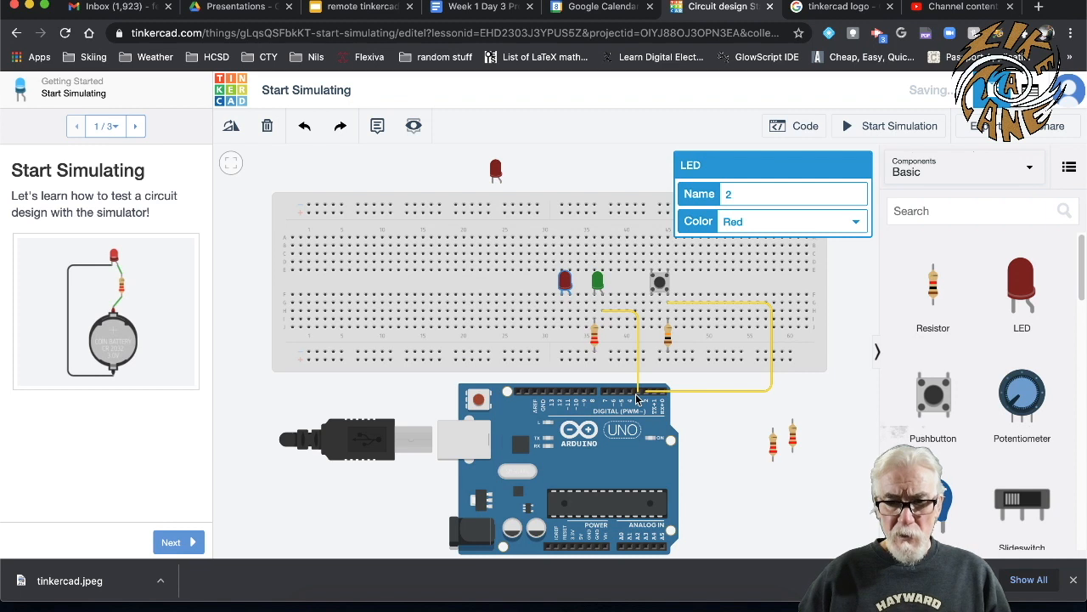
pyautogui.moveTo(632, 394)
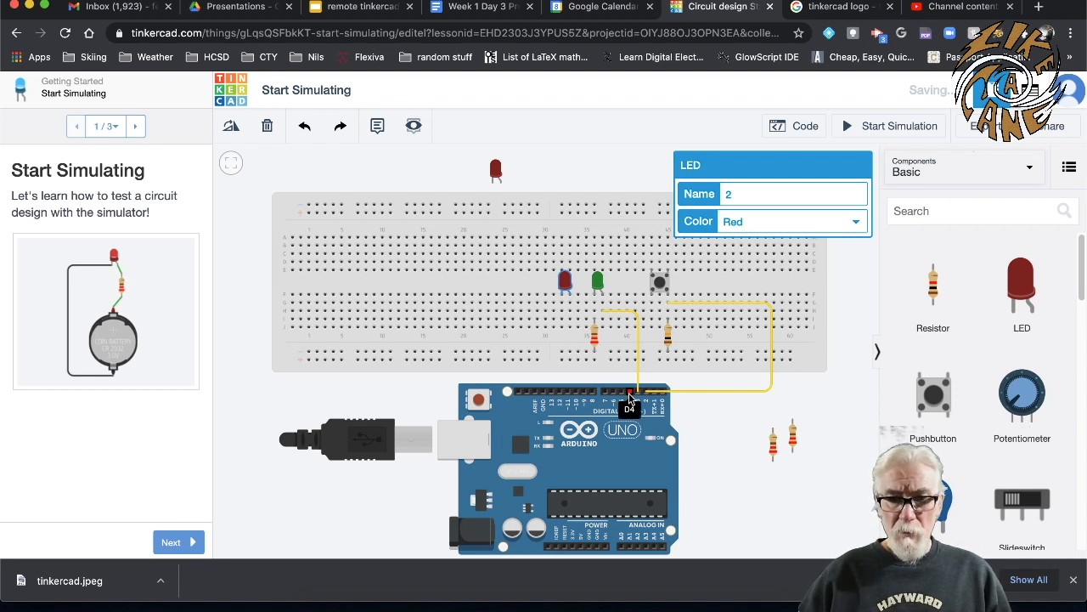
pyautogui.click(603, 374)
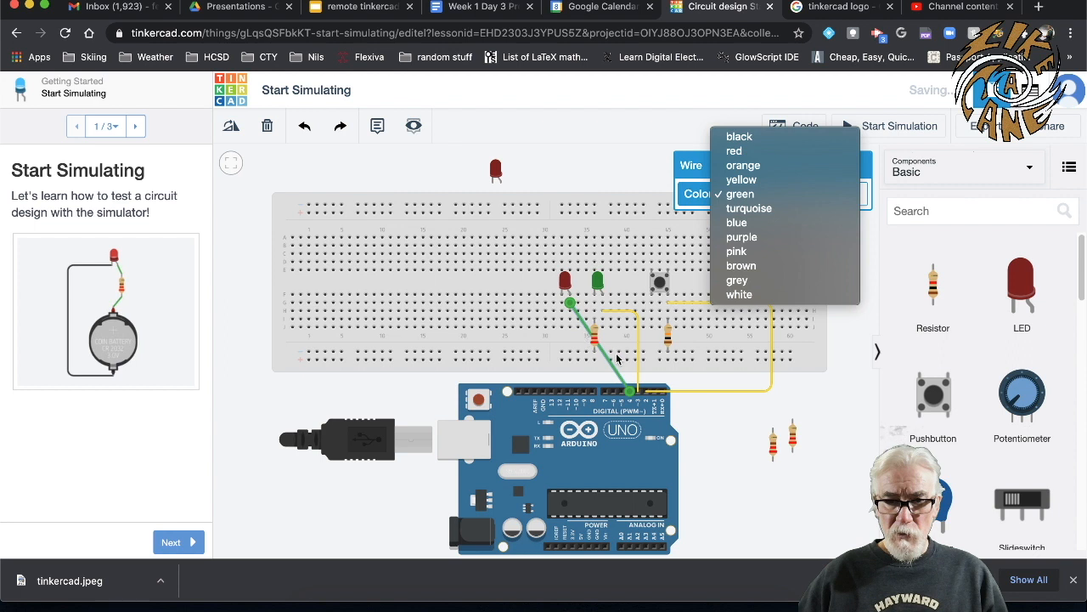
pyautogui.click(741, 194)
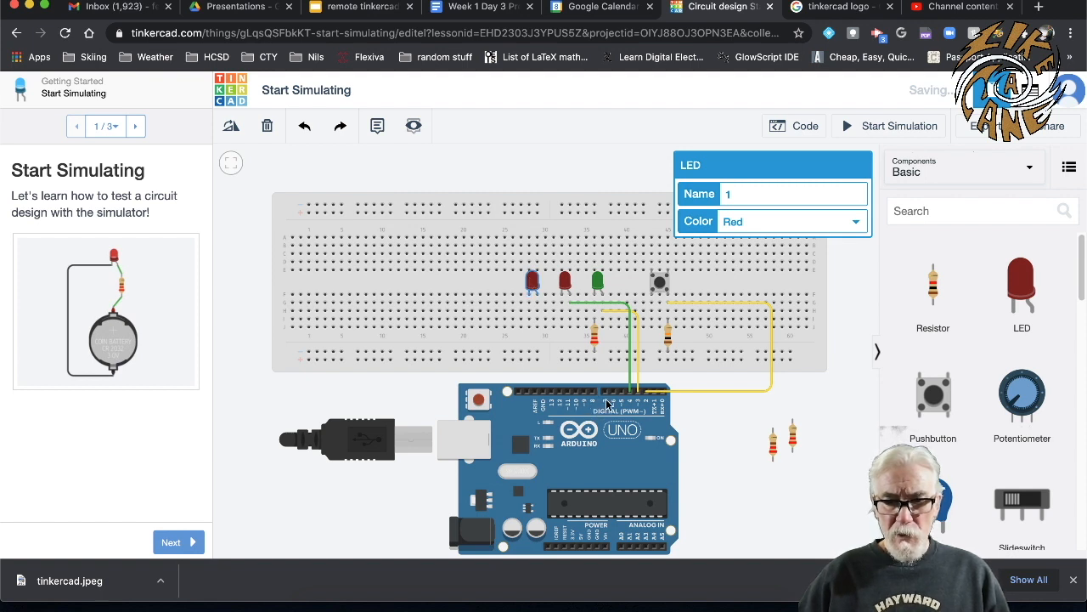
pyautogui.moveTo(620, 394)
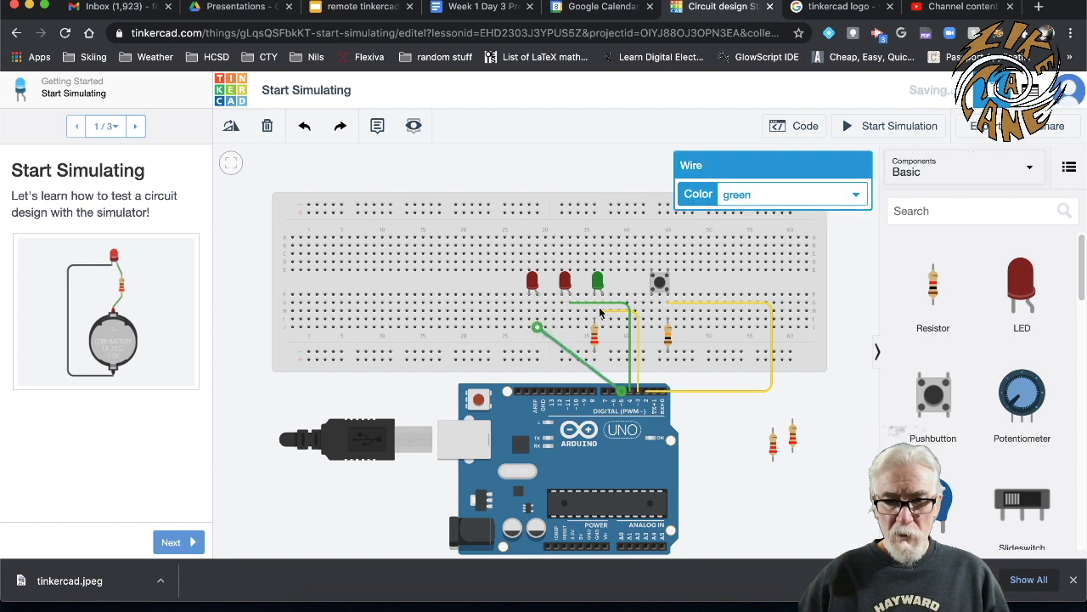
# Colour the leftmost red LED's wire purple and reroute it with a bend point.
pyautogui.click(857, 194)
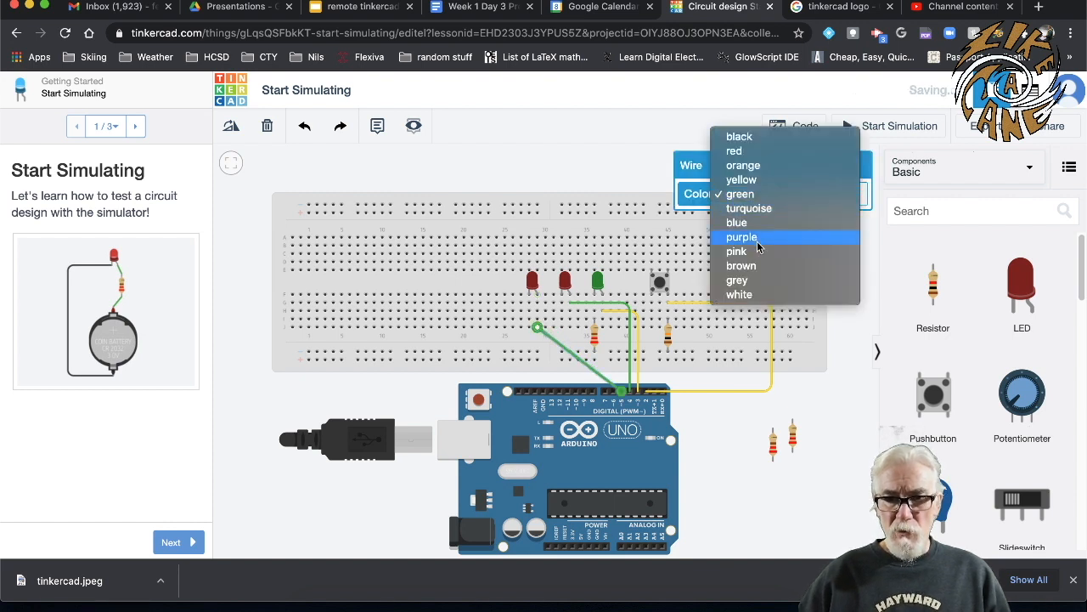
pyautogui.click(740, 236)
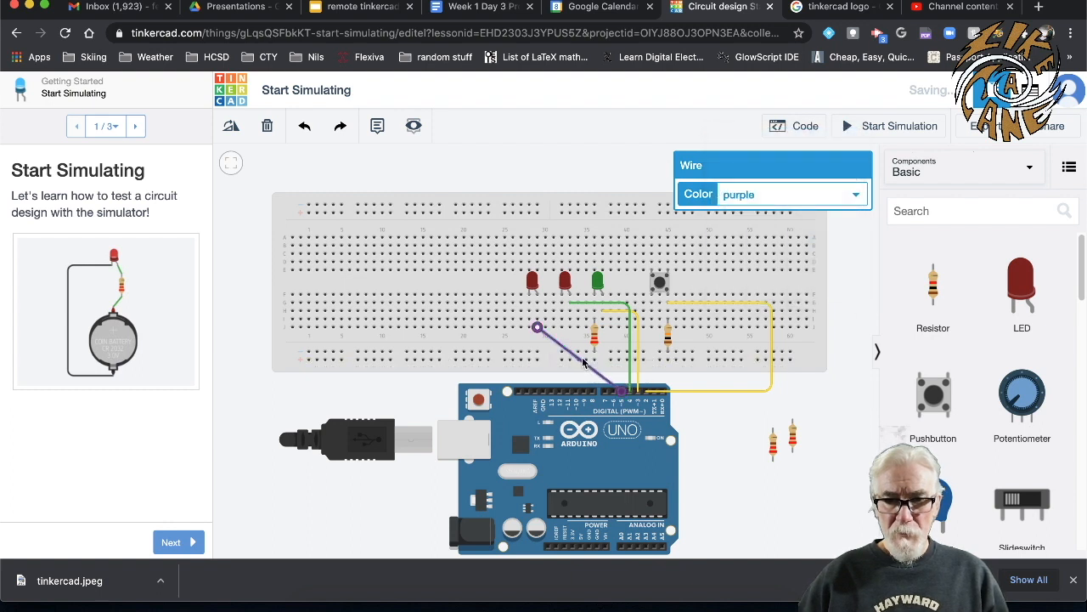
pyautogui.click(581, 377)
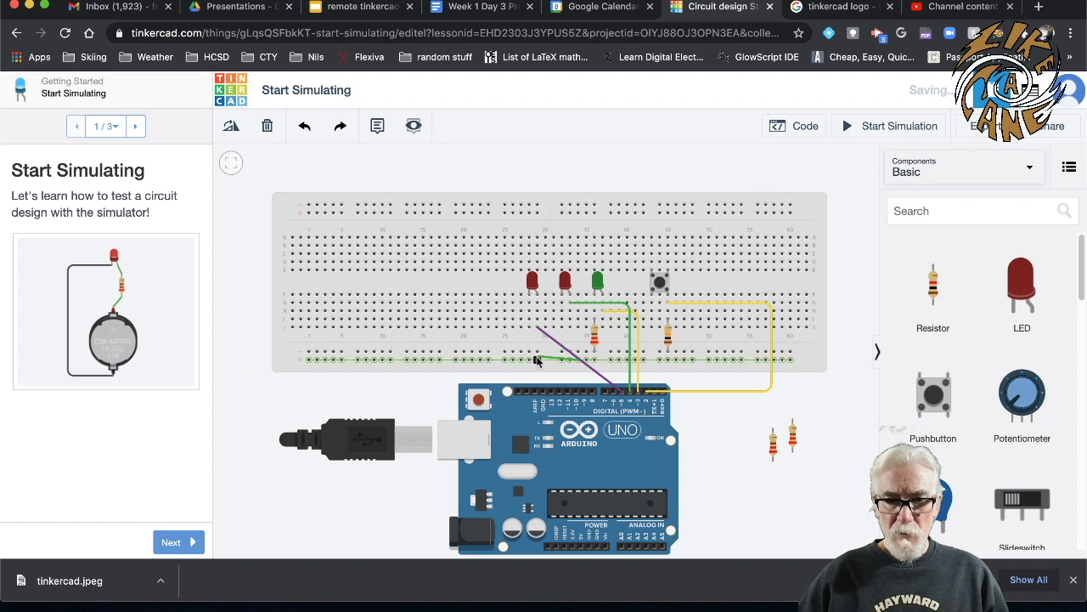
pyautogui.click(557, 360)
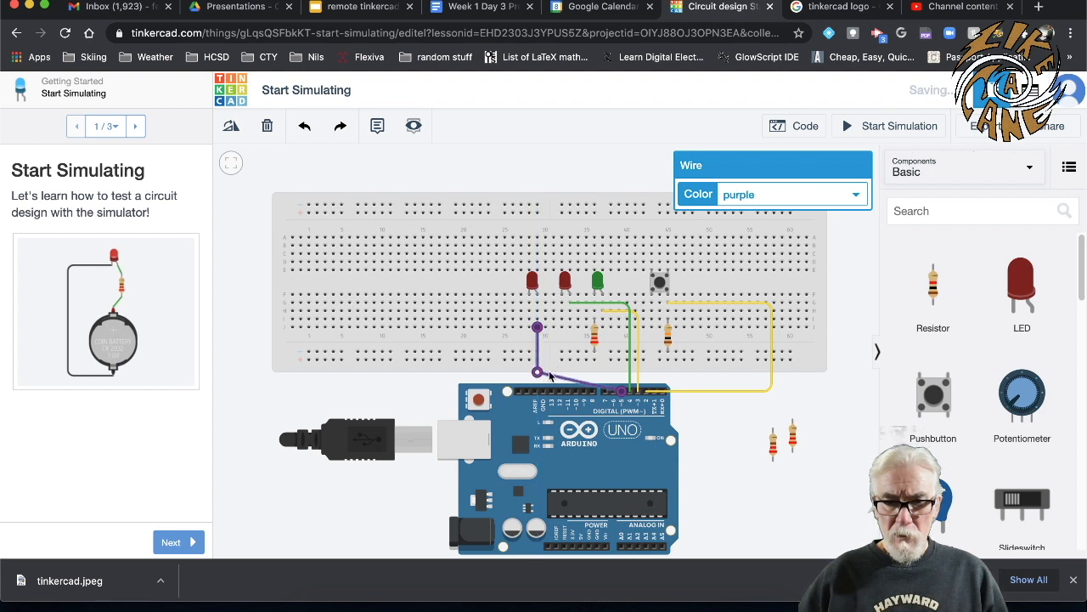
pyautogui.moveTo(570, 381)
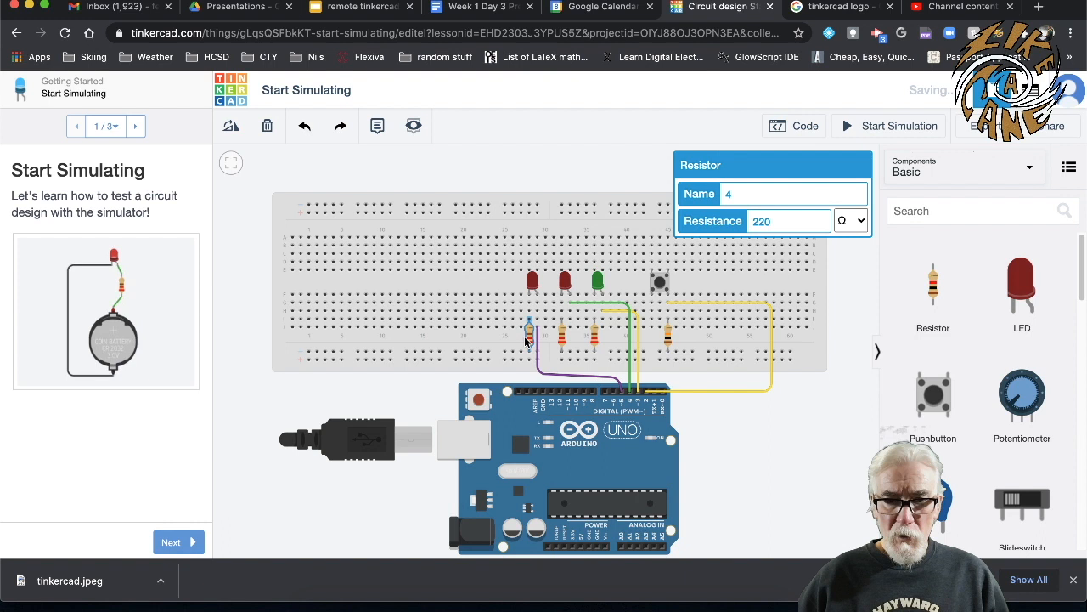
pyautogui.moveTo(523, 410)
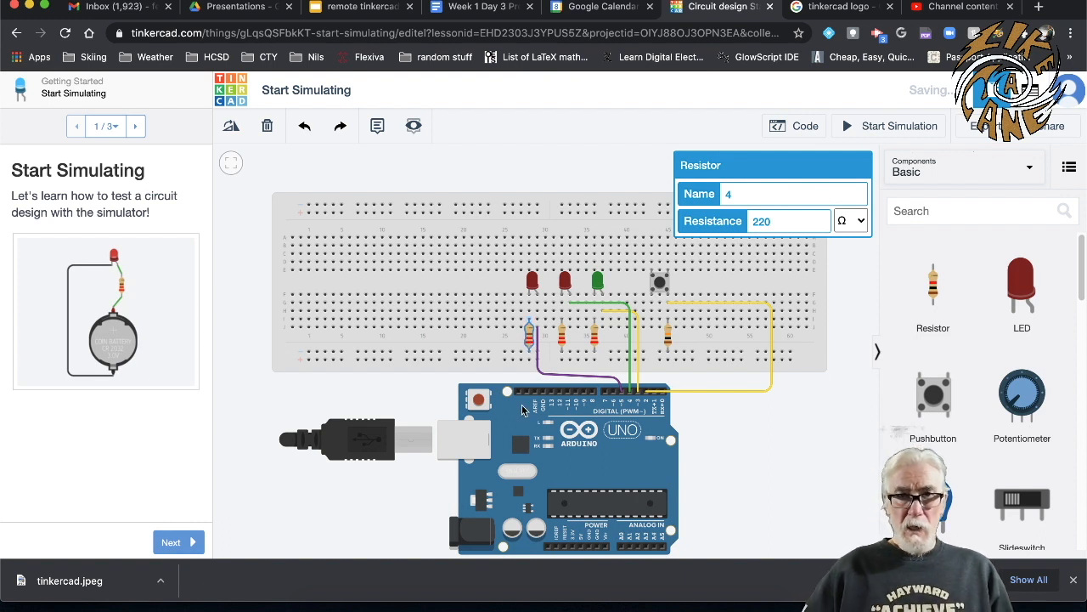
pyautogui.moveTo(535, 472)
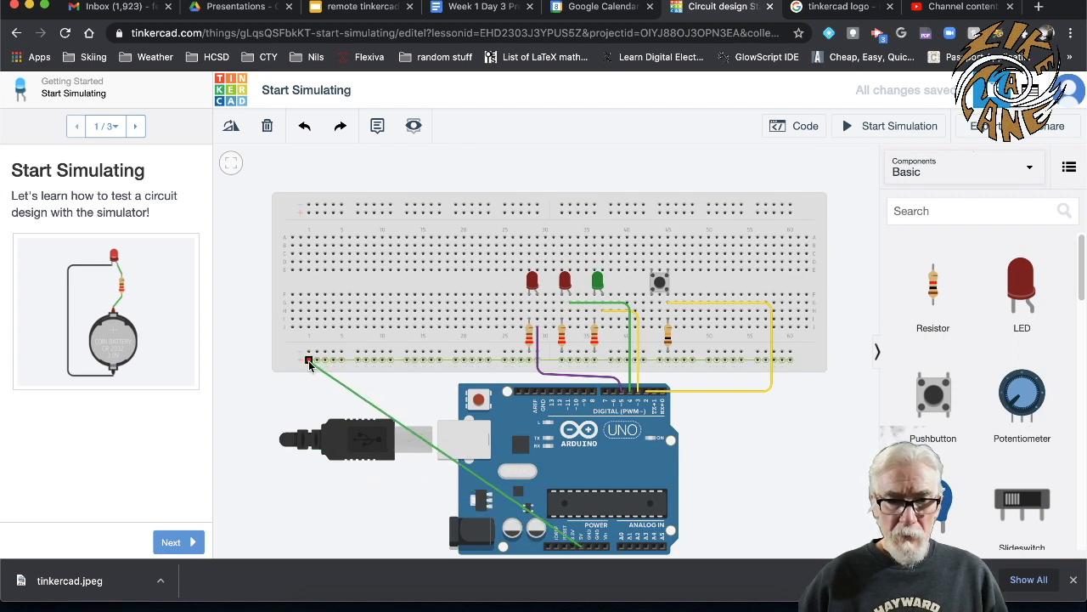
# Wire Arduino power and GND to the breadboard rails with red and black wires.
pyautogui.click(310, 360)
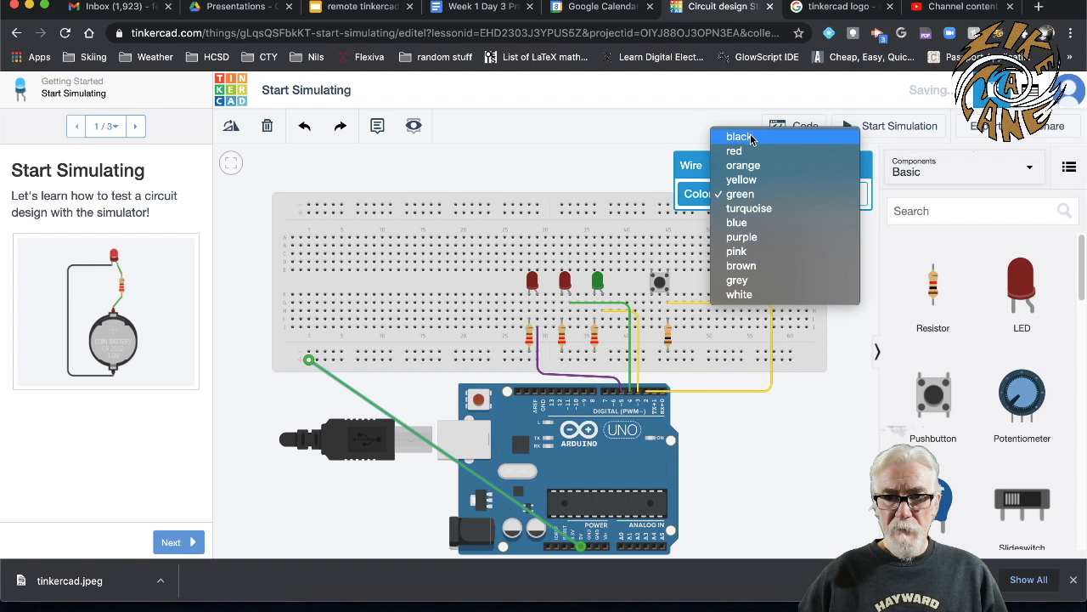
pyautogui.click(734, 150)
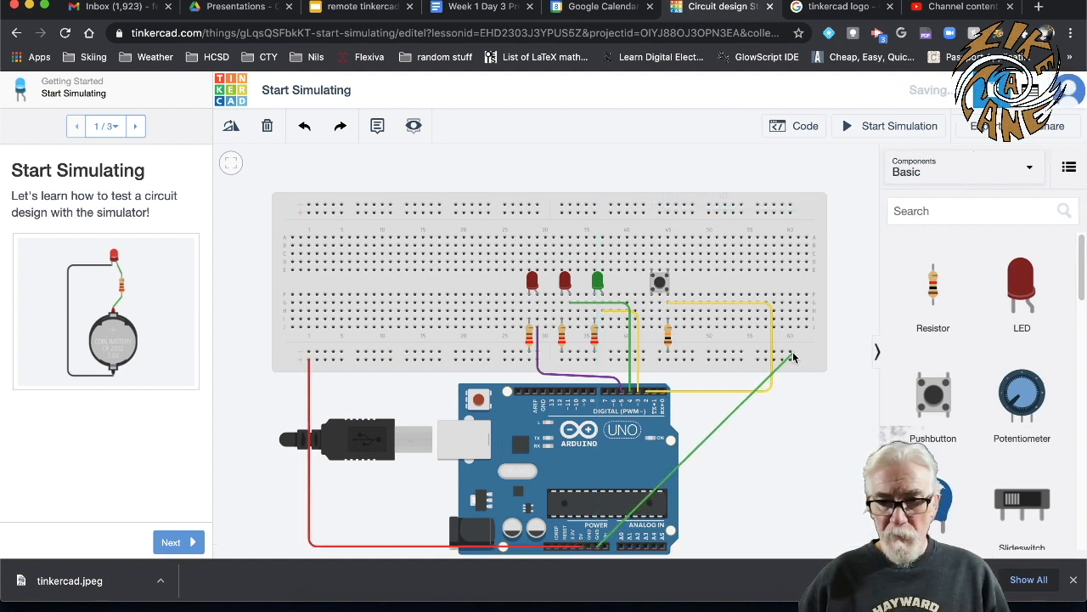
pyautogui.click(791, 352)
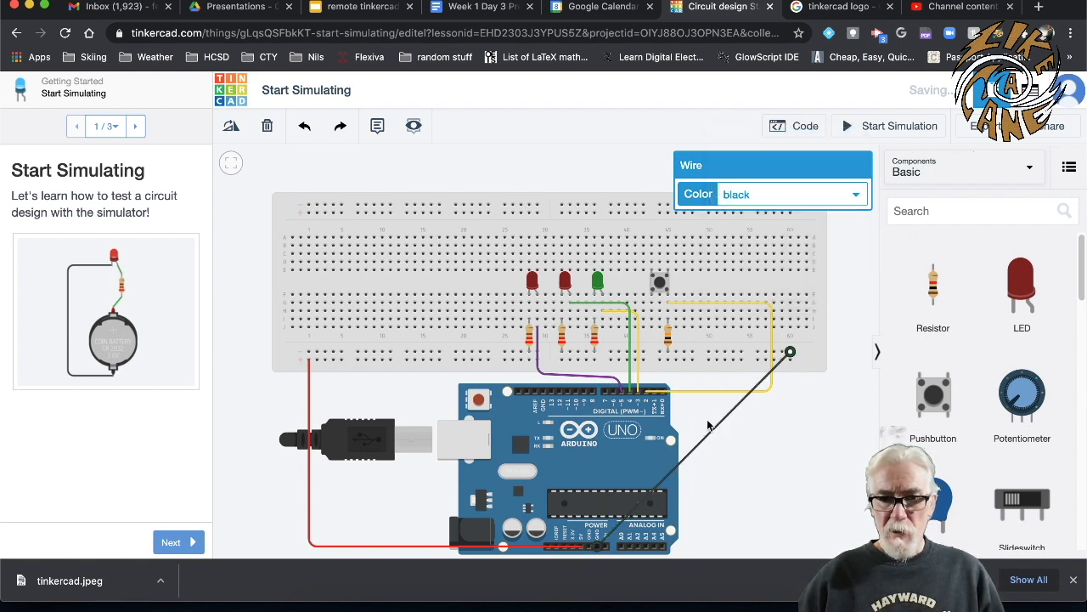
pyautogui.click(775, 523)
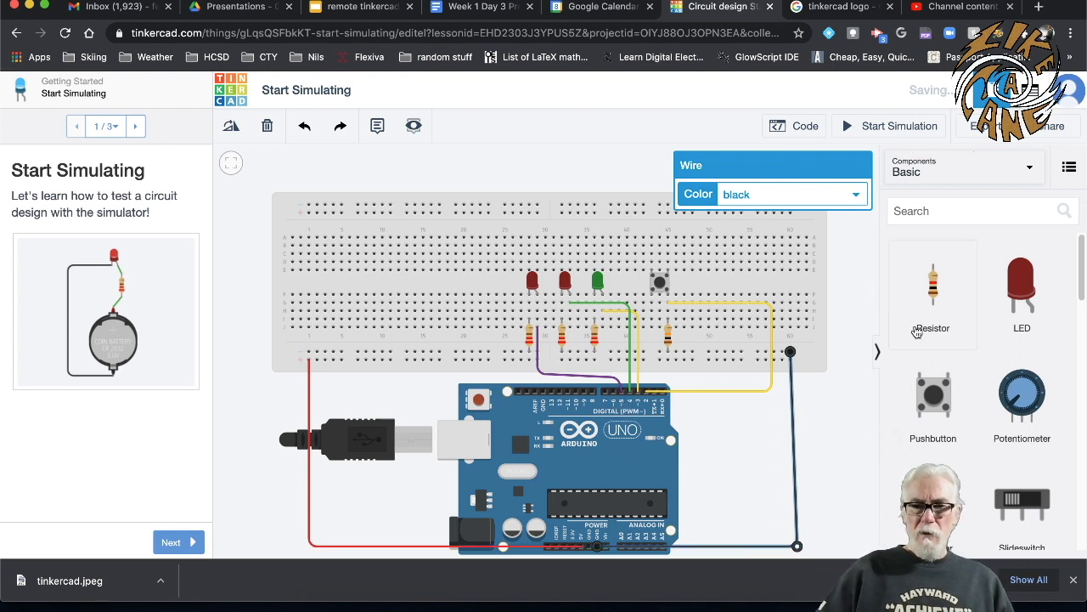
pyautogui.moveTo(850, 323)
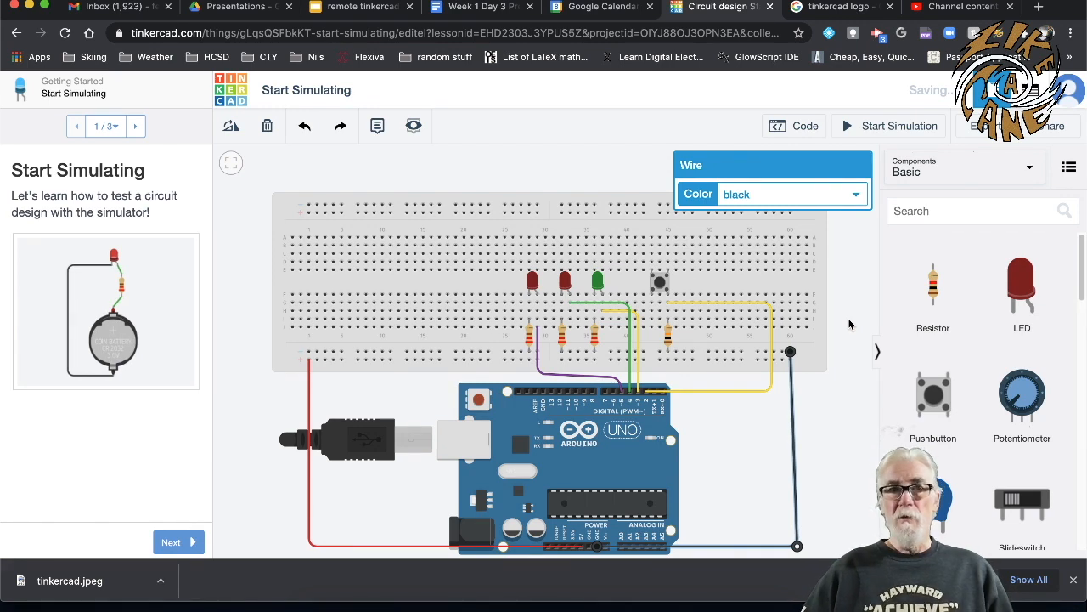
# Switch the code editor from Blocks to Text and clear the default code.
pyautogui.click(793, 126)
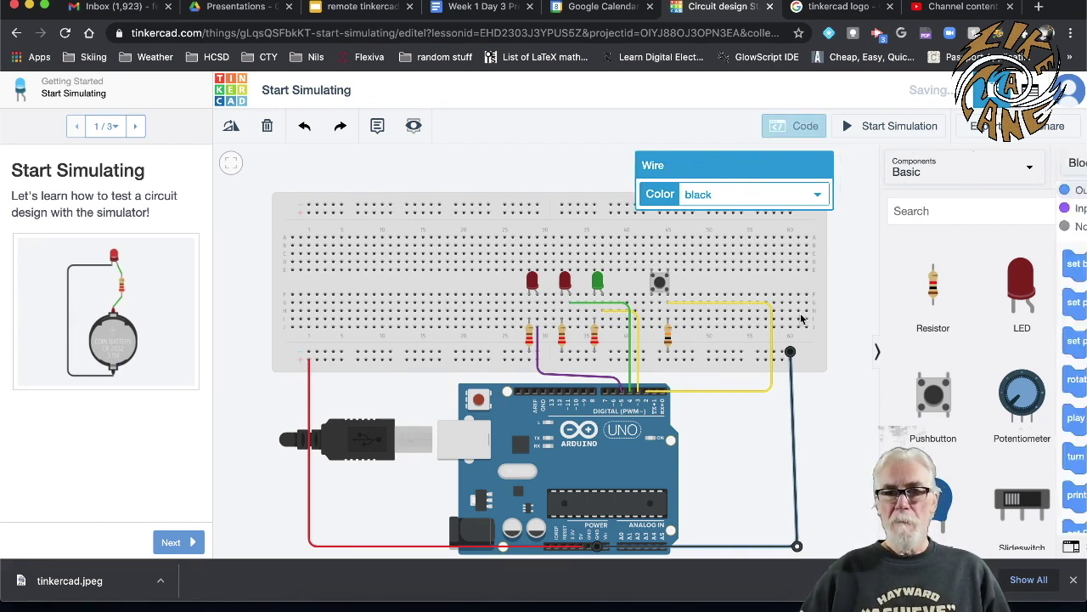
pyautogui.click(793, 126)
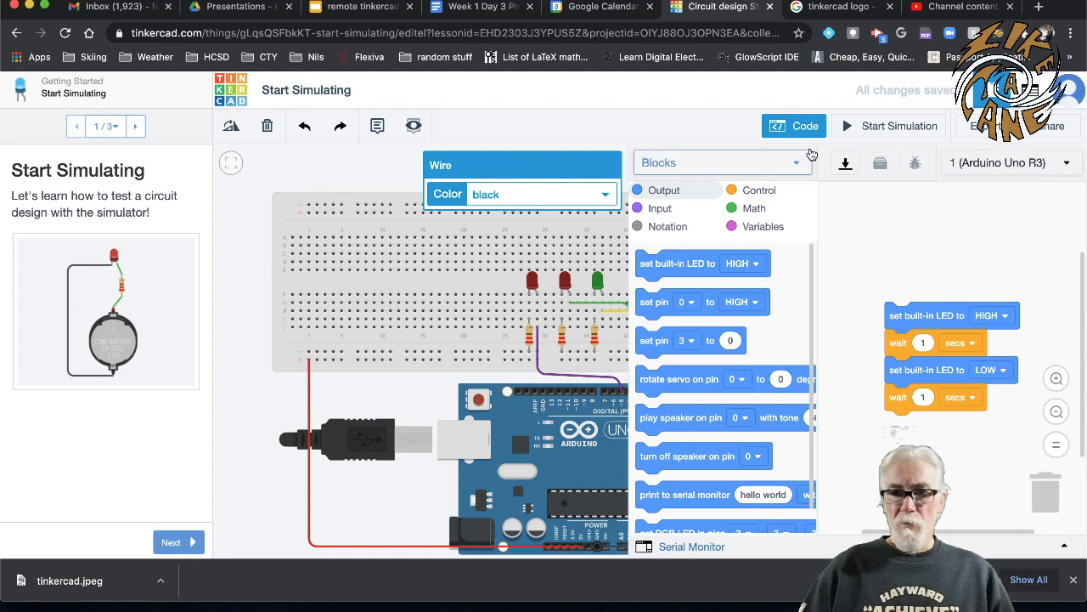
pyautogui.moveTo(821, 199)
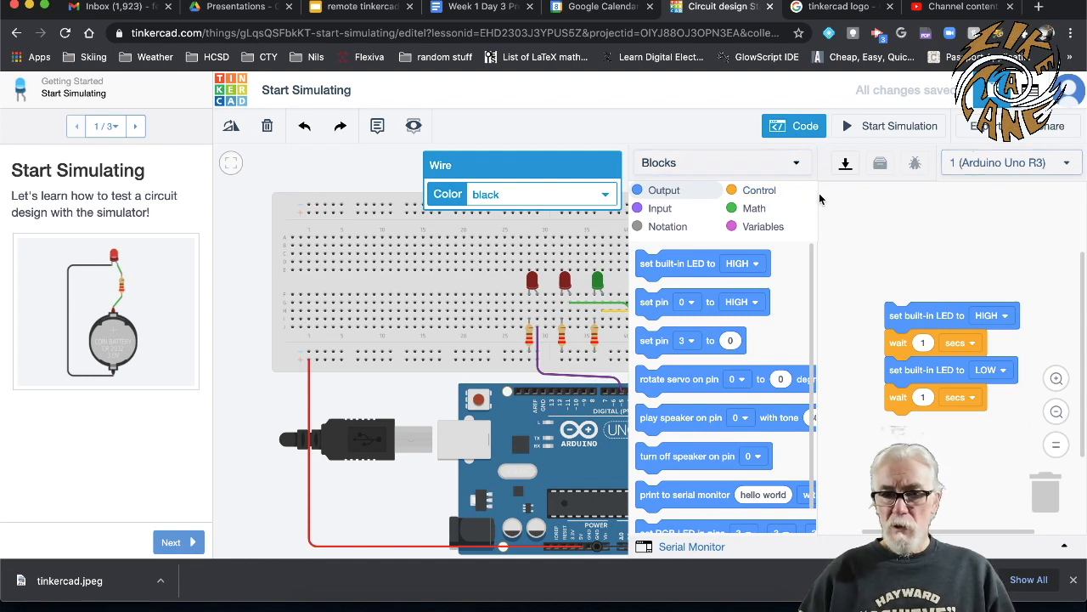
pyautogui.click(720, 163)
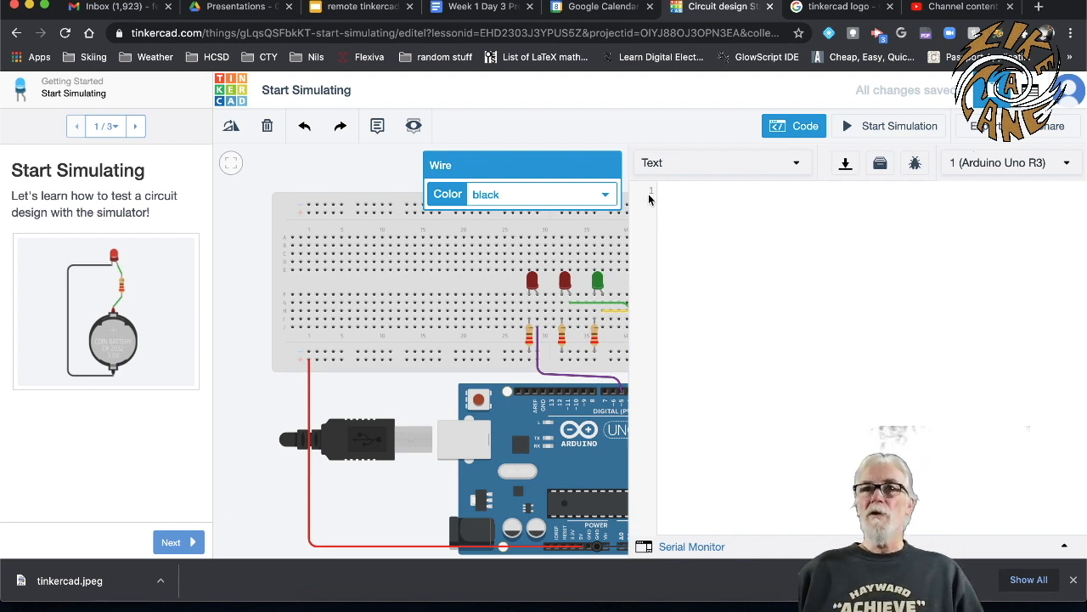
pyautogui.moveTo(666, 225)
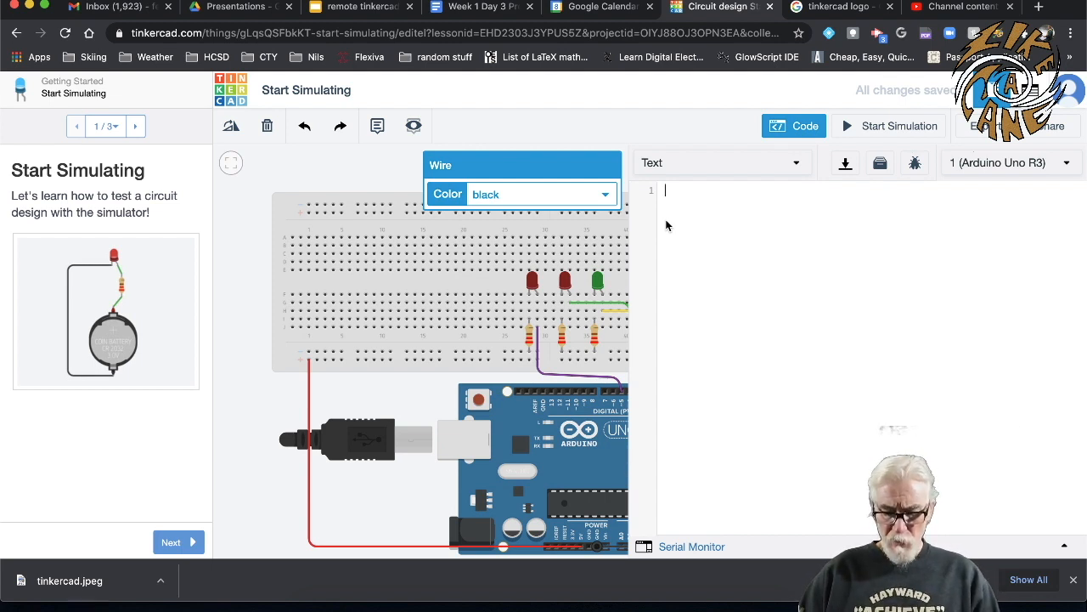
# Write the first sketch line int switchState=0; and start a new line.
pyautogui.write('int')
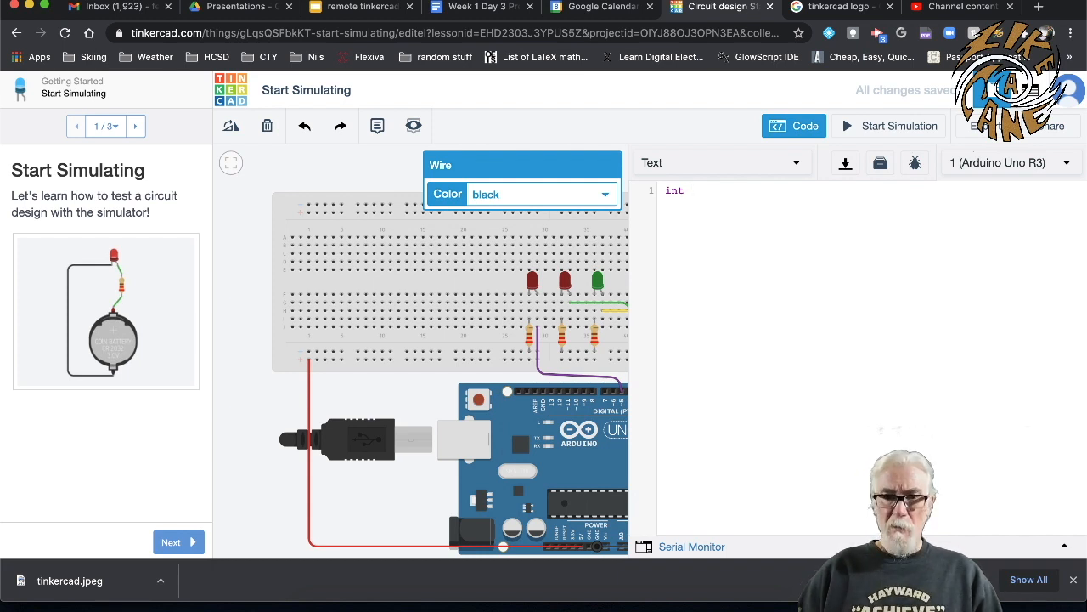
pyautogui.write('sw')
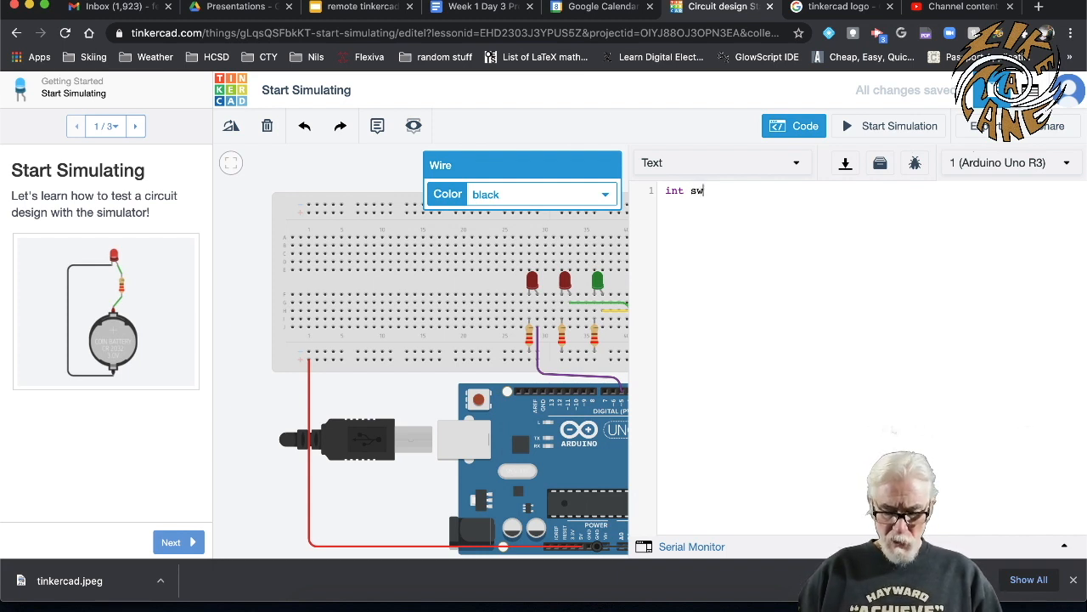
pyautogui.write('itchs')
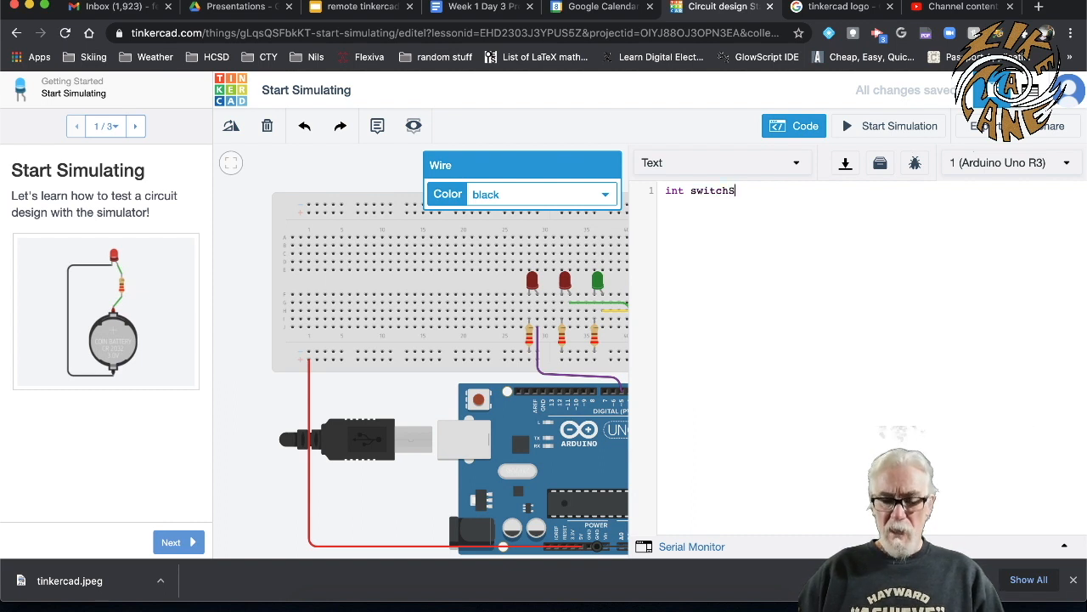
pyautogui.write('tate')
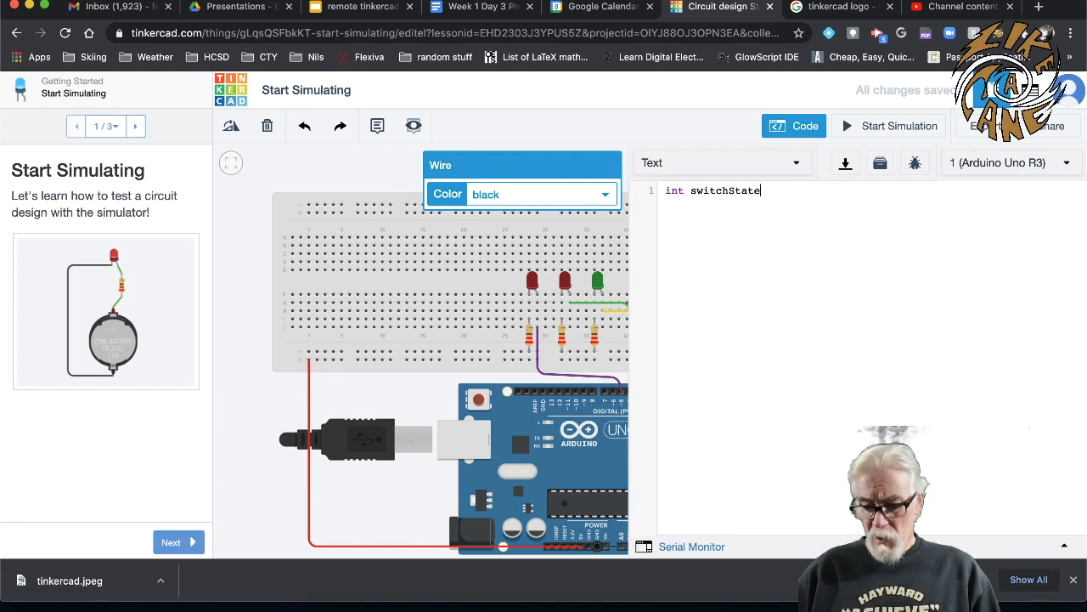
pyautogui.write('=')
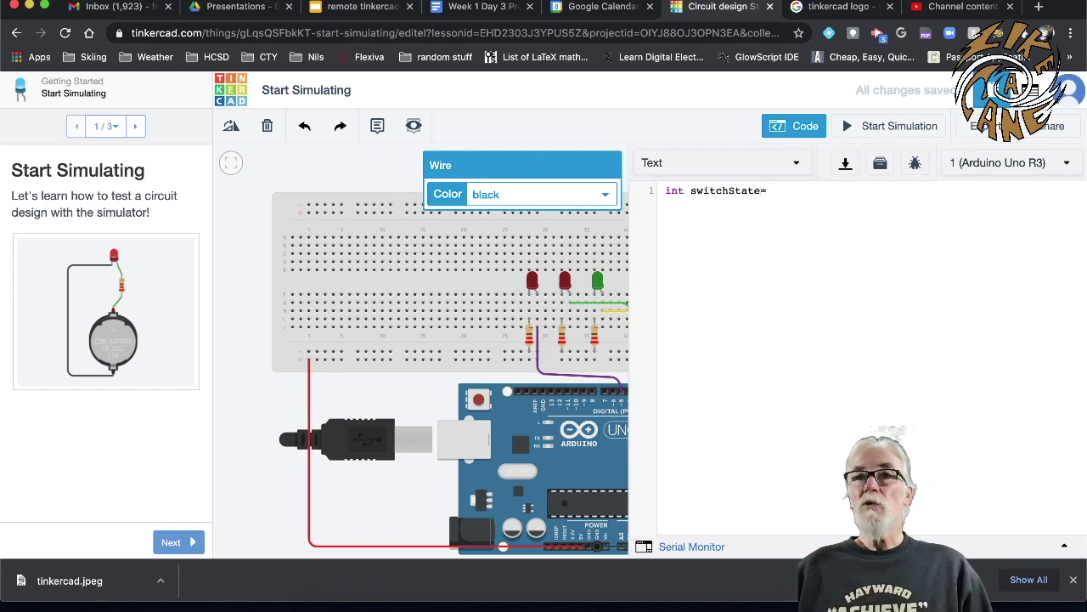
pyautogui.write('0')
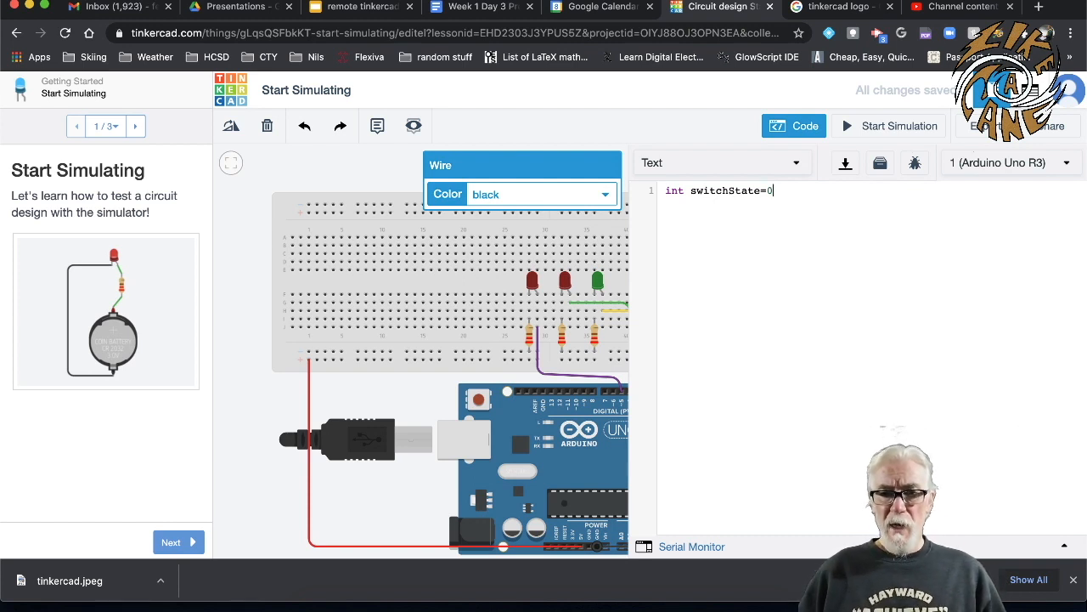
pyautogui.write(';')
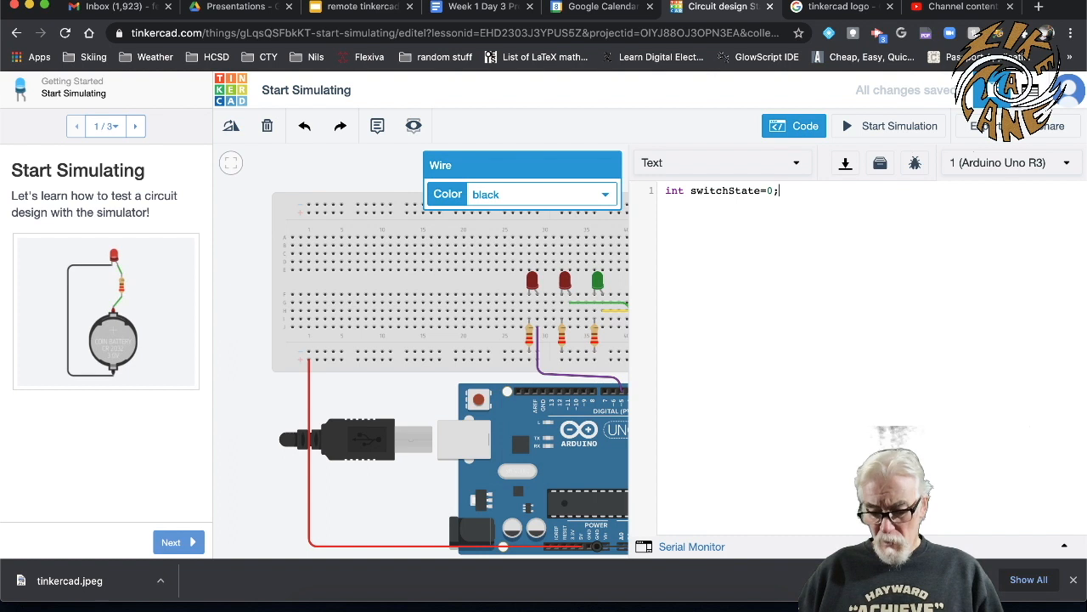
pyautogui.press('Return')
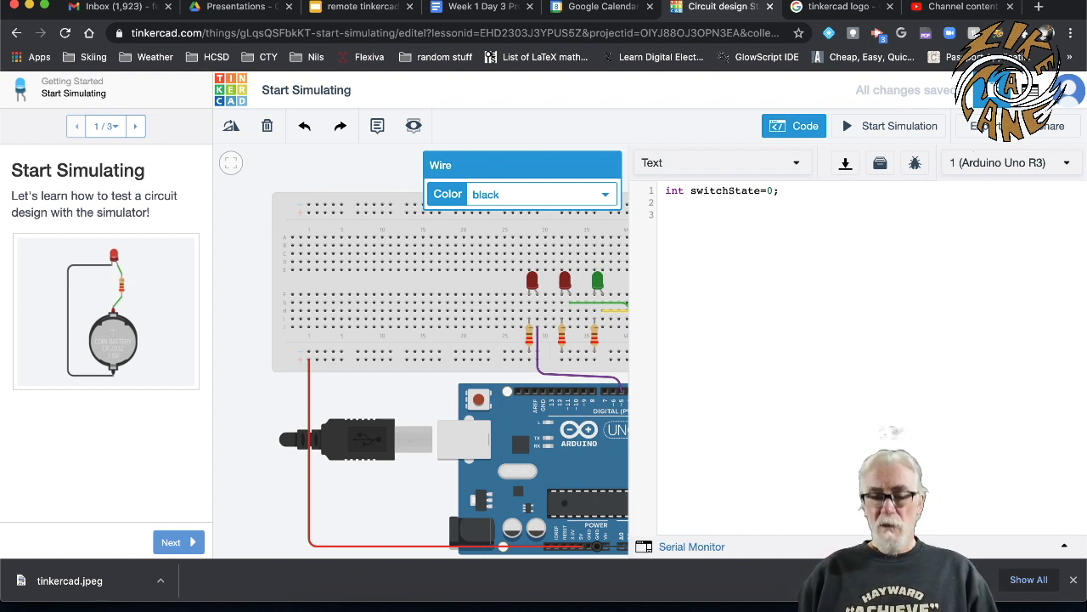
# Begin the sketch's setup function with void setup().
pyautogui.write('void')
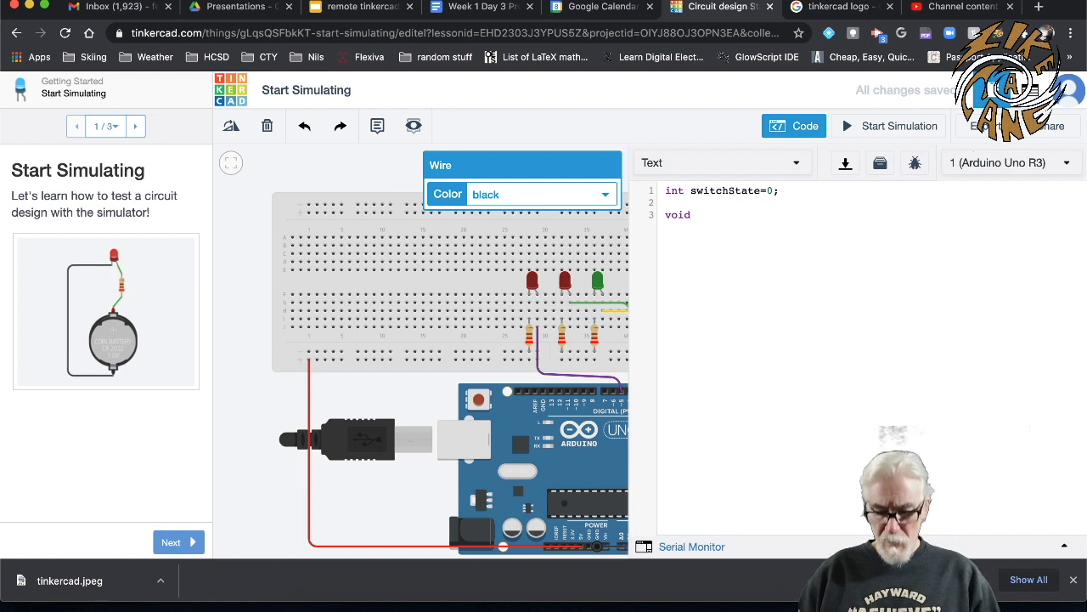
pyautogui.write('setup')
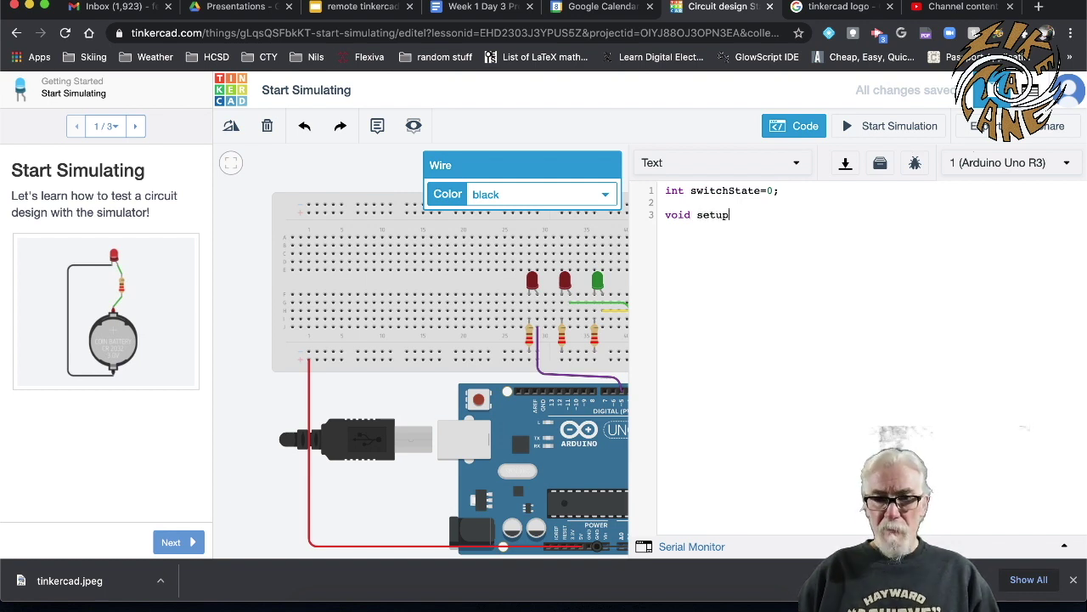
pyautogui.write('(){')
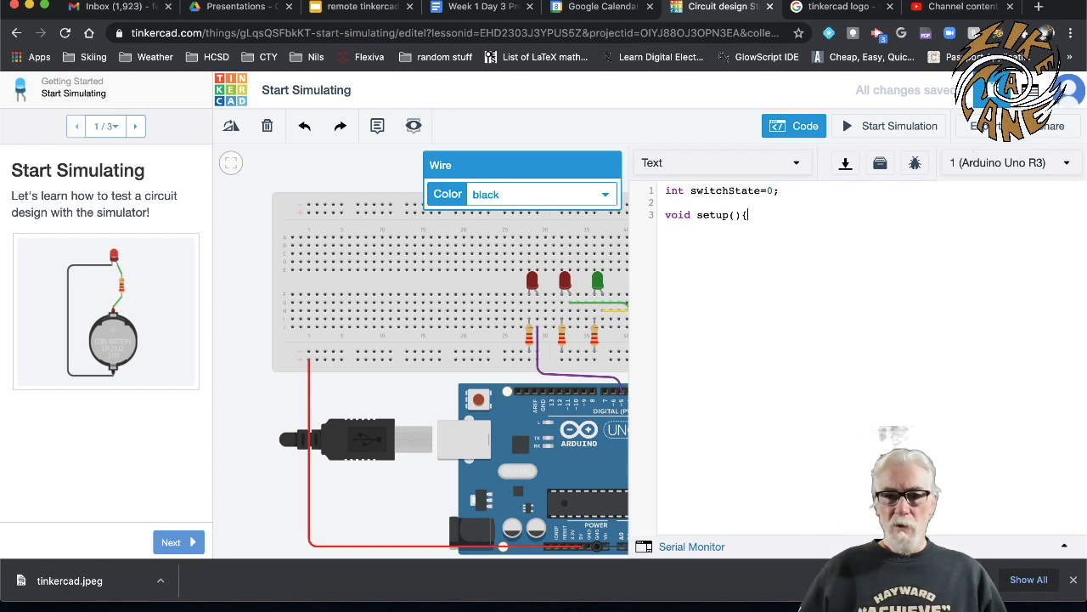
# Set pin 2 as an INPUT with pinMode(2,INPUT); as setup's first statement.
pyautogui.write('p')
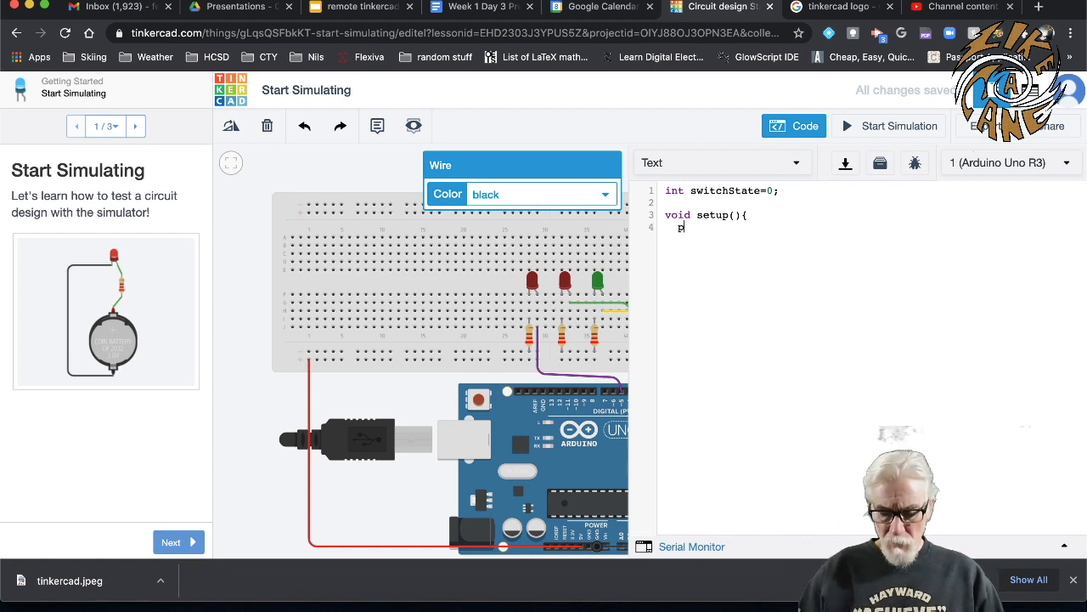
pyautogui.write('inMode')
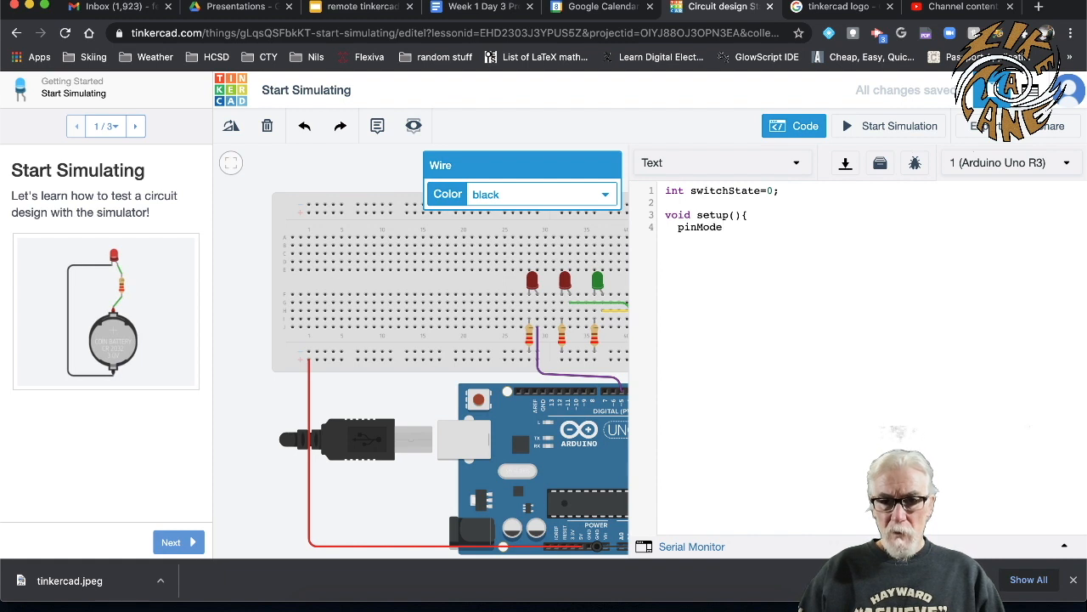
pyautogui.write('(')
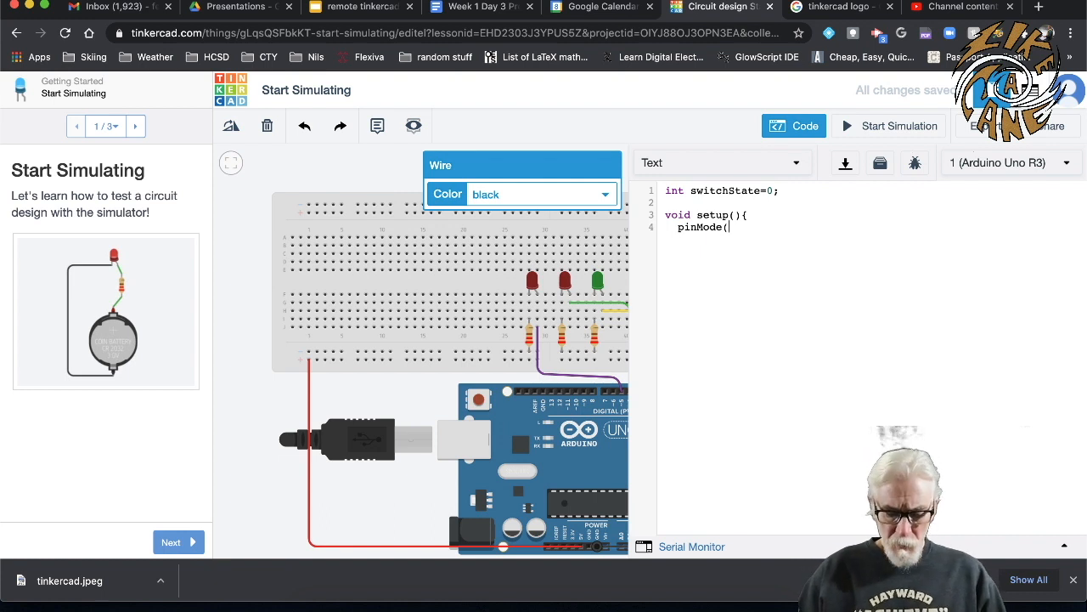
pyautogui.write('2')
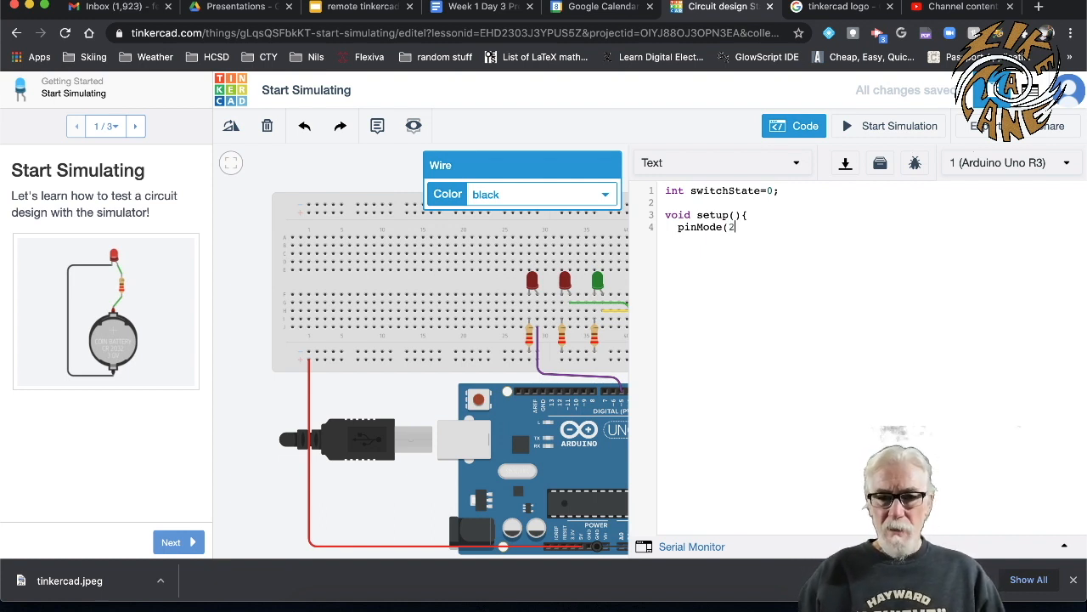
pyautogui.write(',')
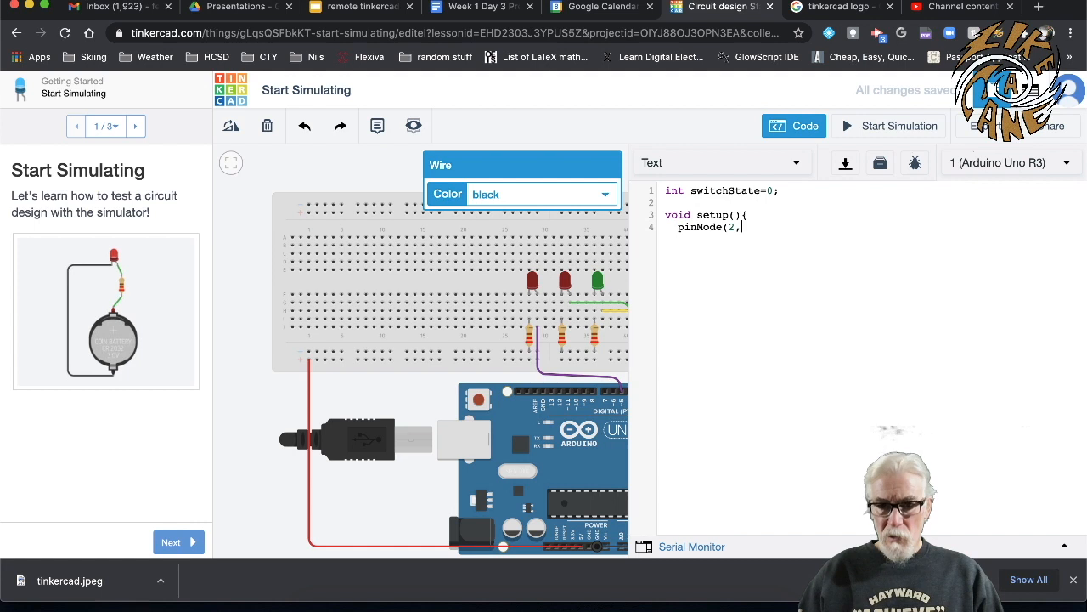
pyautogui.write('IN')
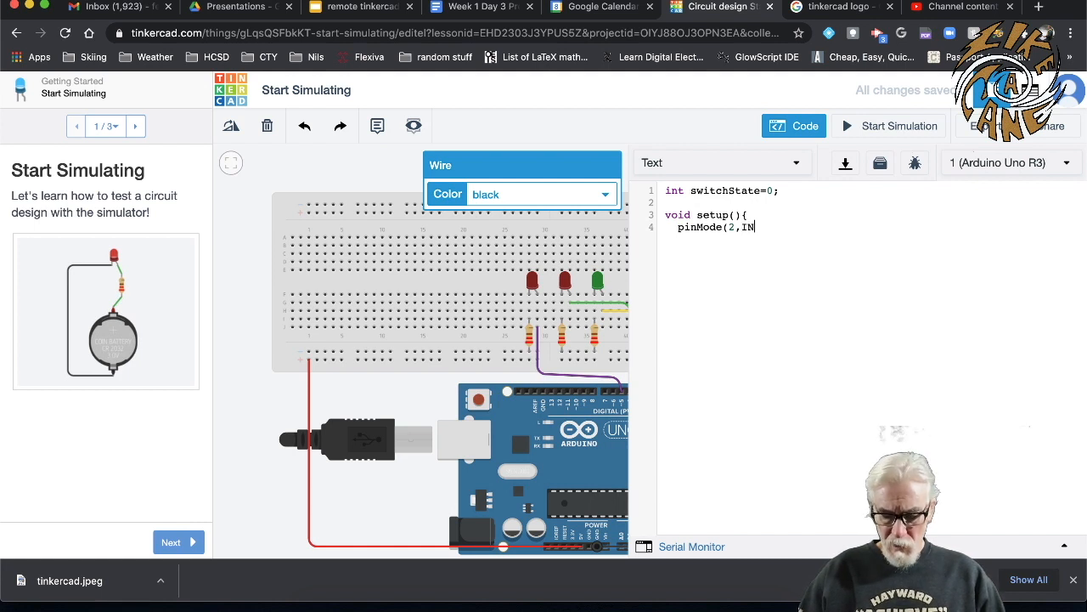
pyautogui.write('PUT')
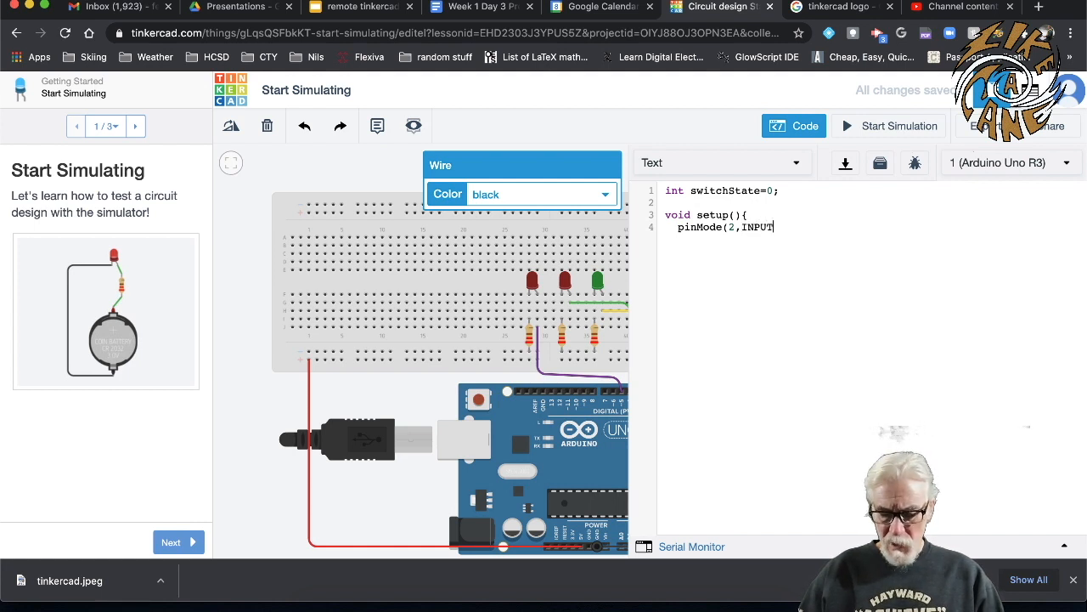
pyautogui.write(')')
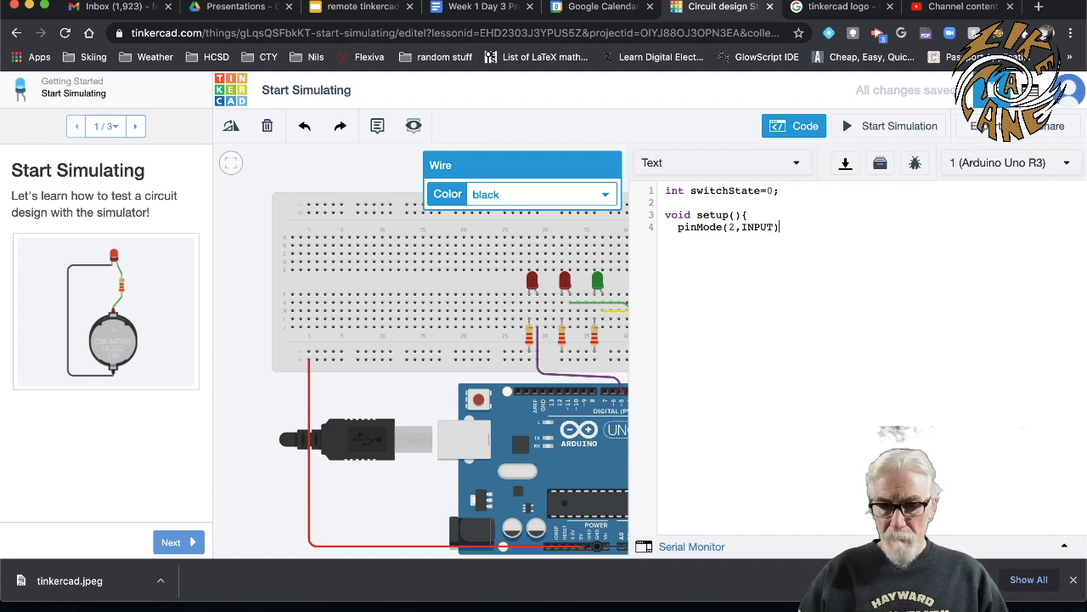
pyautogui.write(');')
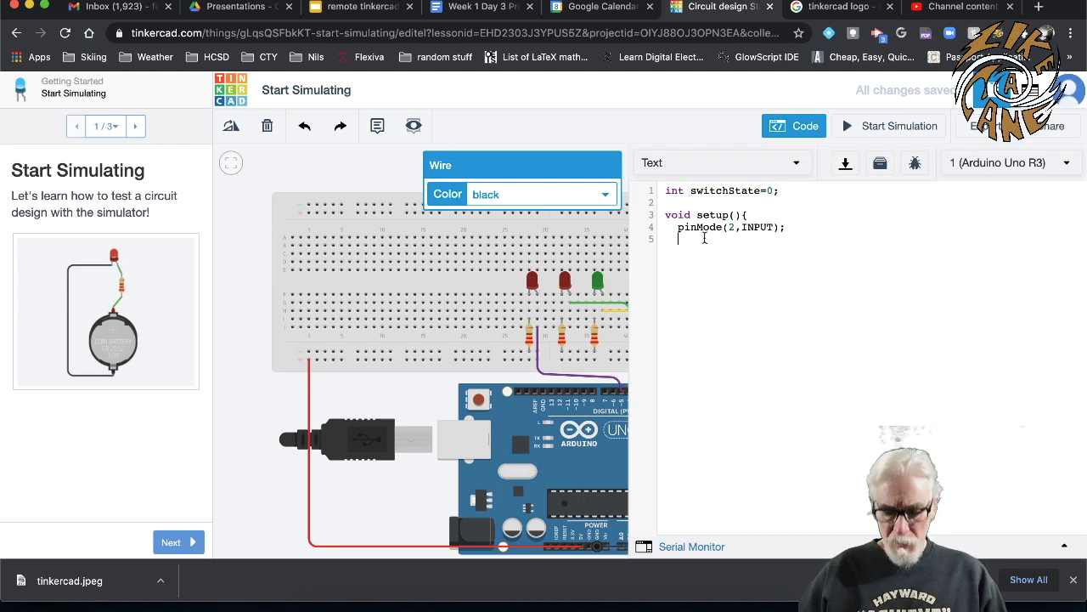
# Add pinMode(3,OUTPUT) (and pins 4, 5 as OUTPUT) and close the setup block.
pyautogui.write('pinMod')
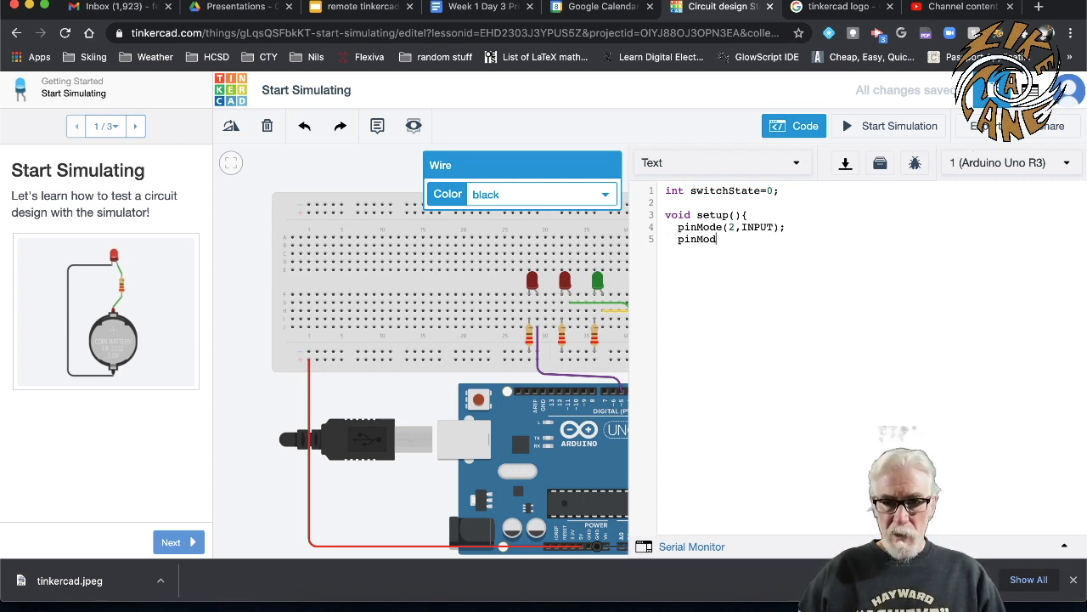
pyautogui.write('(')
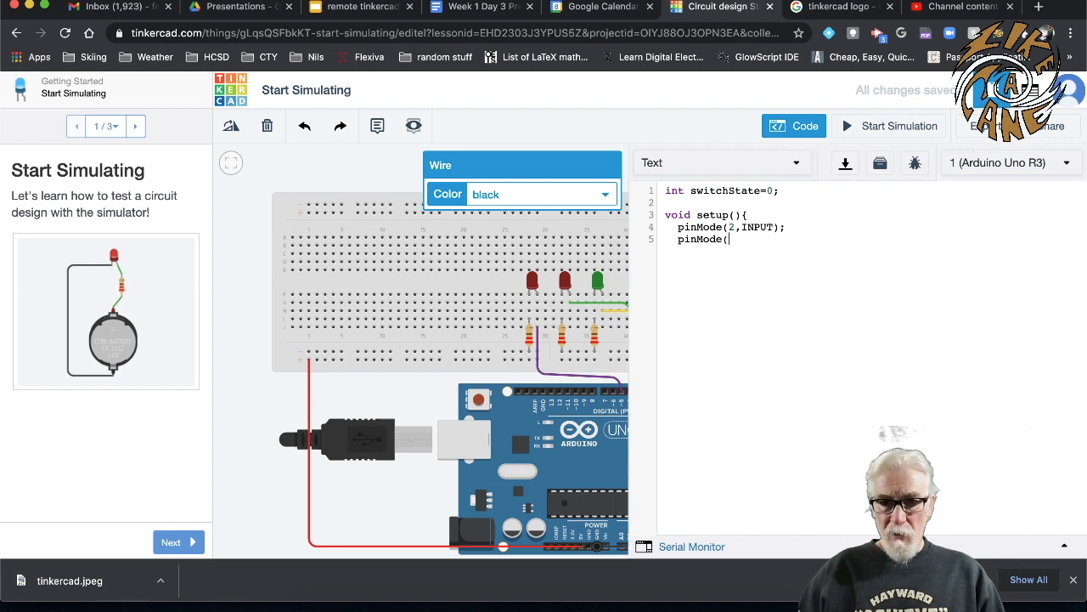
pyautogui.write('3,')
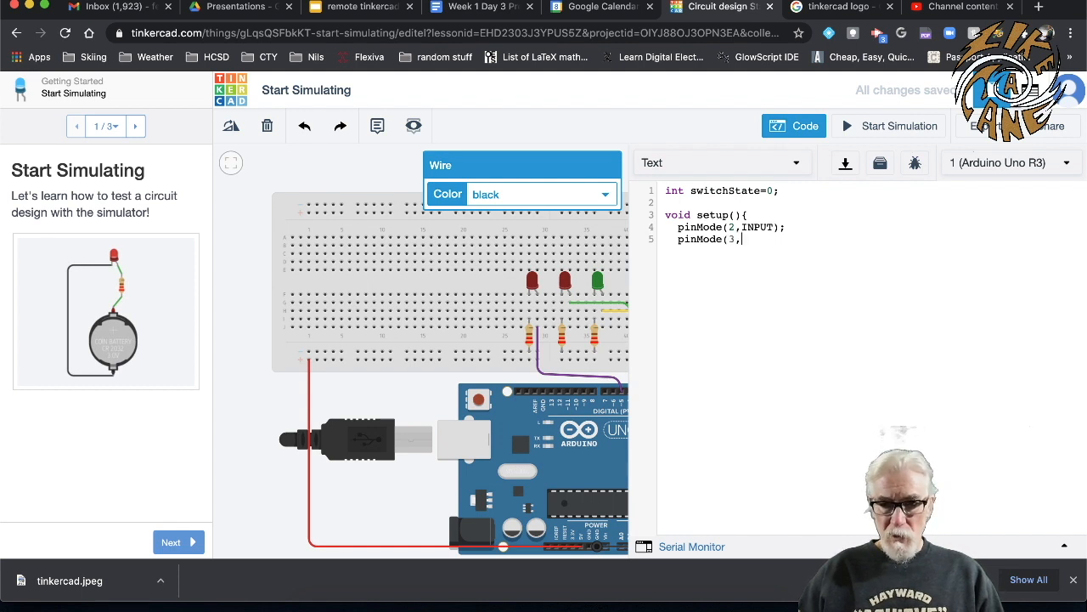
pyautogui.write('OU')
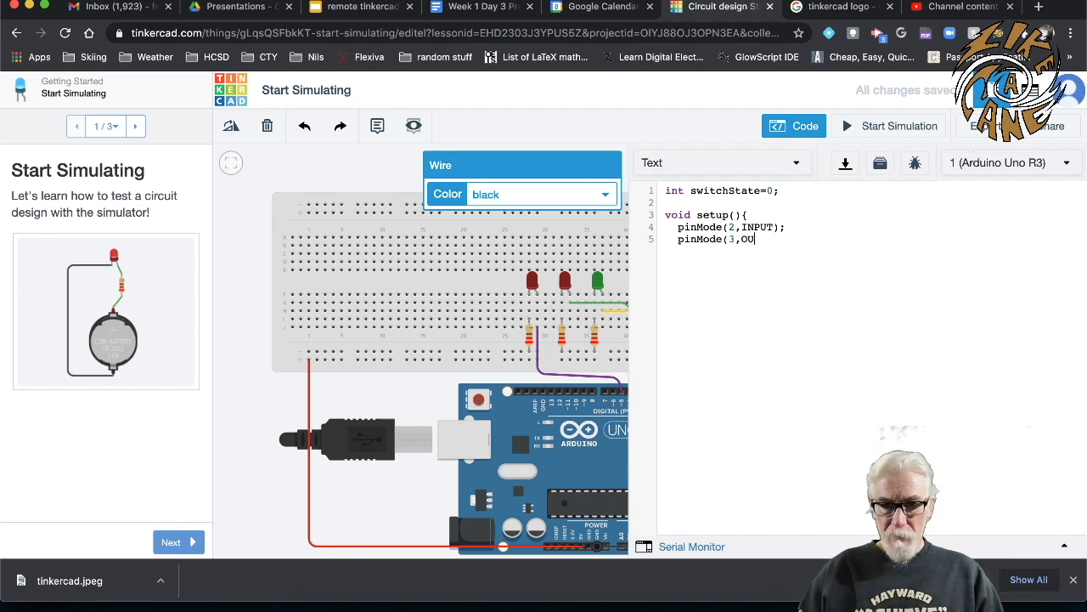
pyautogui.write('TPUT);')
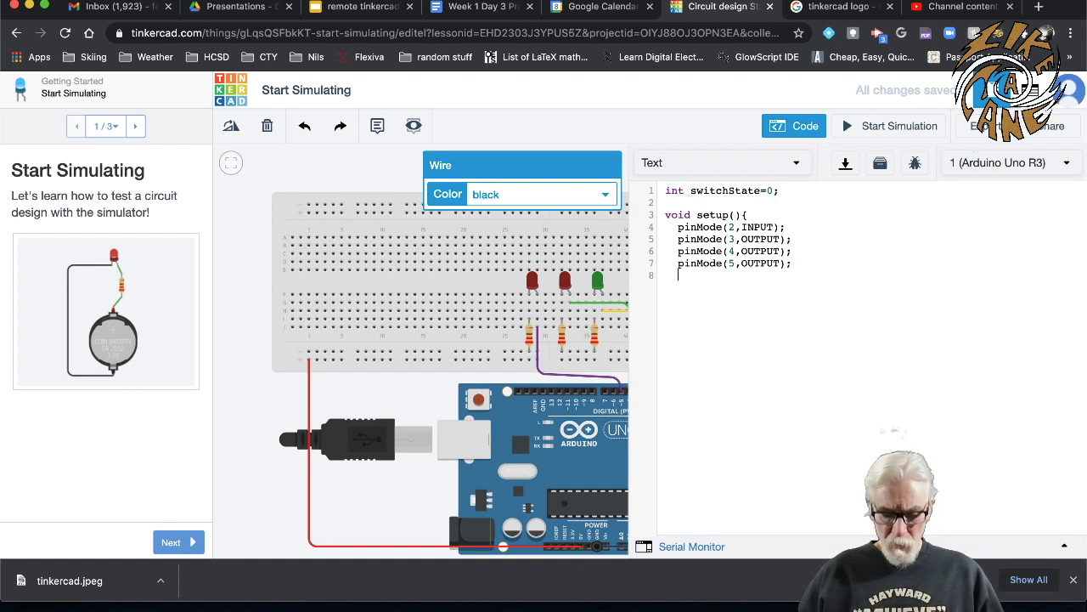
pyautogui.write('}')
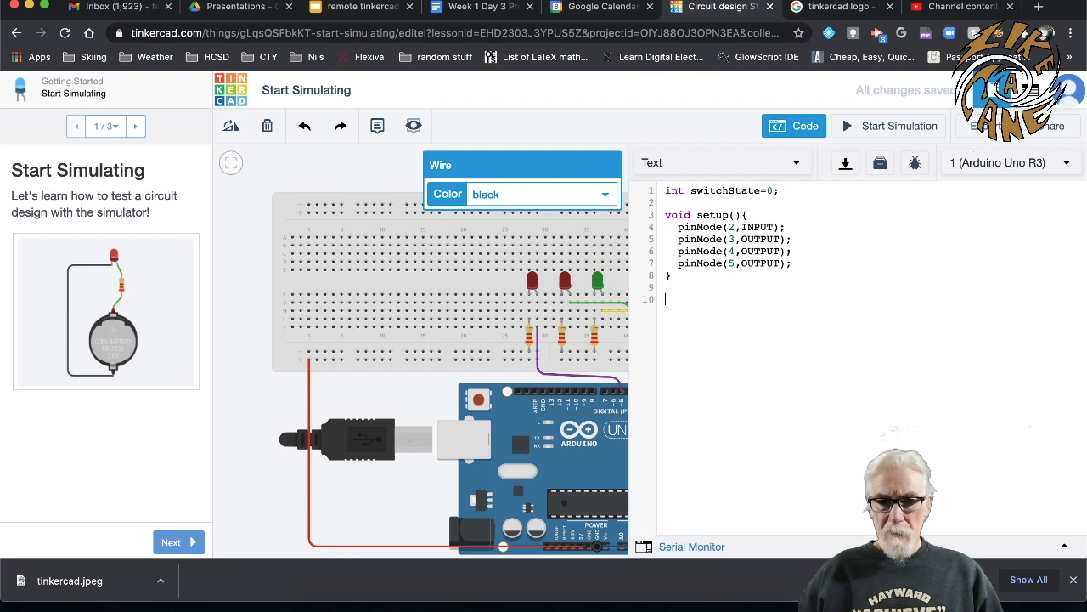
# Write the loop function header void loop(){ after setup.
pyautogui.write('vo')
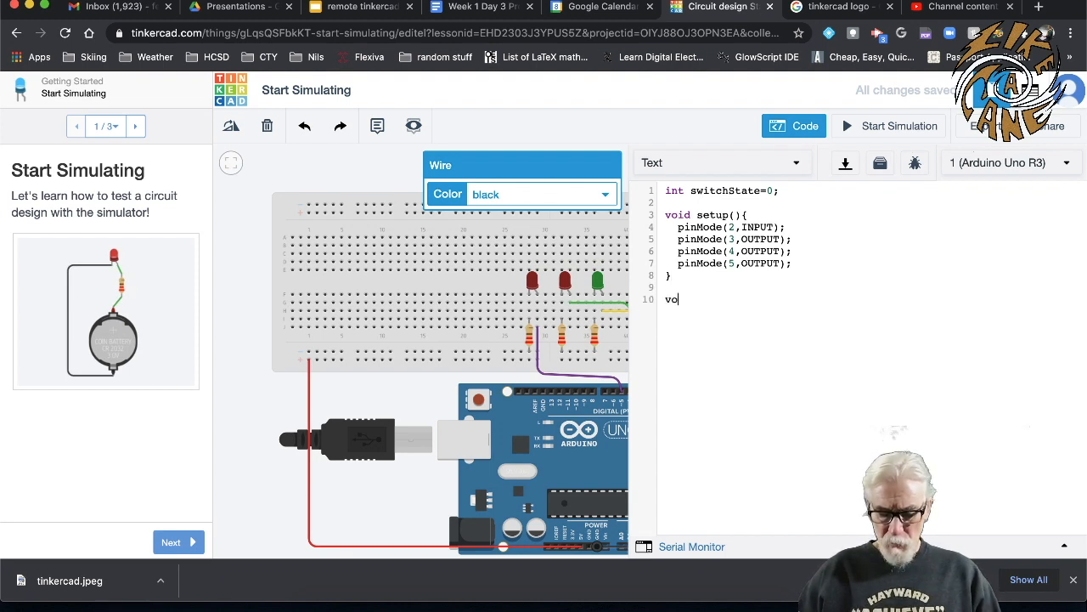
pyautogui.write('id')
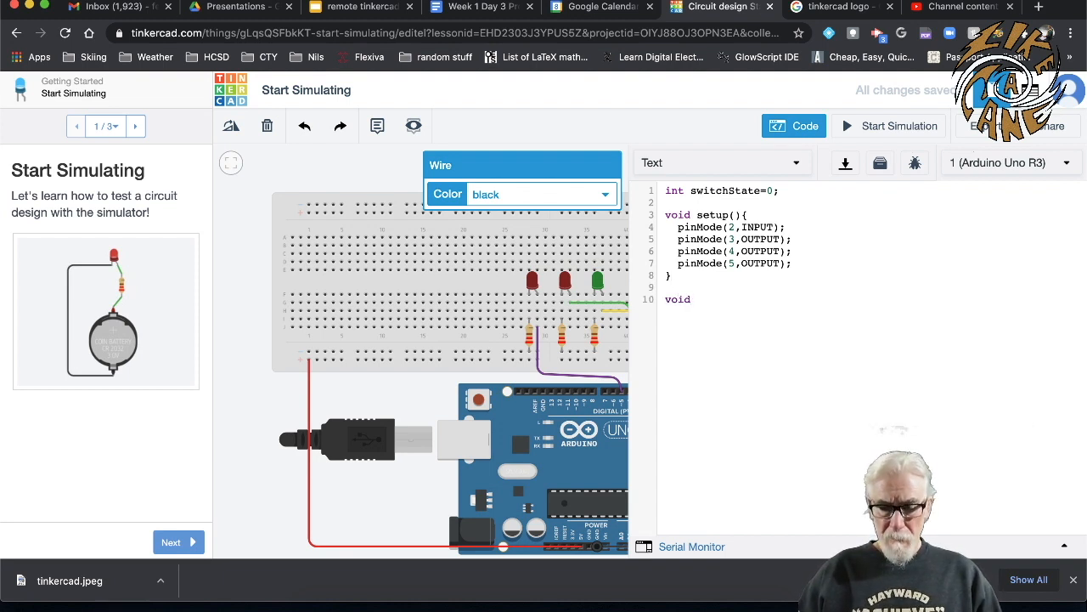
pyautogui.write('loop')
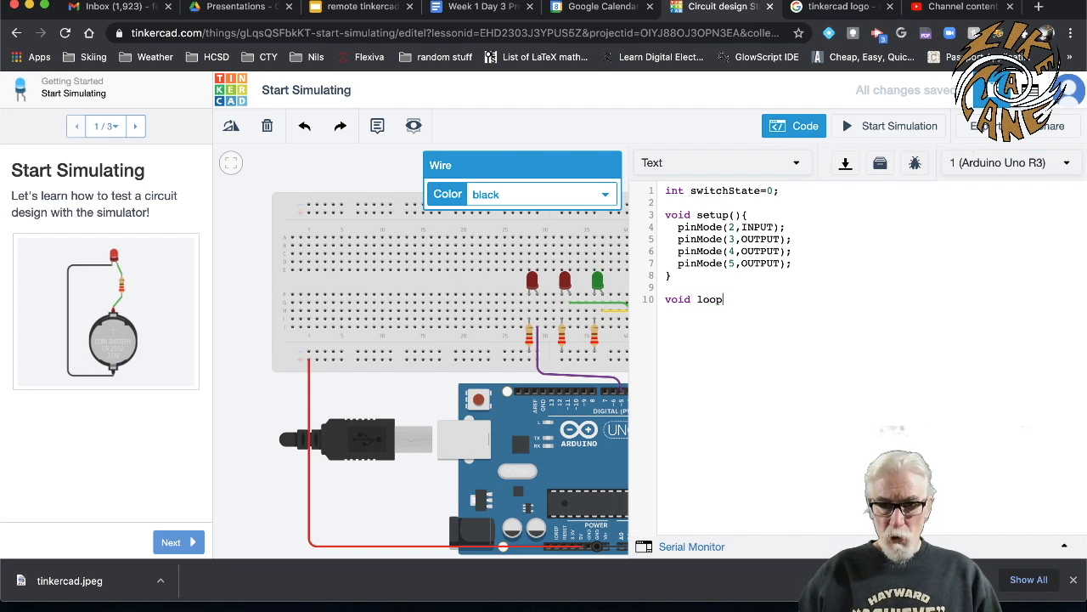
pyautogui.write('()')
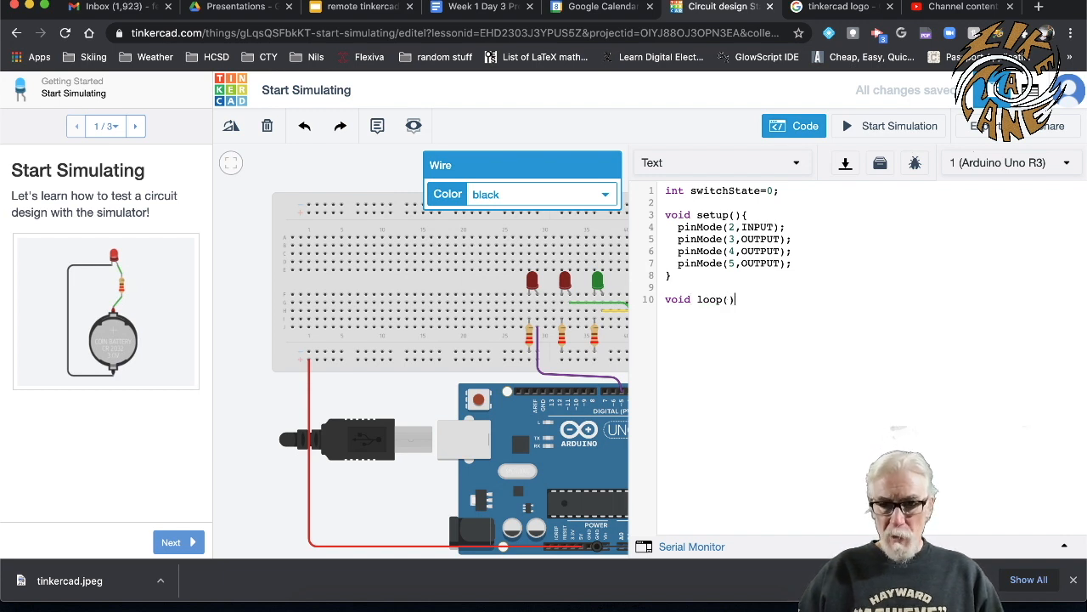
pyautogui.write('{')
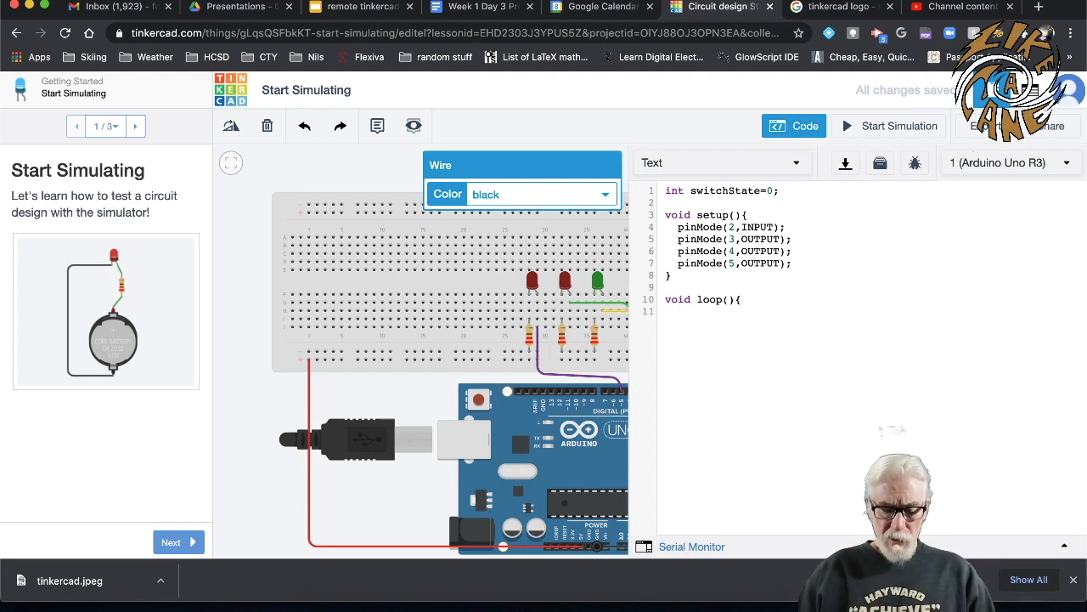
# Store the pushbutton reading with switchState=digitalRead(2); as loop's first line.
pyautogui.write('sw')
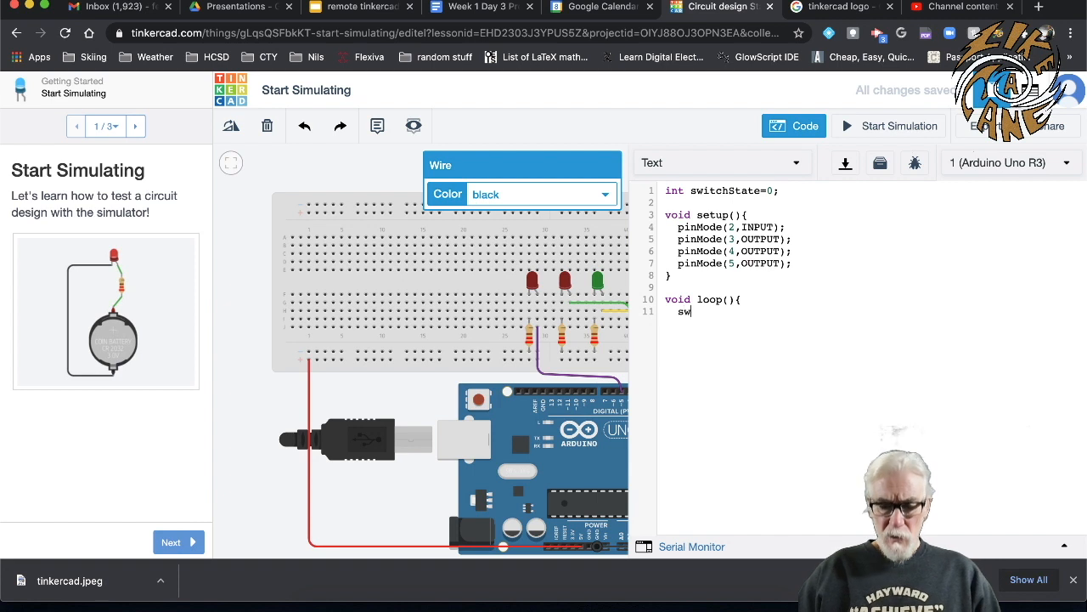
pyautogui.write('itchState')
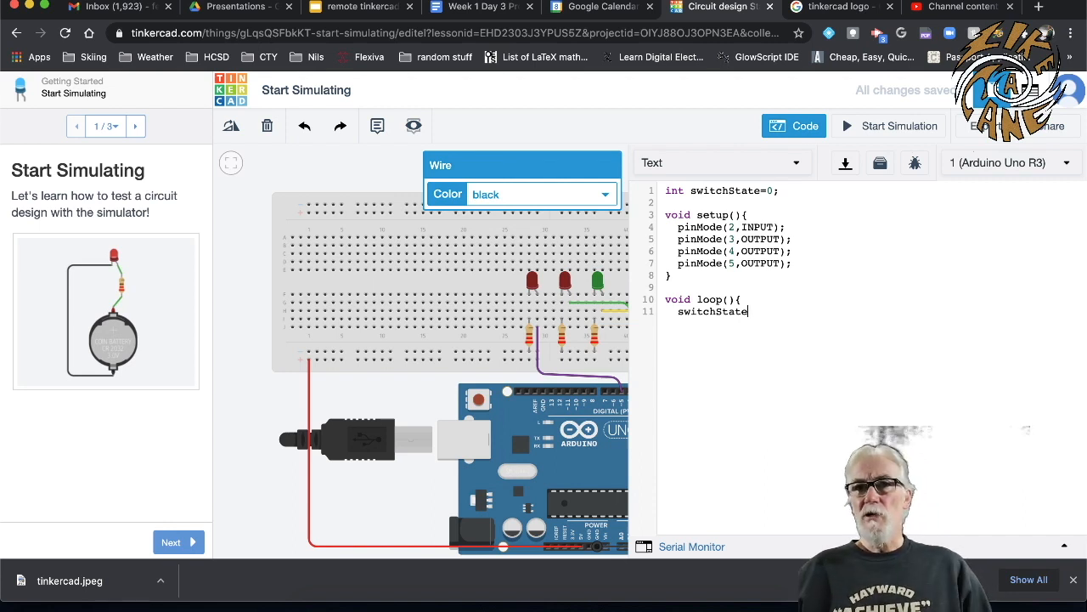
pyautogui.write('=')
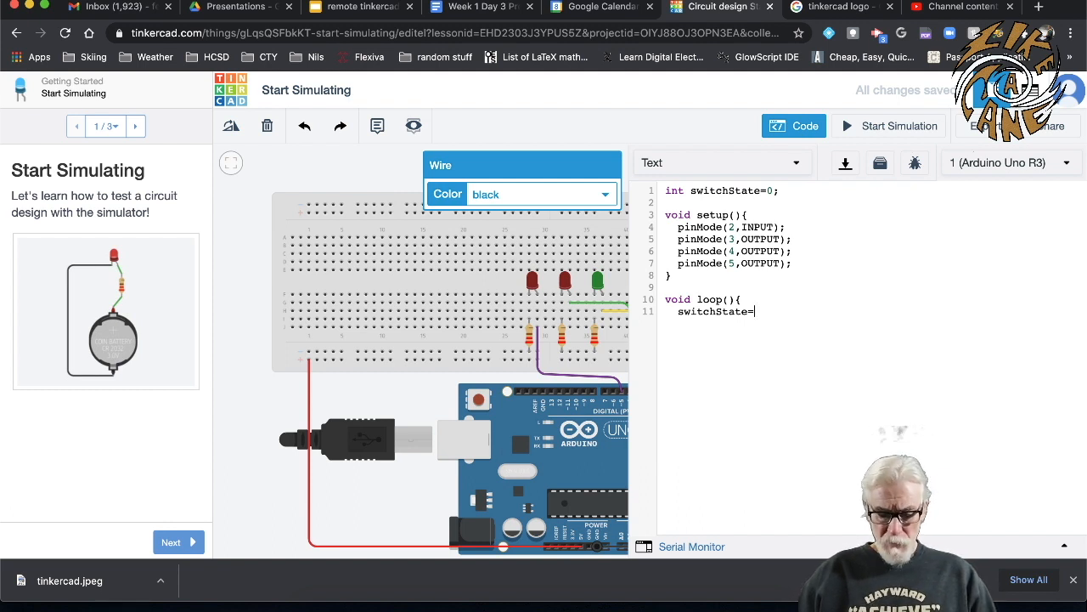
pyautogui.write('digita')
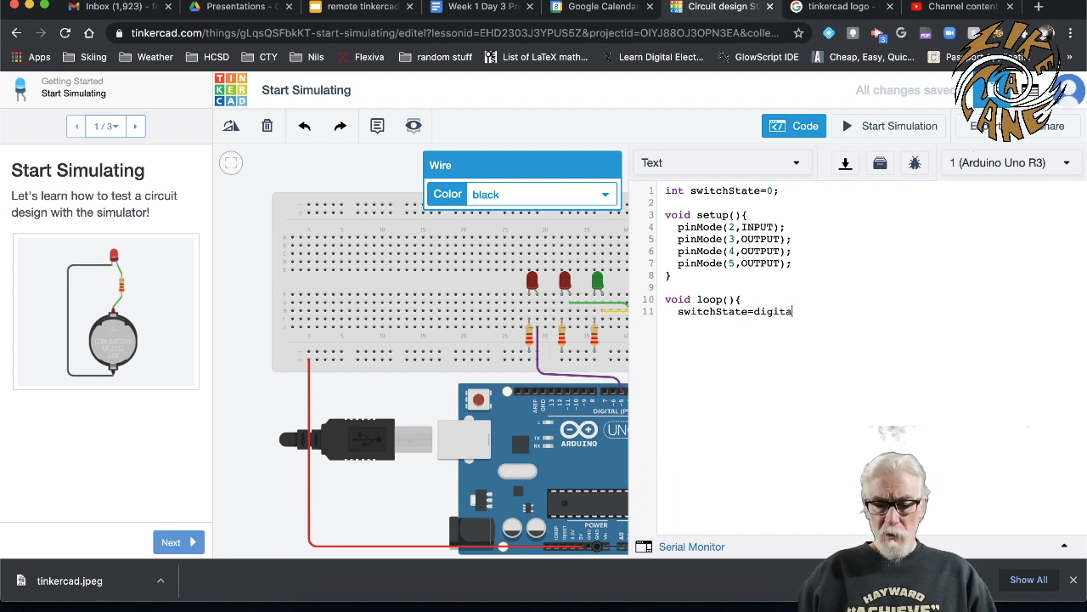
pyautogui.write('R')
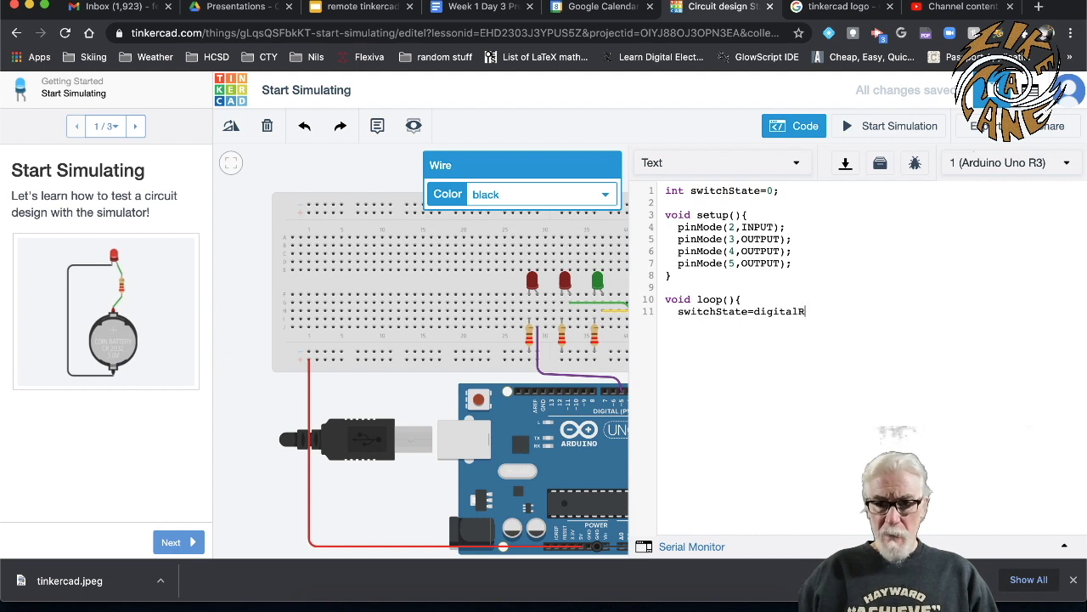
pyautogui.write('ead')
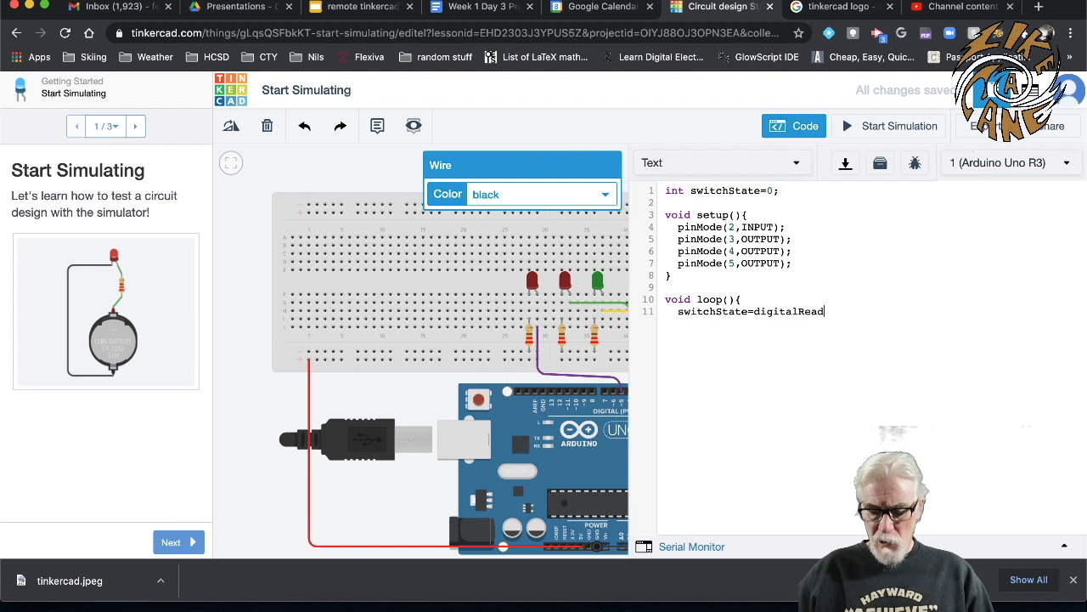
pyautogui.write('(')
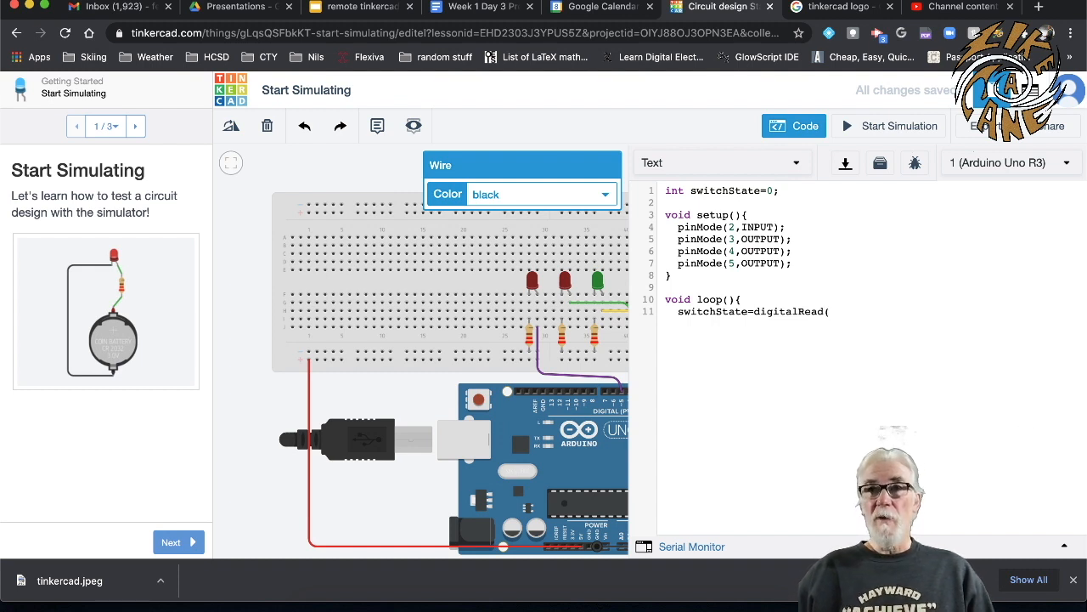
pyautogui.write('2')
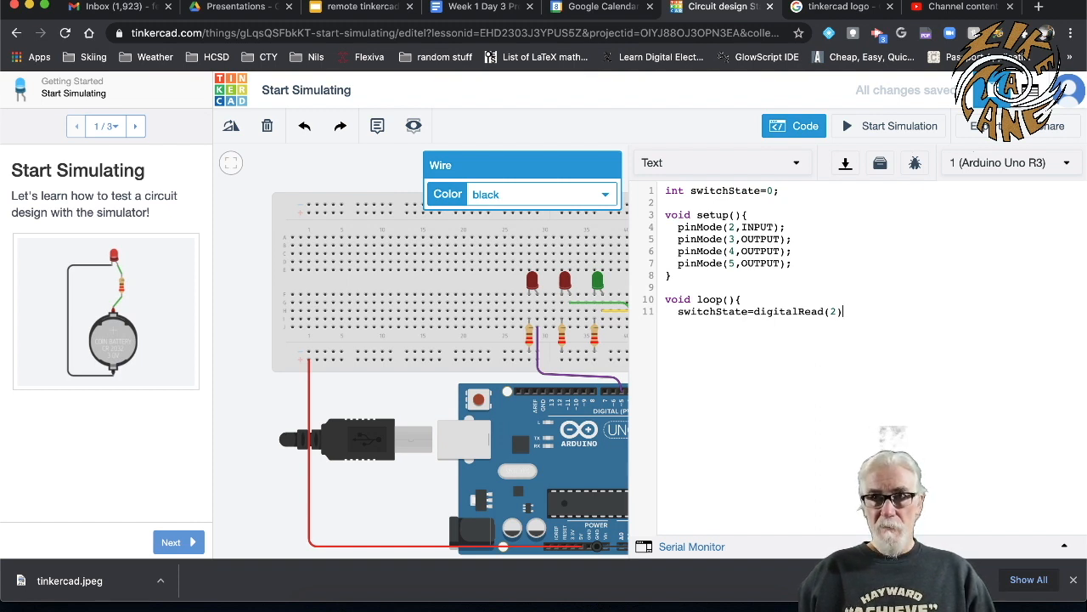
pyautogui.write(';')
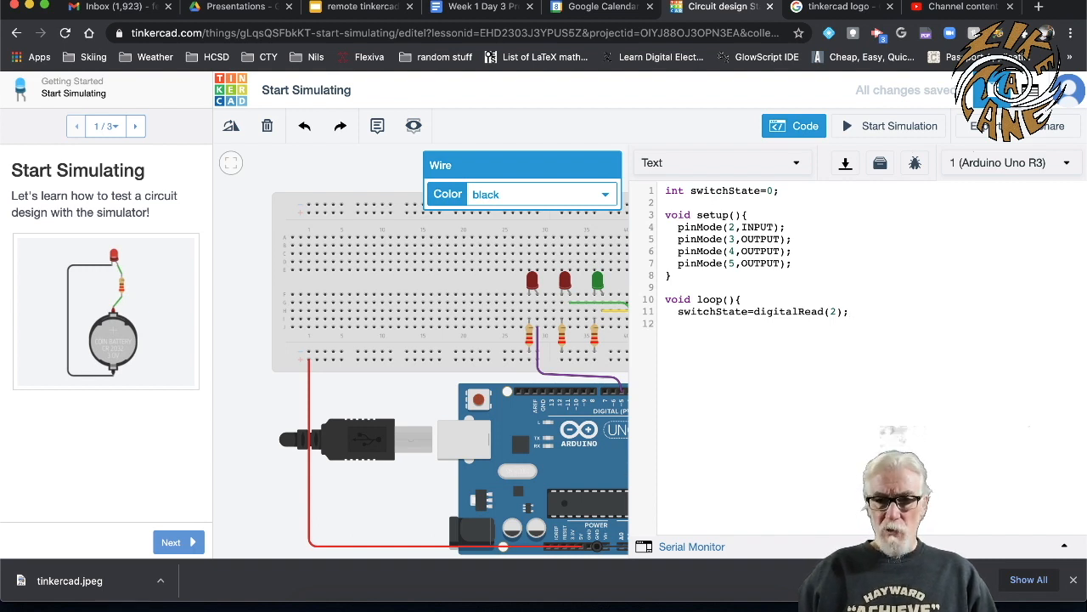
# Write the condition if(switchState==LOW) testing the button state.
pyautogui.write('if')
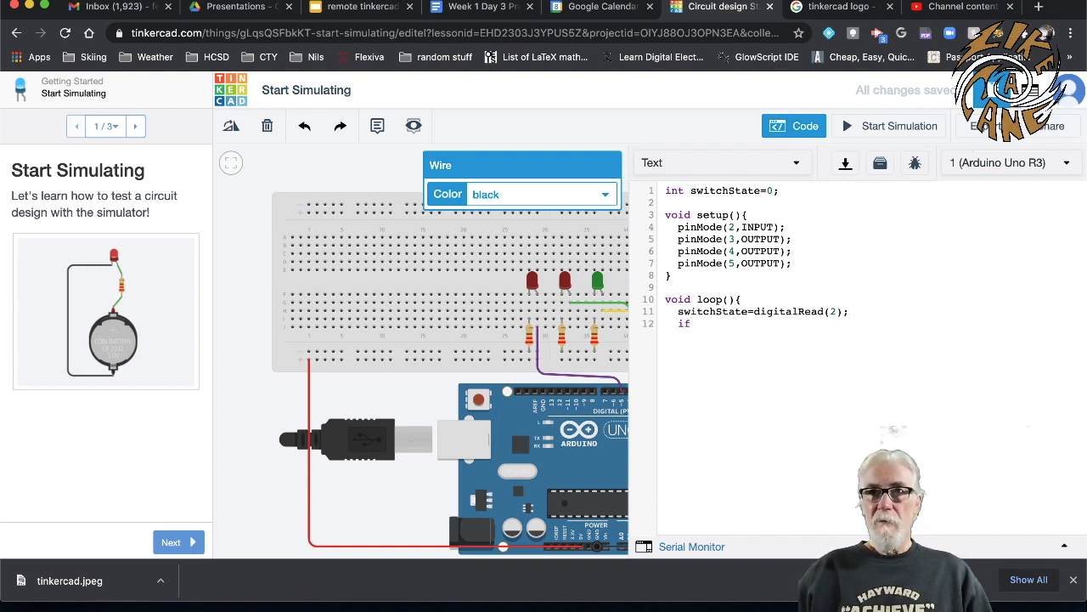
pyautogui.write('(')
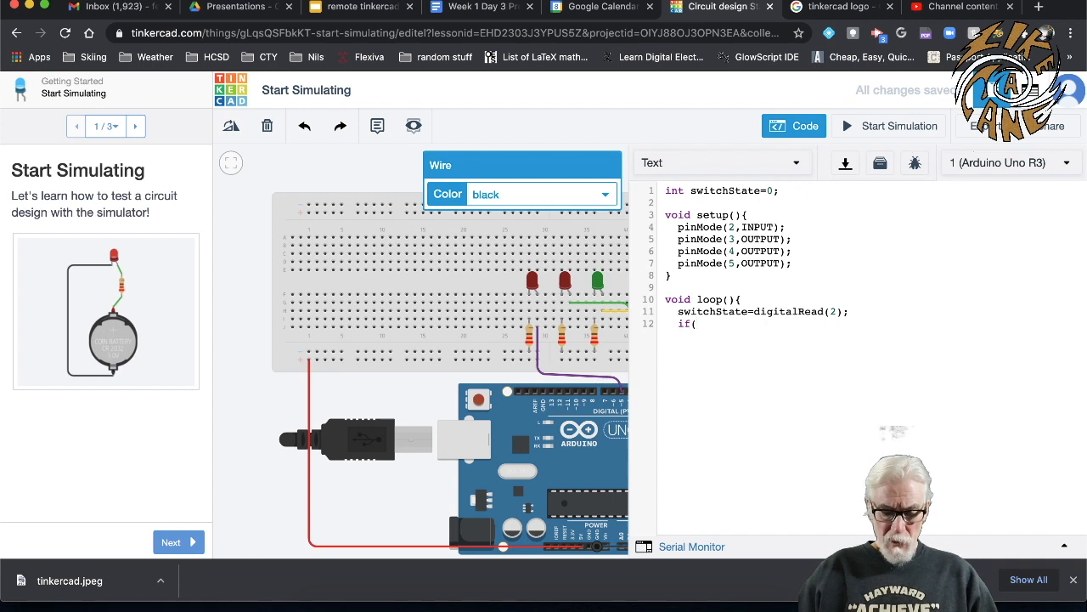
pyautogui.write('s')
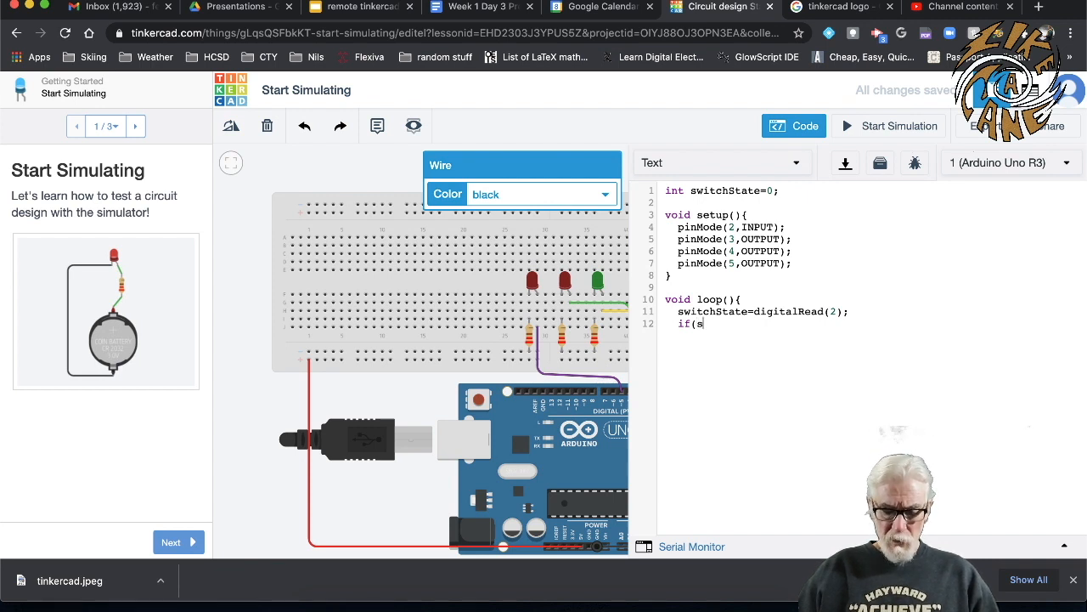
pyautogui.write('witch')
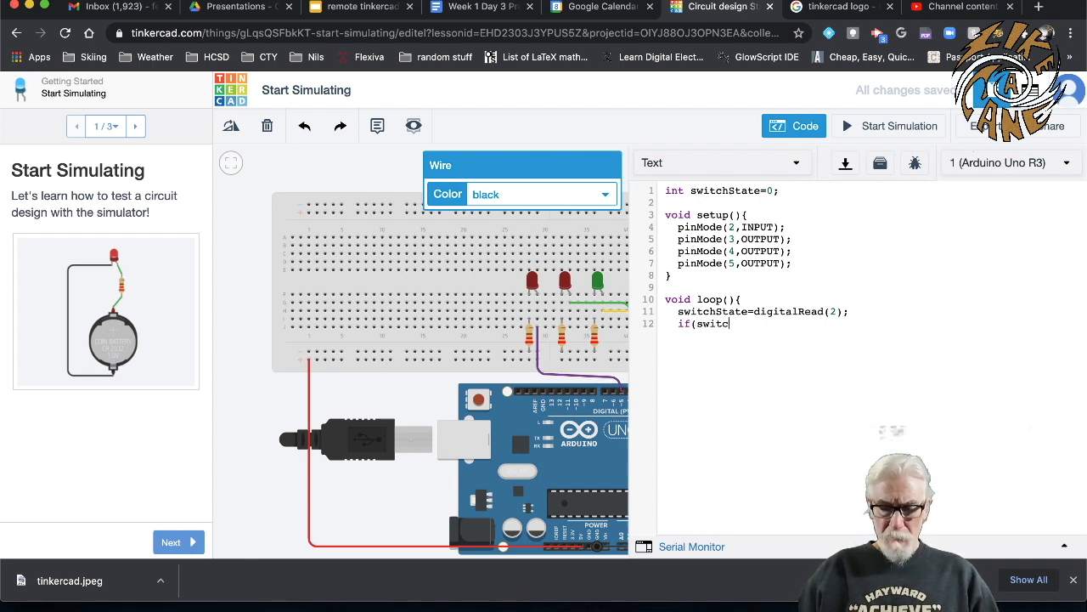
pyautogui.write('hState')
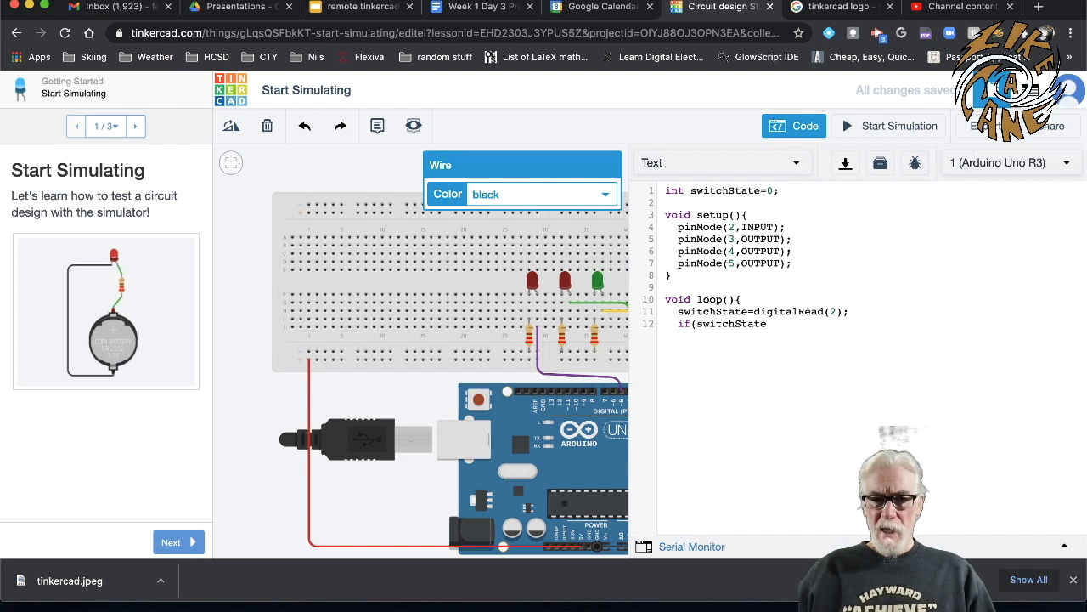
pyautogui.write('=')
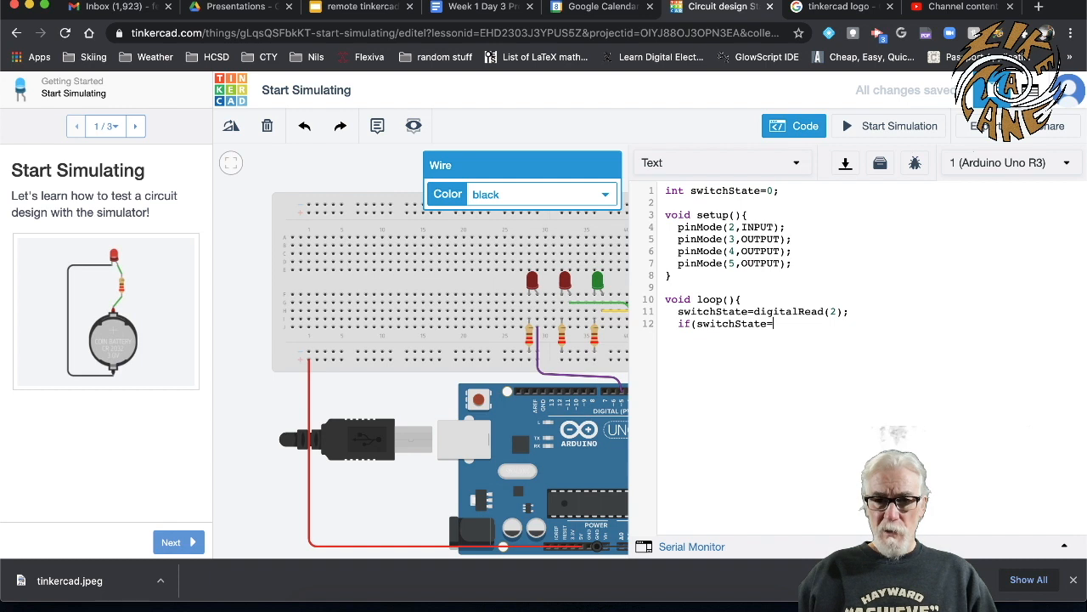
pyautogui.write('=')
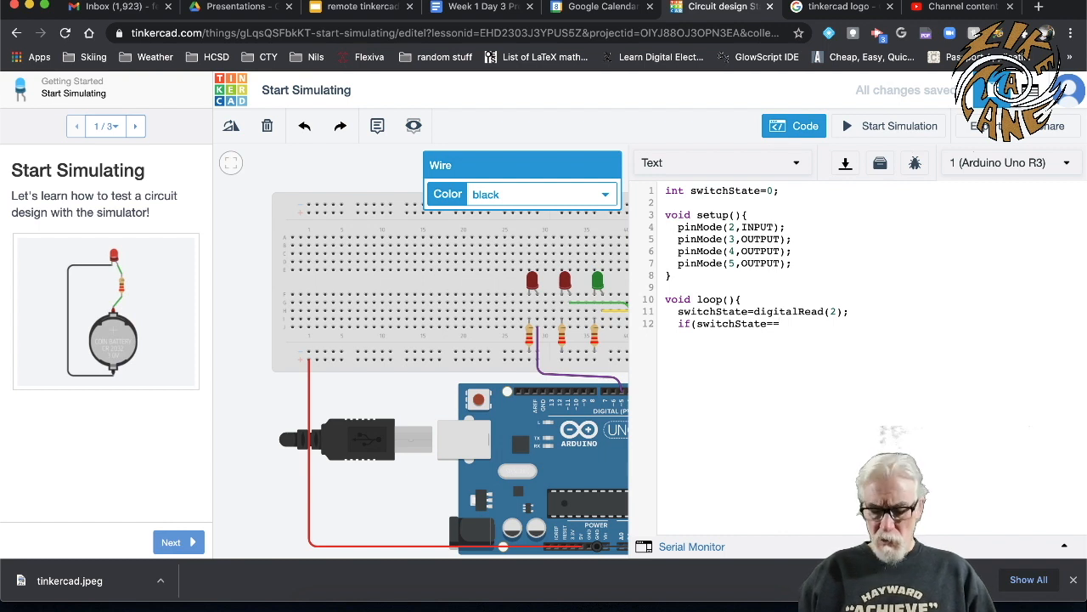
pyautogui.write('LOW){')
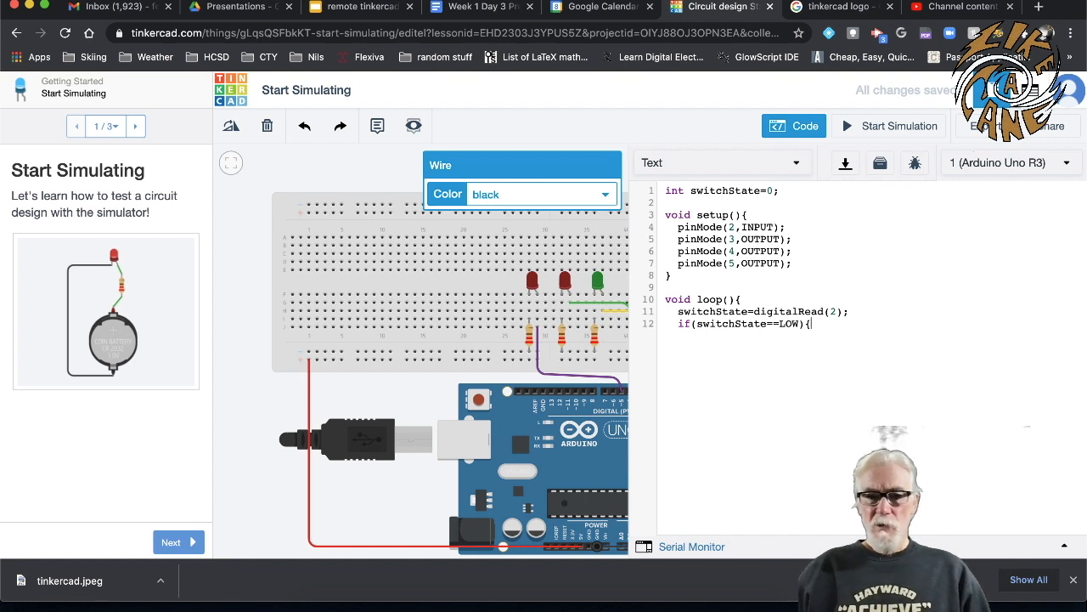
# Inside the if block, write digitalWrite(3,HIGH); to light pin 3.
pyautogui.press('enter')
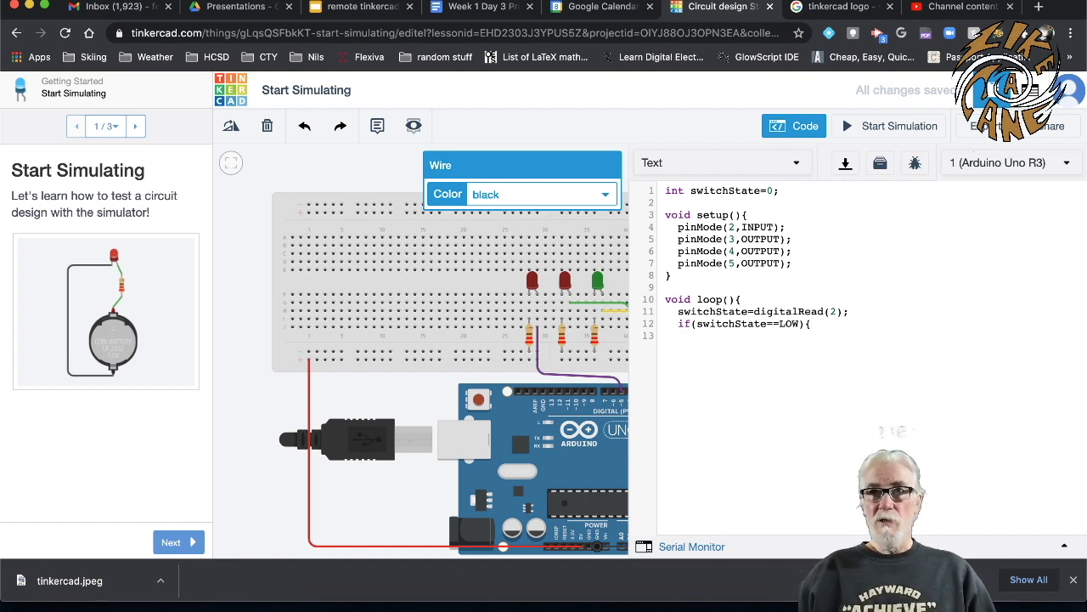
pyautogui.write('digita')
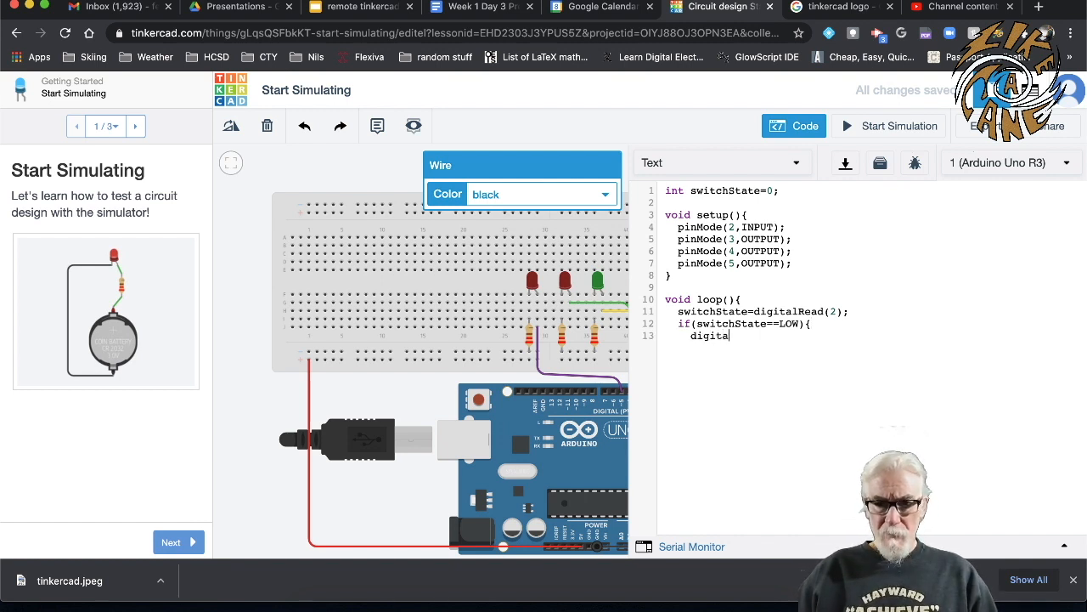
pyautogui.write('lWrite')
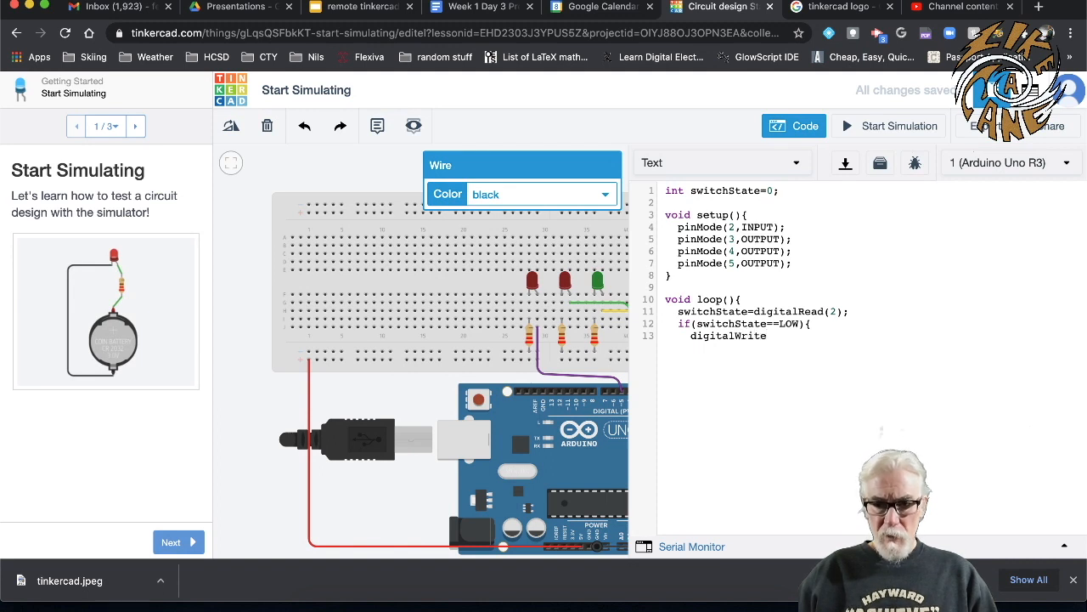
pyautogui.write('(')
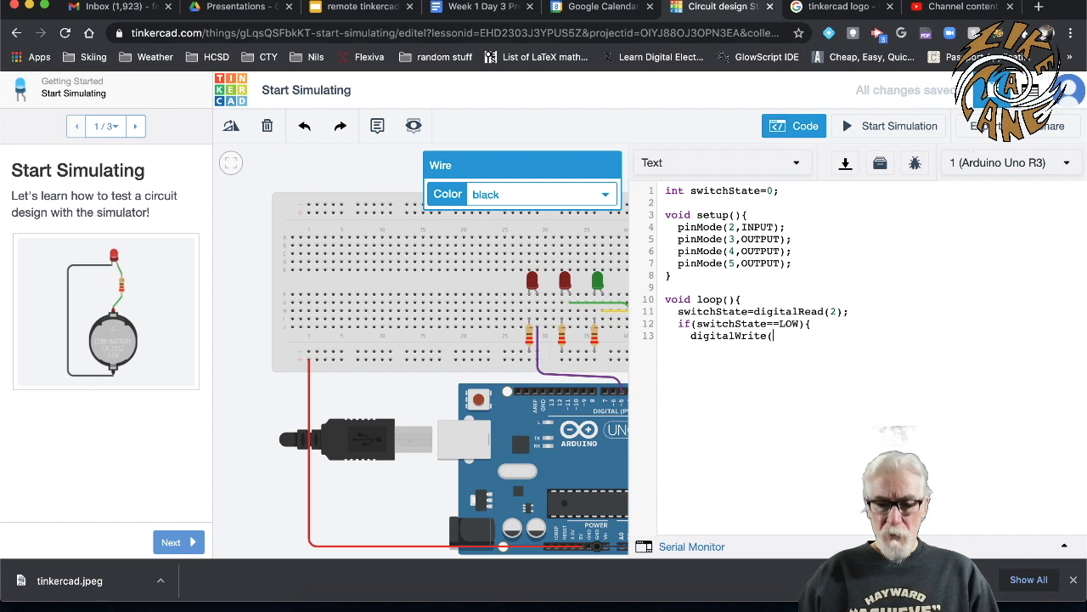
pyautogui.write('3,')
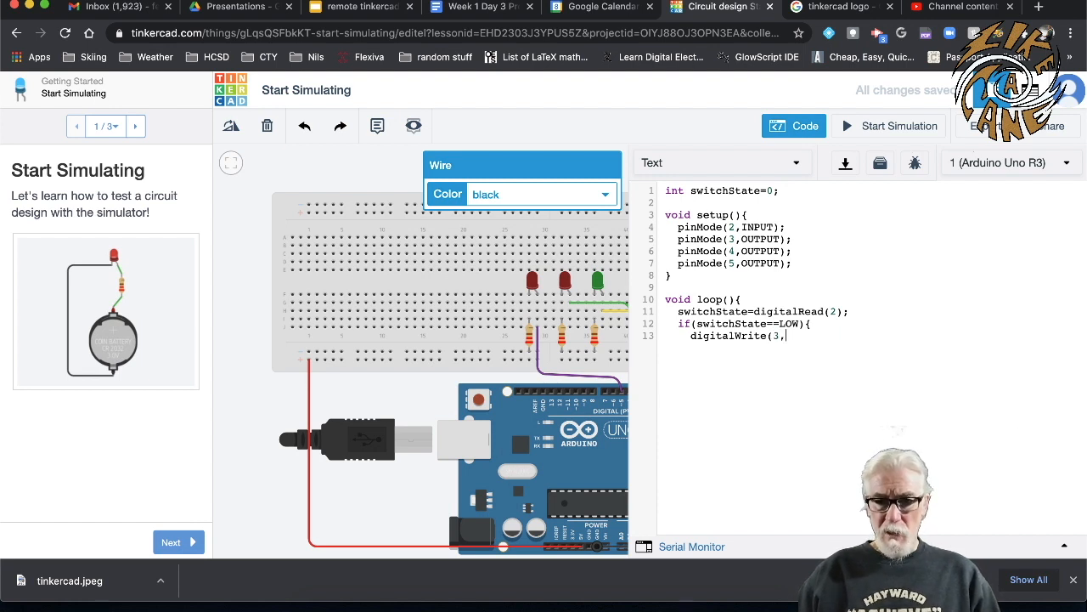
pyautogui.write('H')
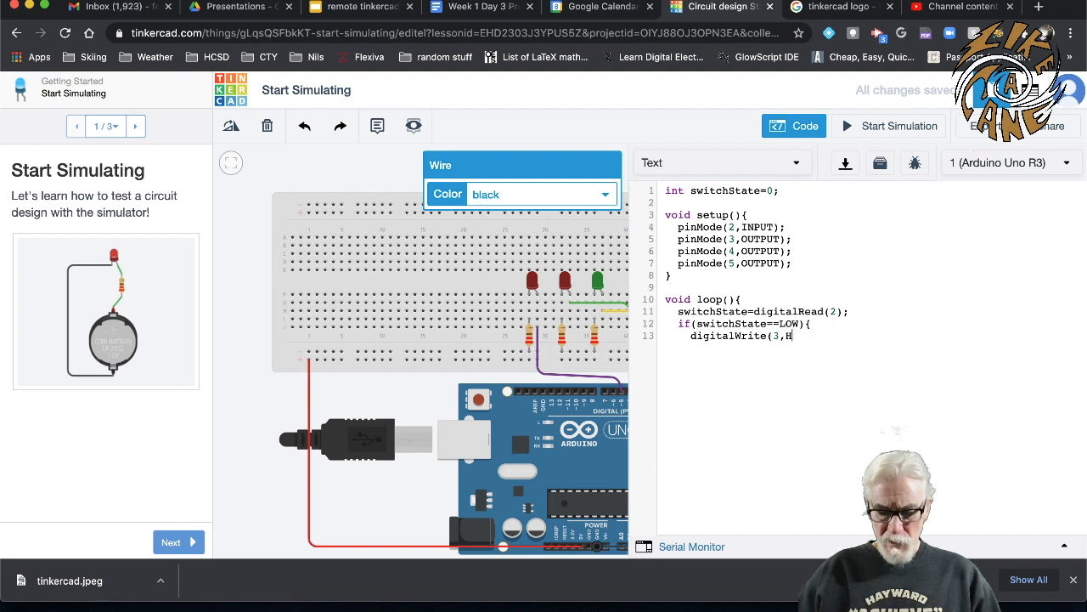
pyautogui.write('IGH')
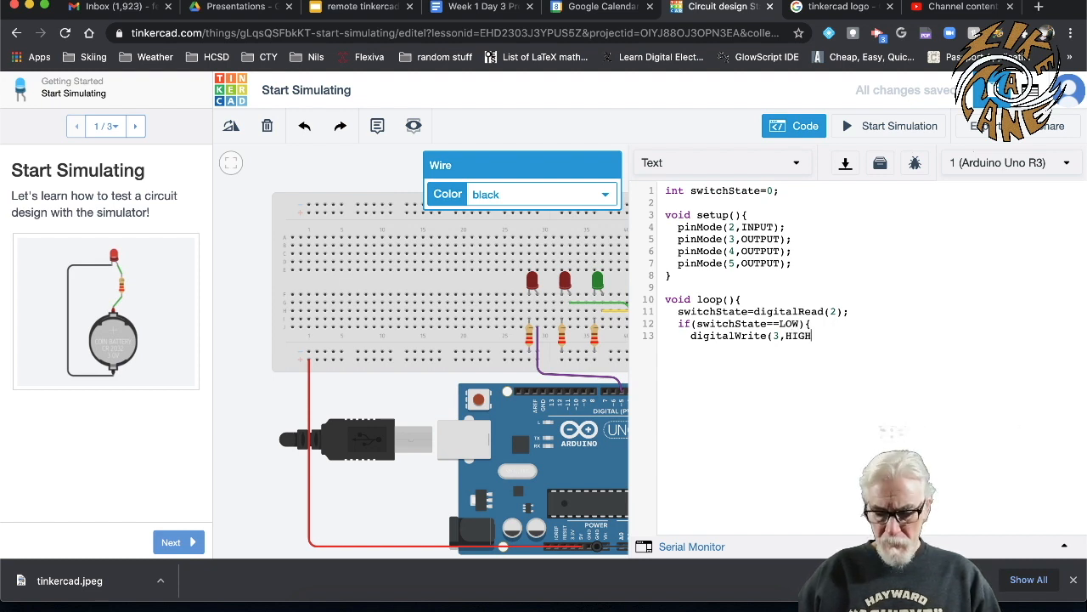
pyautogui.write(')')
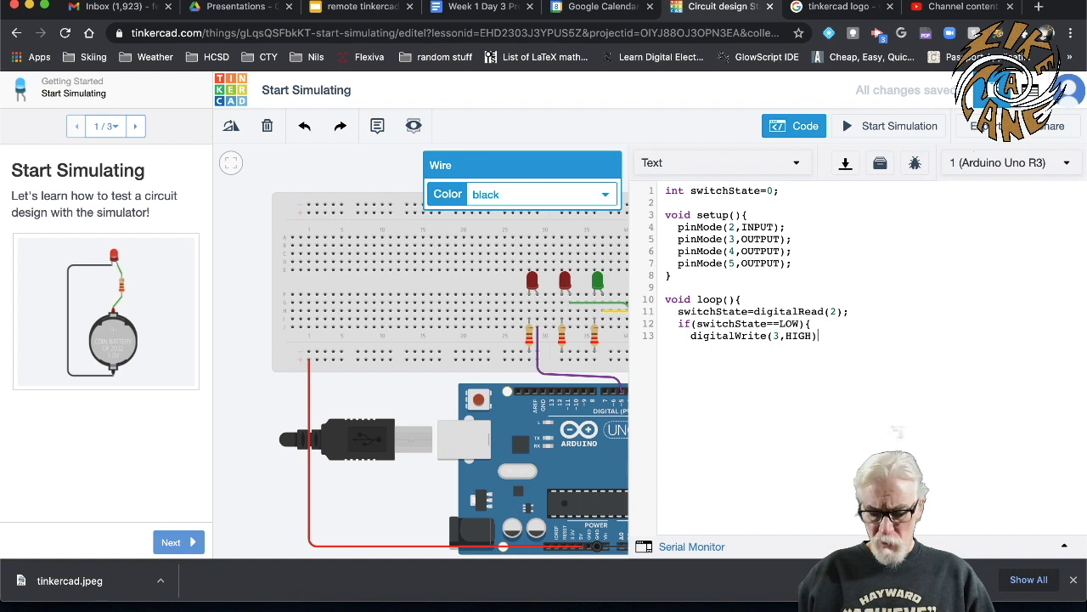
pyautogui.write(';')
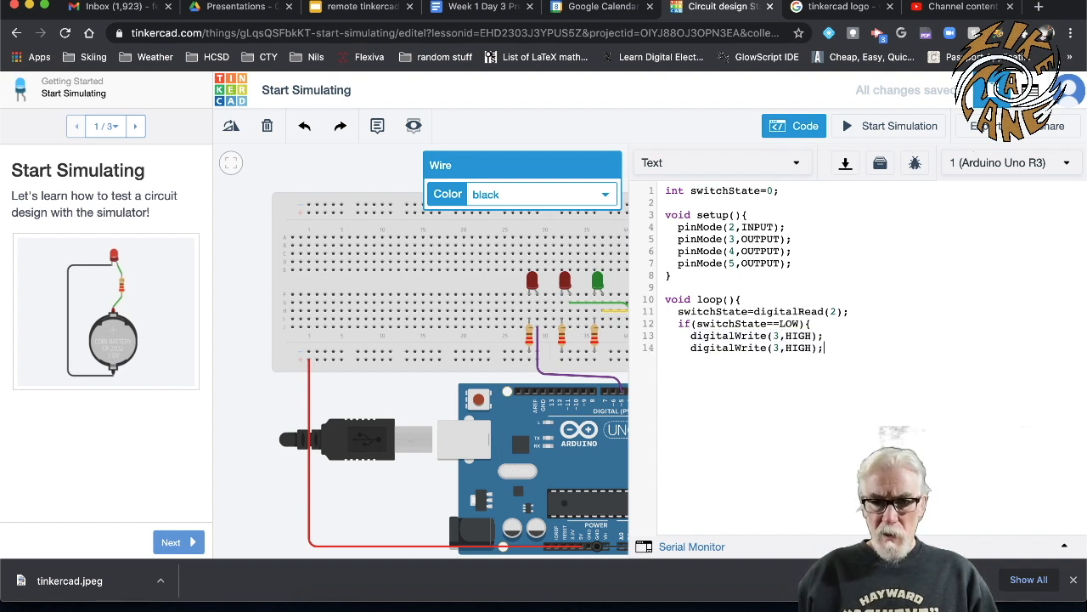
# Add the remaining digitalWrite lines setting pins 4 and 5 LOW.
pyautogui.press('Return')
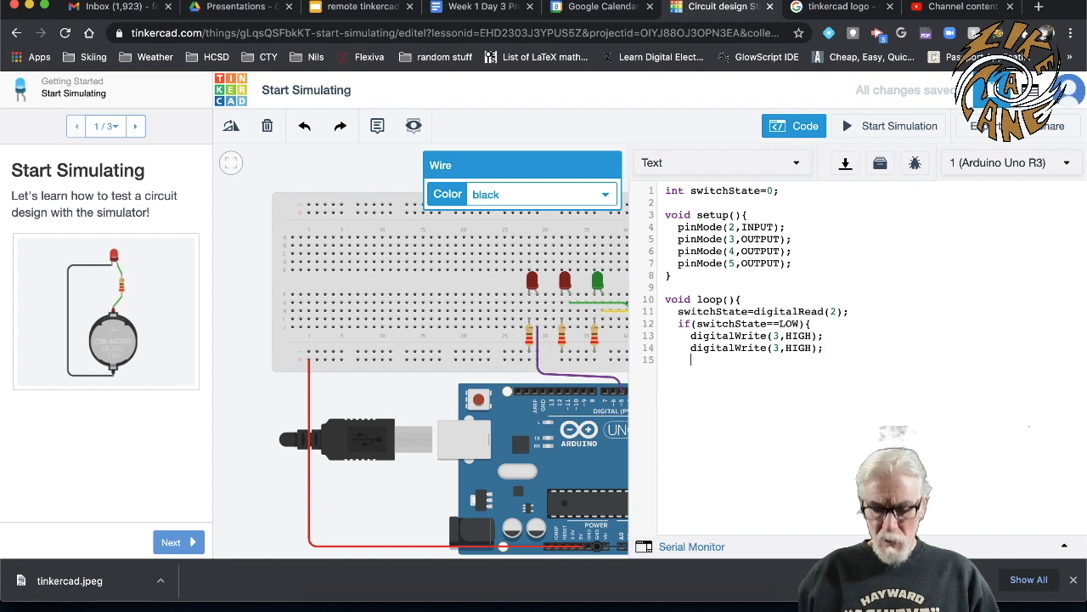
pyautogui.write('digitalWrite(3,HIGH);')
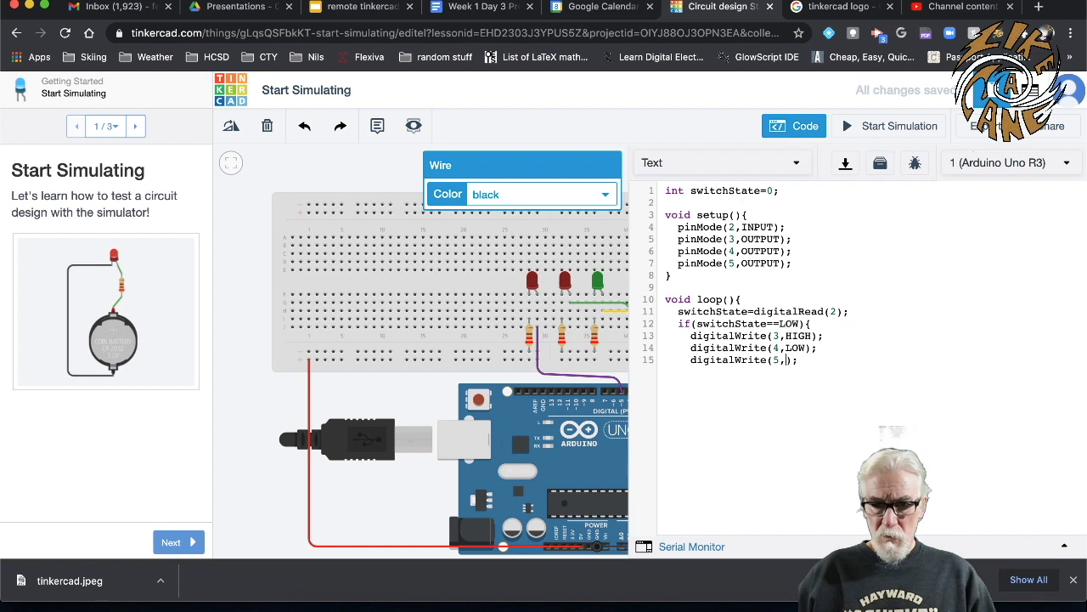
pyautogui.write('LOW')
pyautogui.write('}')
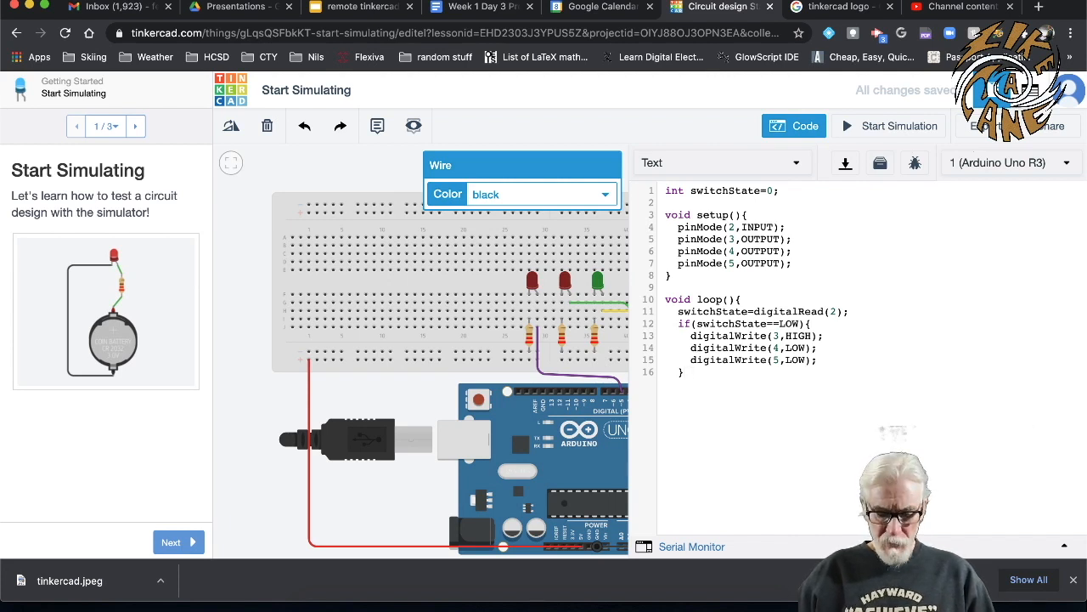
# Add an else branch writing pin 3 LOW, pin 4 HIGH and pin 5 LOW.
pyautogui.write('else{')
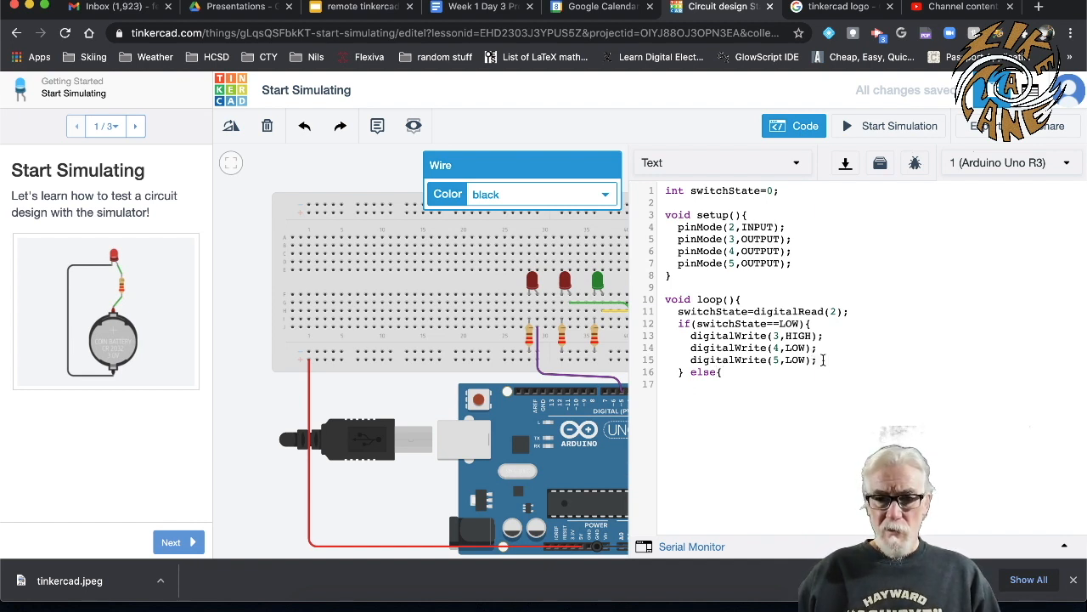
pyautogui.moveTo(690, 334); pyautogui.dragTo(822, 361)
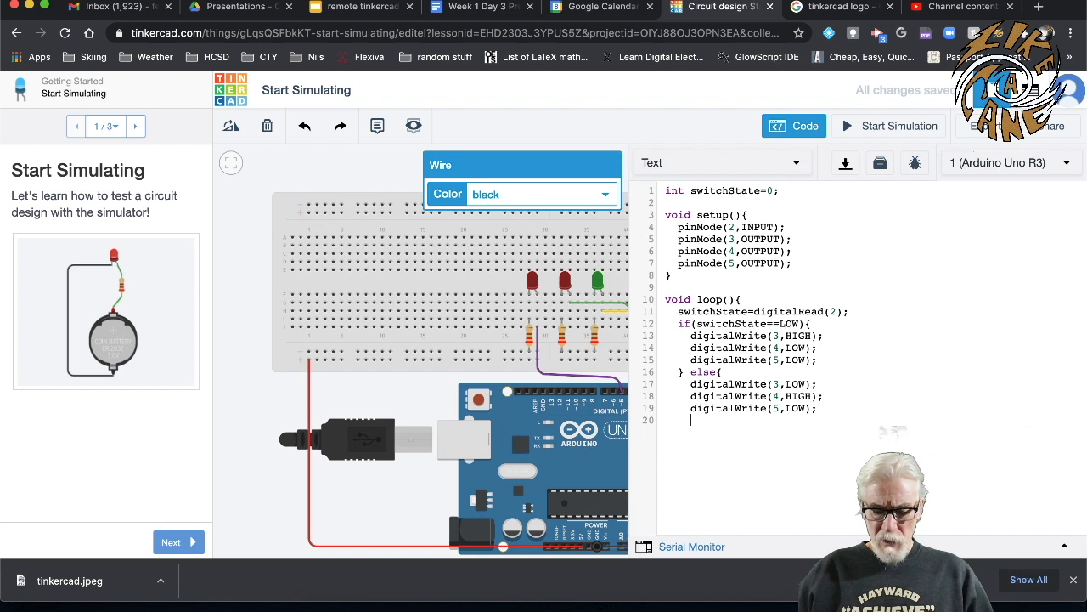
# Add delay(250); to the else branch and close the loop with a brace.
pyautogui.write('dl')
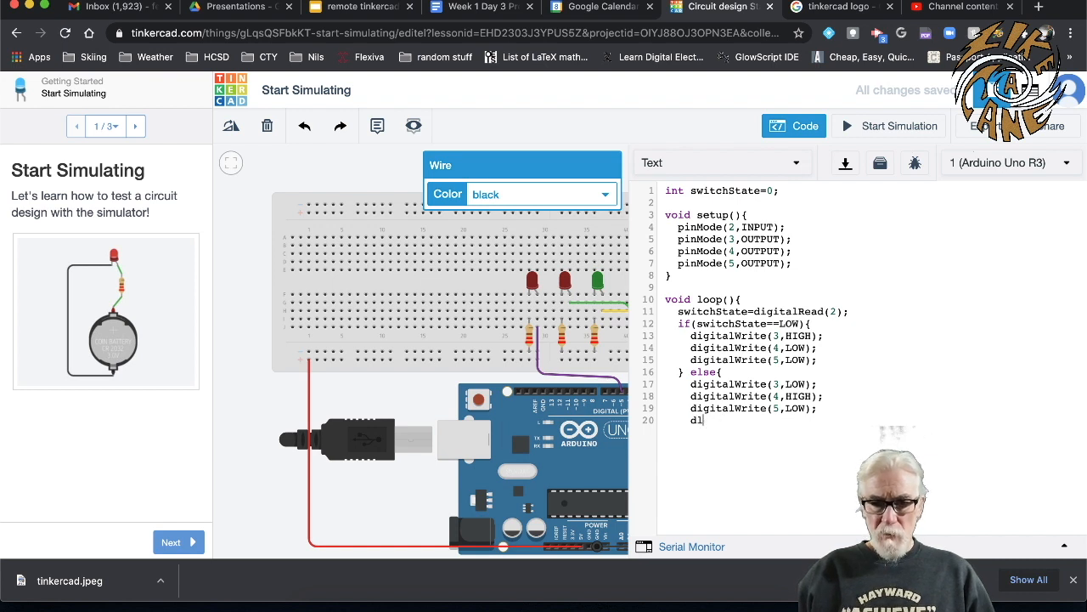
pyautogui.write('elay(')
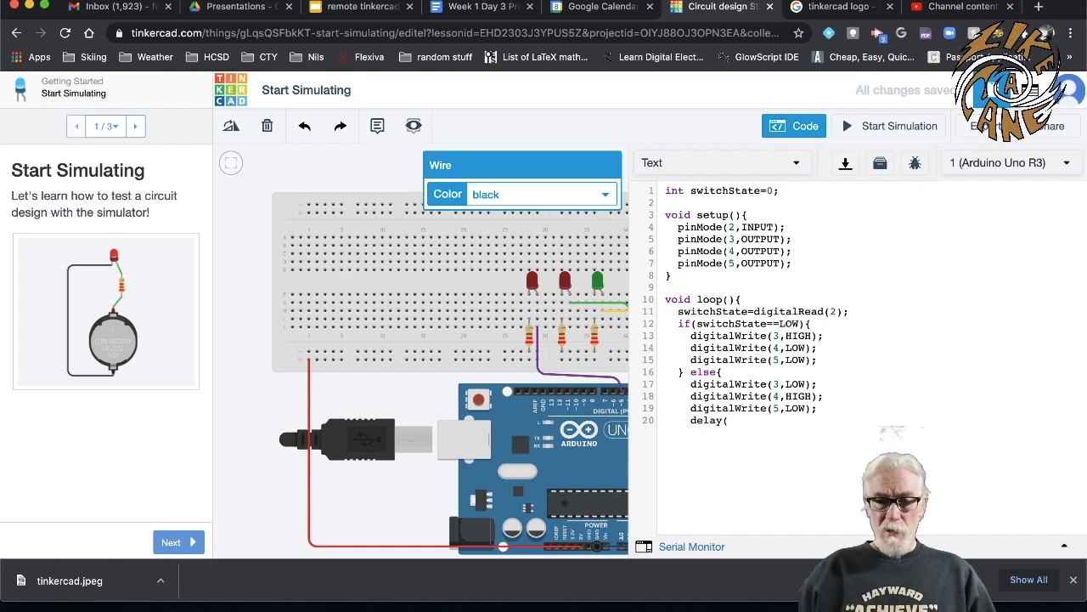
pyautogui.write('2')
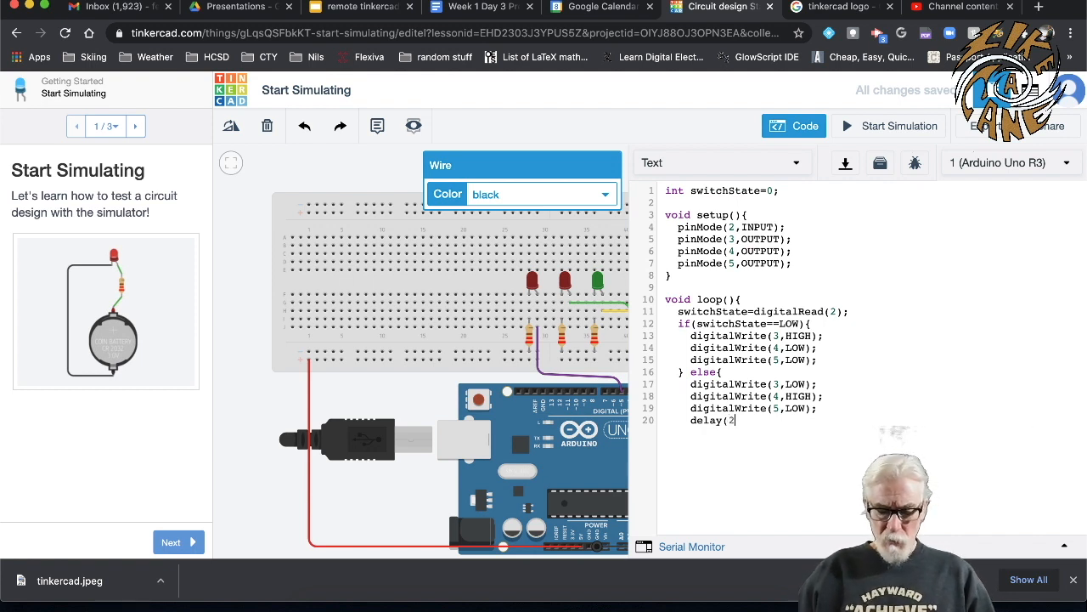
pyautogui.write('50)')
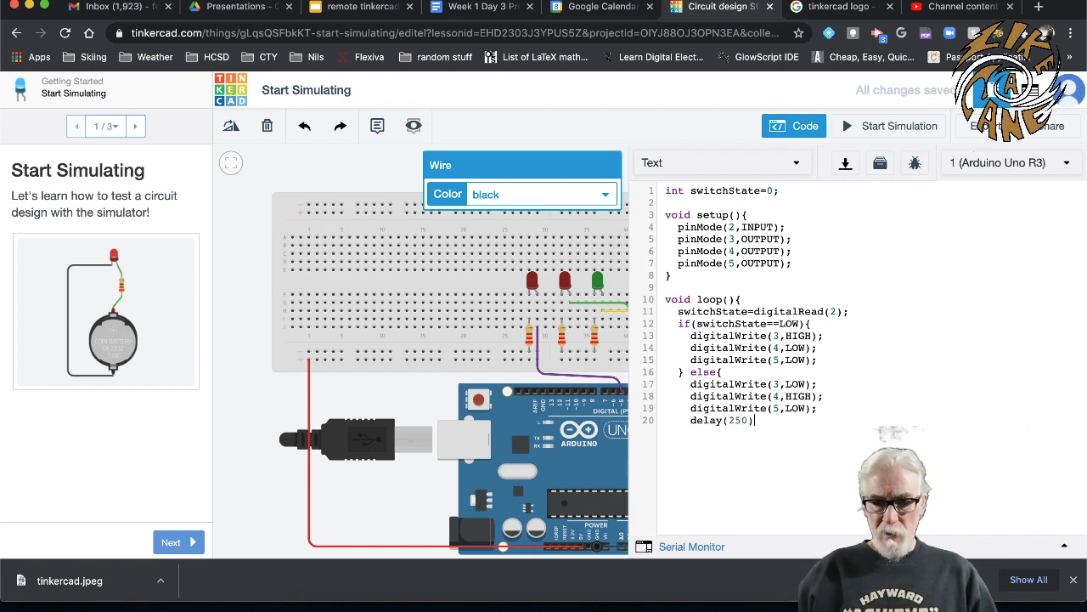
pyautogui.write(';')
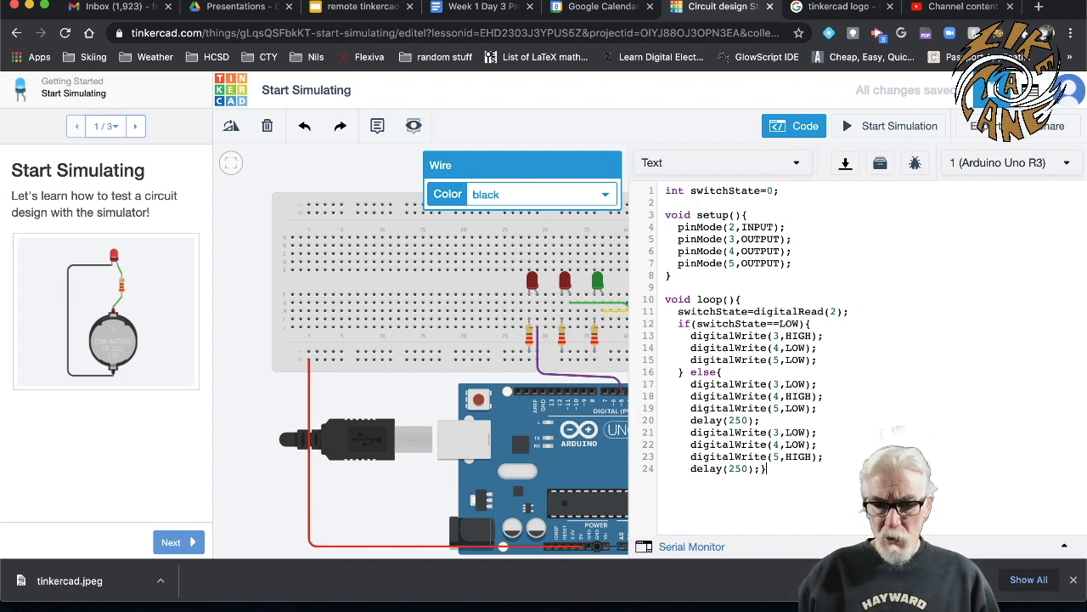
pyautogui.press('Return')
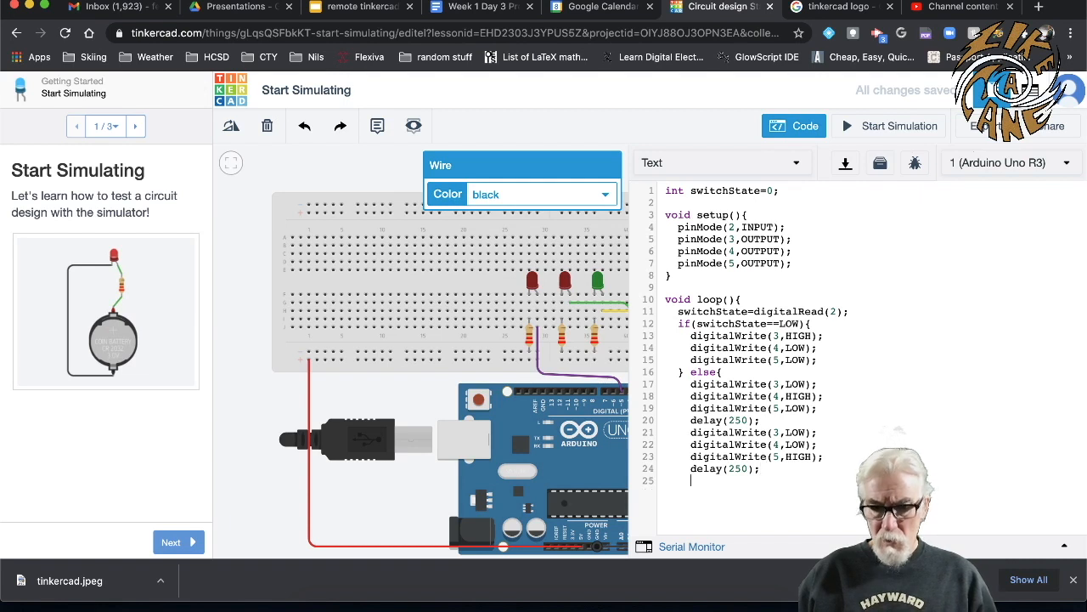
pyautogui.write('}')
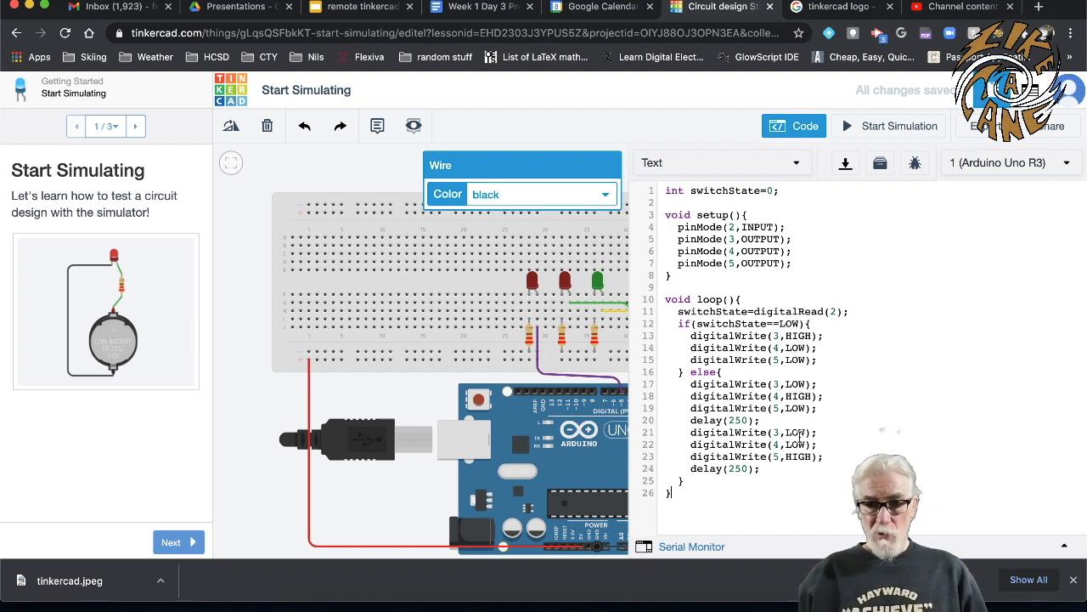
pyautogui.moveTo(824, 458)
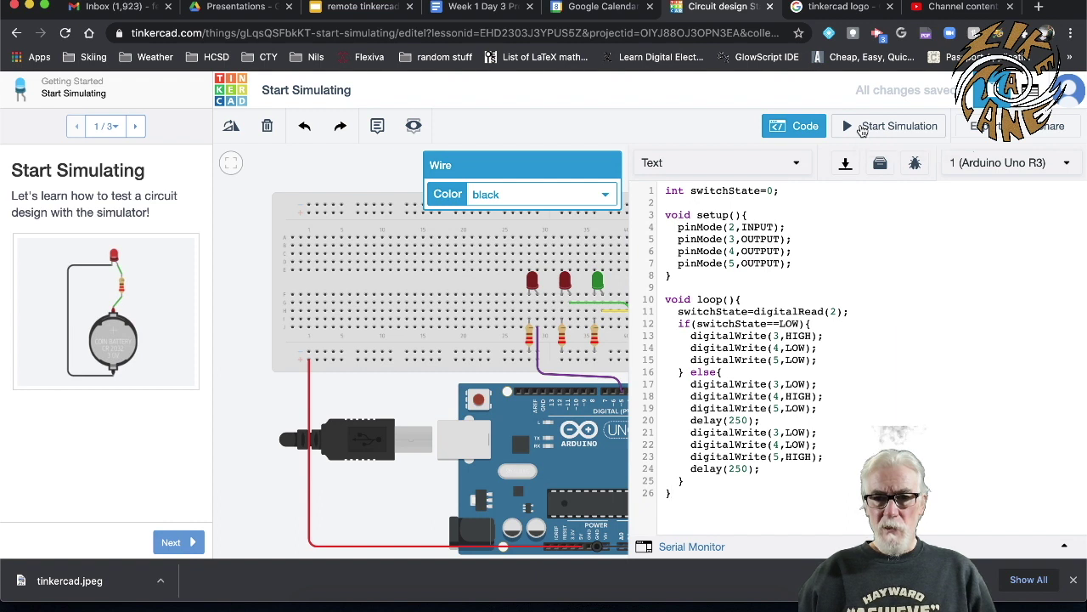
# Start the simulation and hide the code panel to watch the green LED light.
pyautogui.click(887, 126)
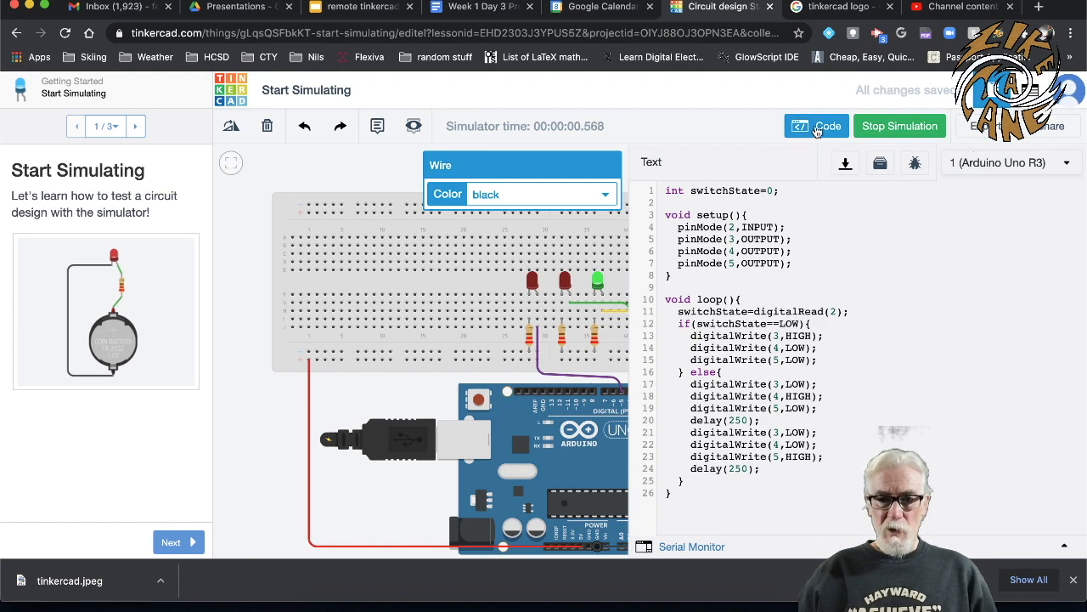
pyautogui.click(816, 126)
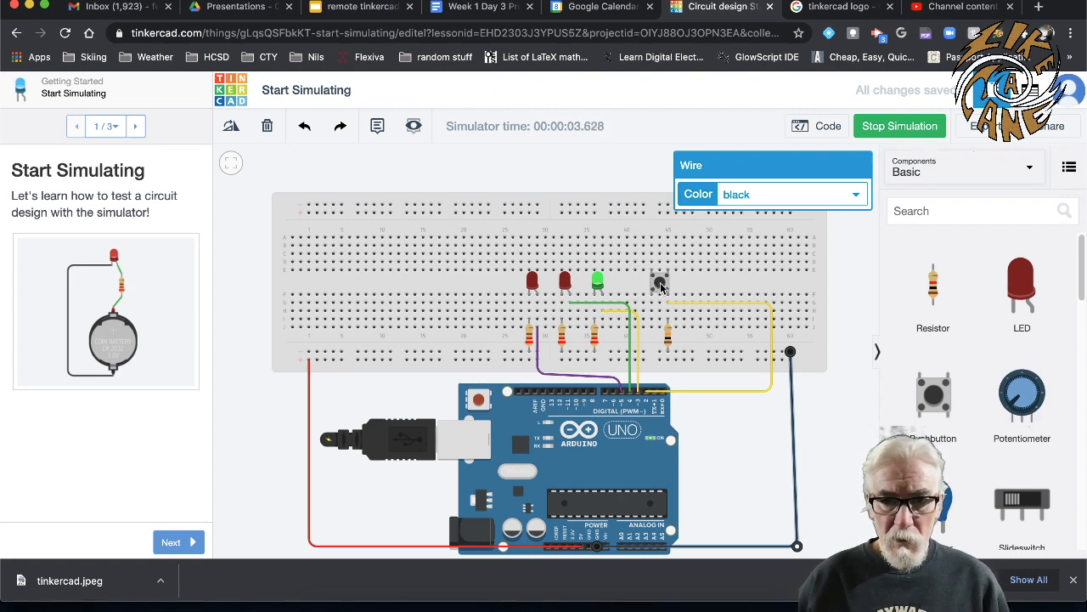
pyautogui.moveTo(941, 219)
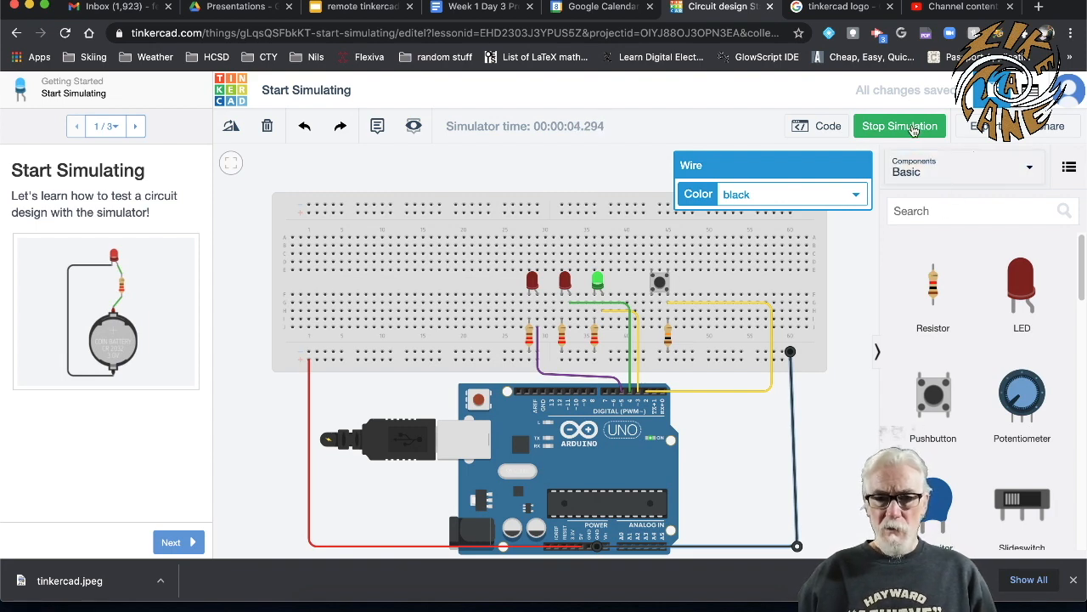
# Stop the simulation, hide the code, and colour the new pushbutton wire red.
pyautogui.click(898, 126)
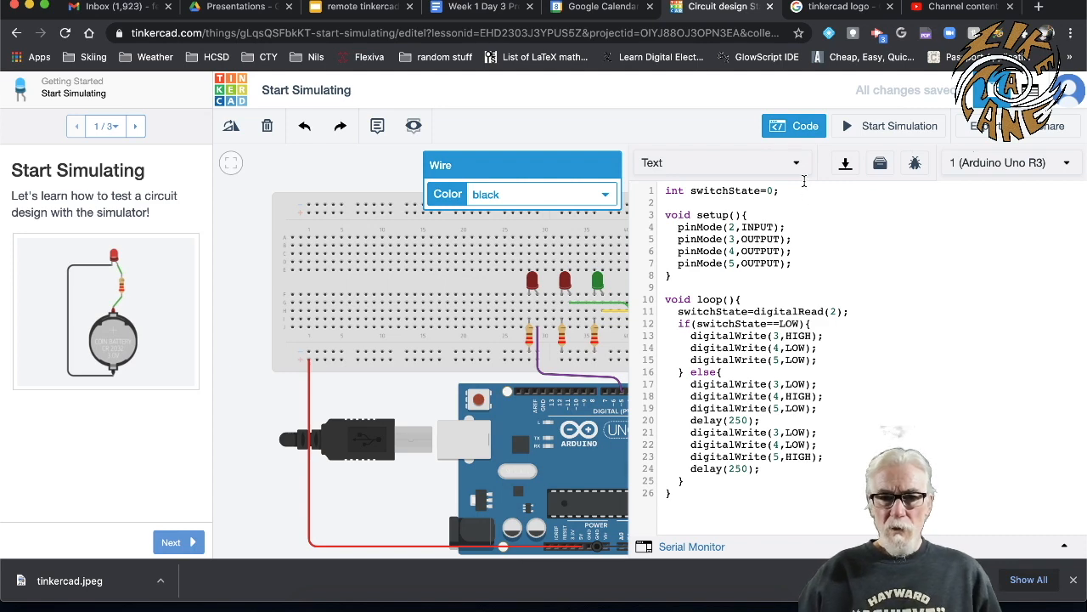
pyautogui.moveTo(813, 130)
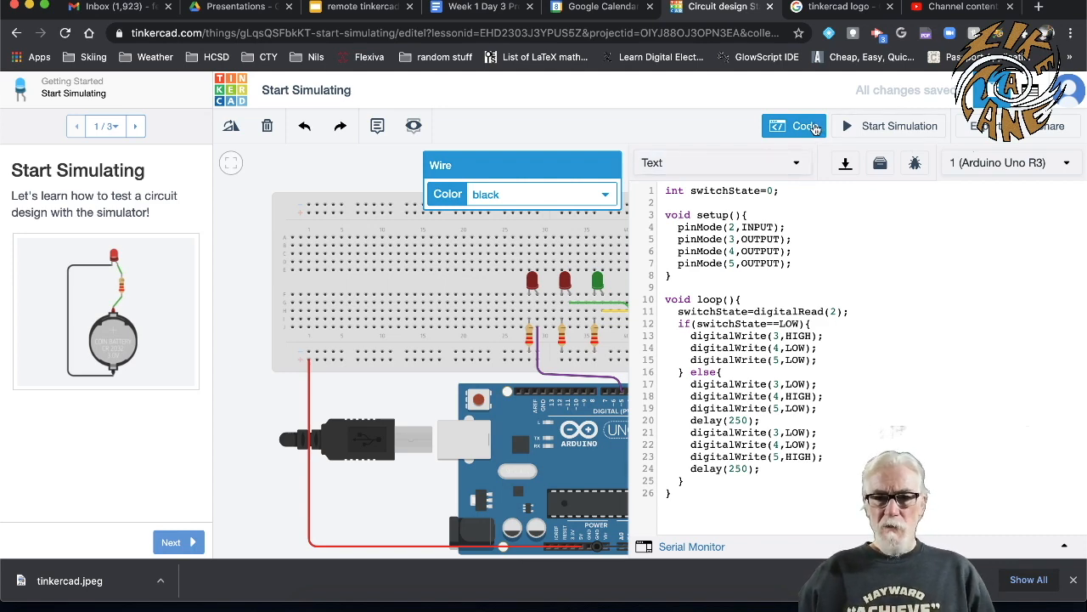
pyautogui.click(793, 125)
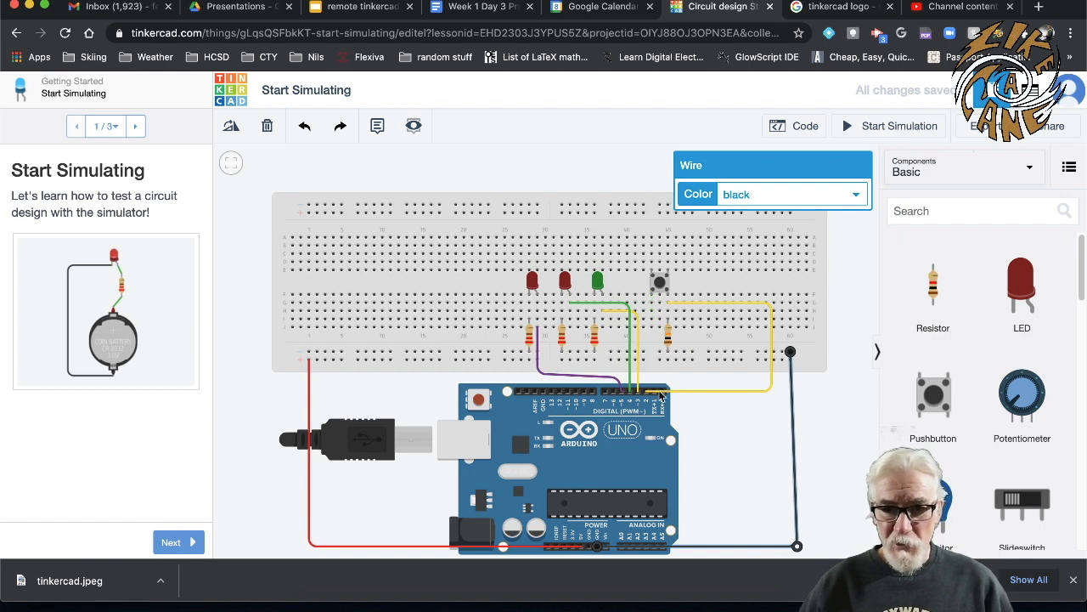
pyautogui.moveTo(661, 287)
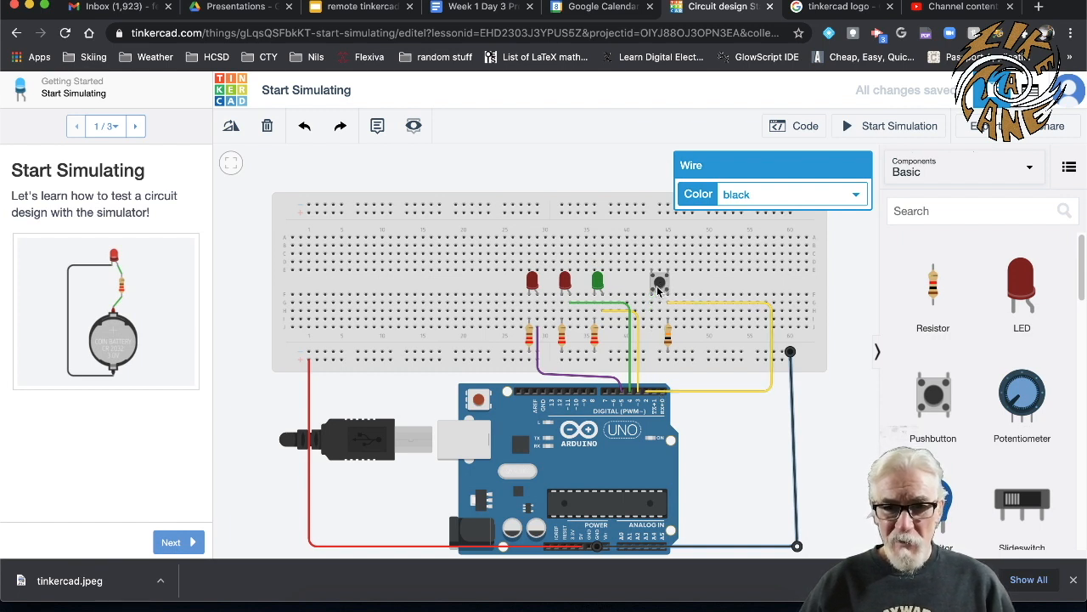
pyautogui.moveTo(654, 303)
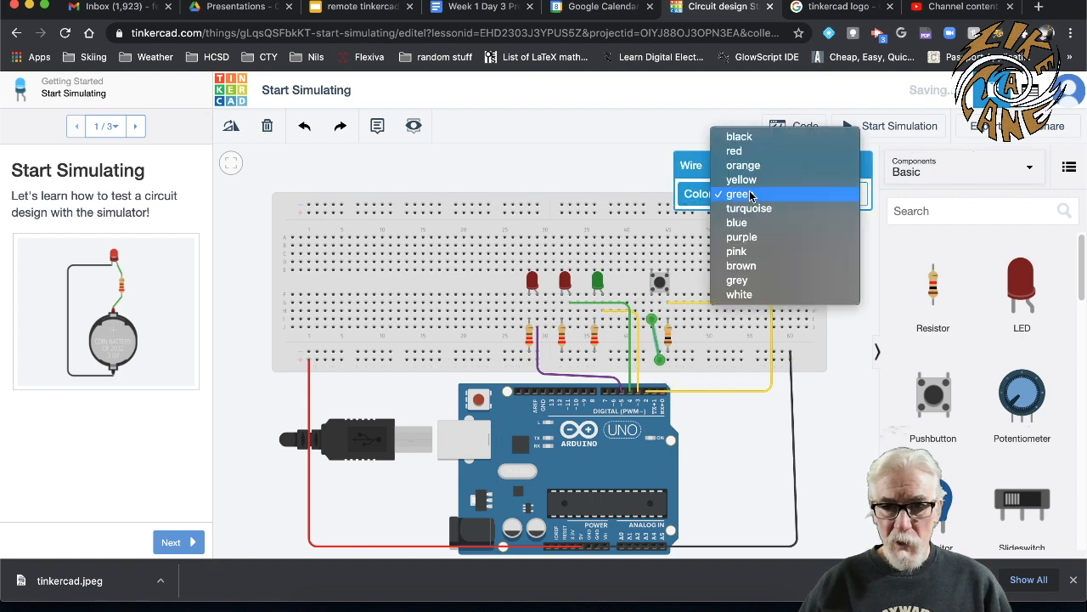
pyautogui.click(734, 150)
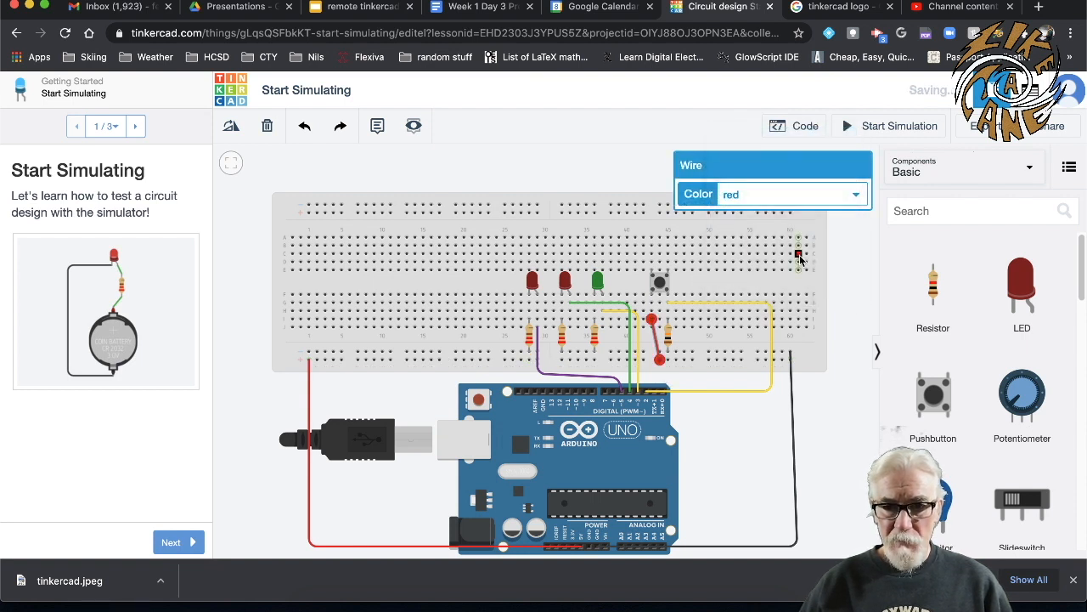
pyautogui.moveTo(663, 377)
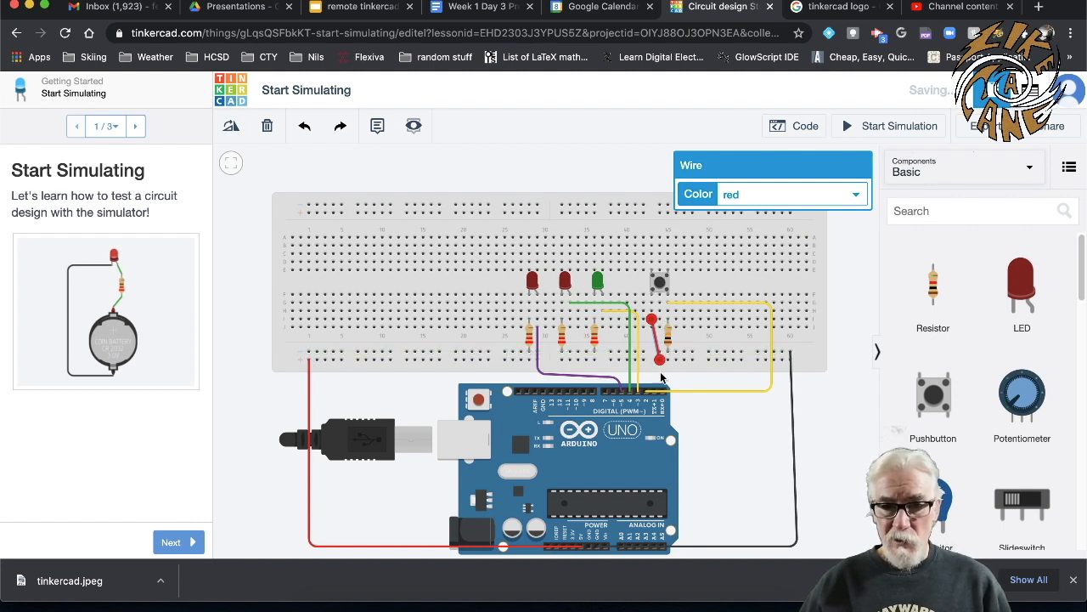
pyautogui.moveTo(647, 399)
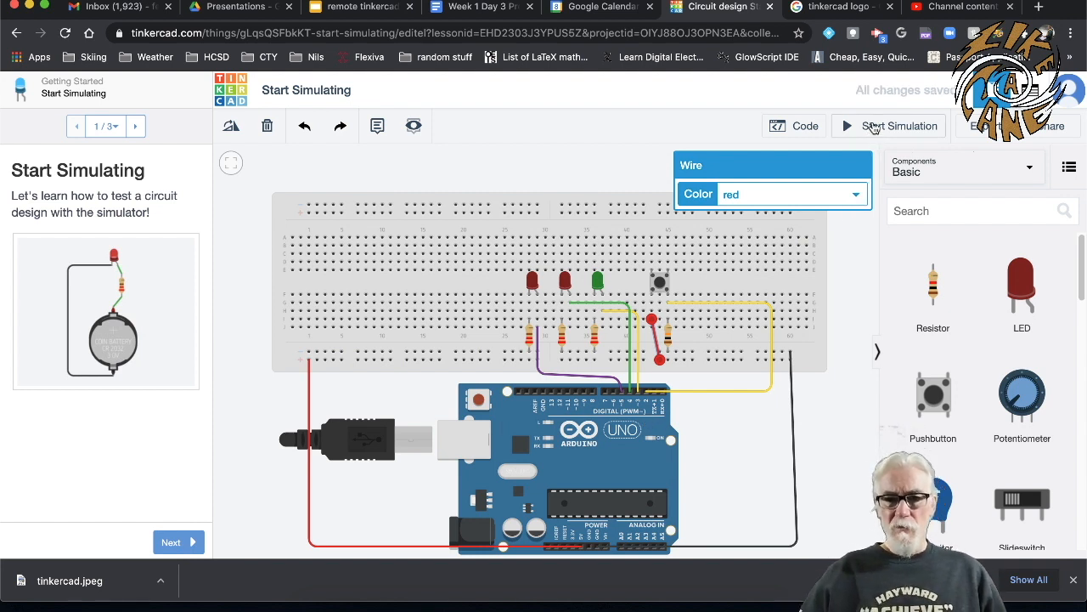
# Start the simulation of the rewired circuit so the green LED lights.
pyautogui.click(889, 126)
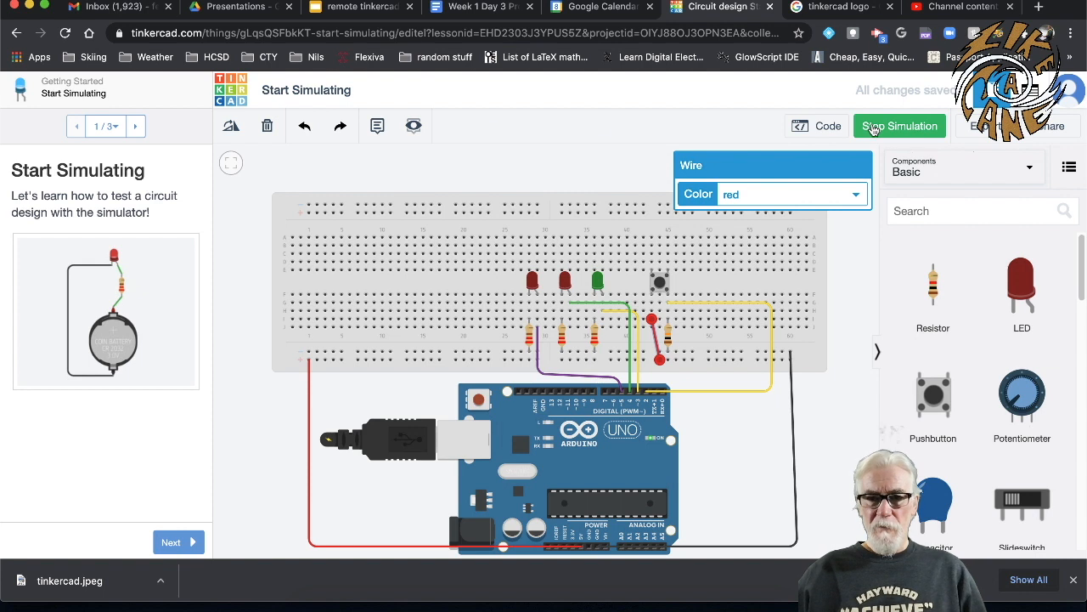
pyautogui.click(900, 126)
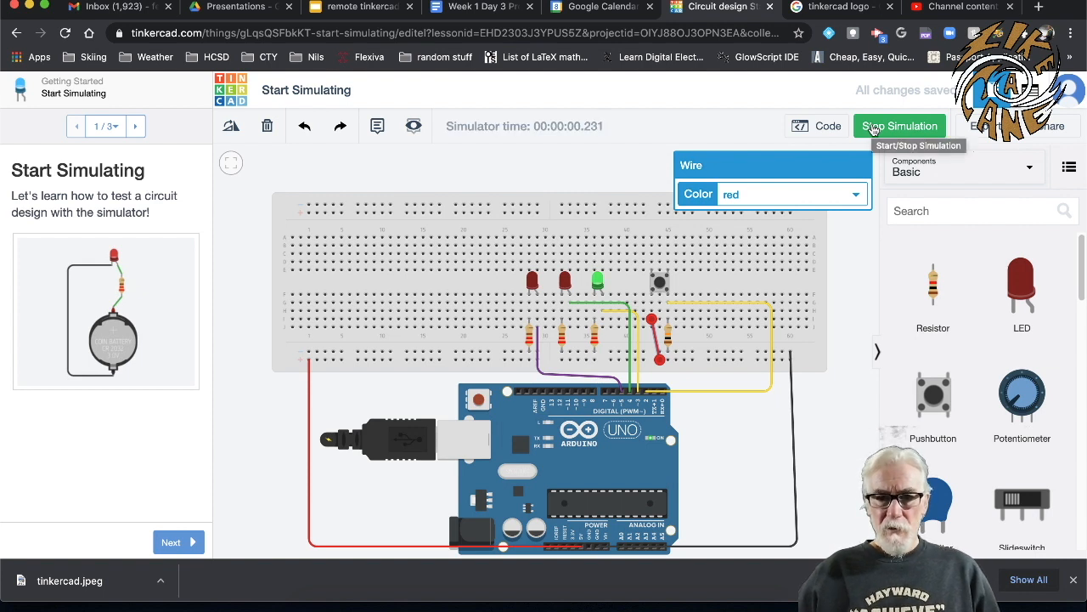
pyautogui.moveTo(661, 286)
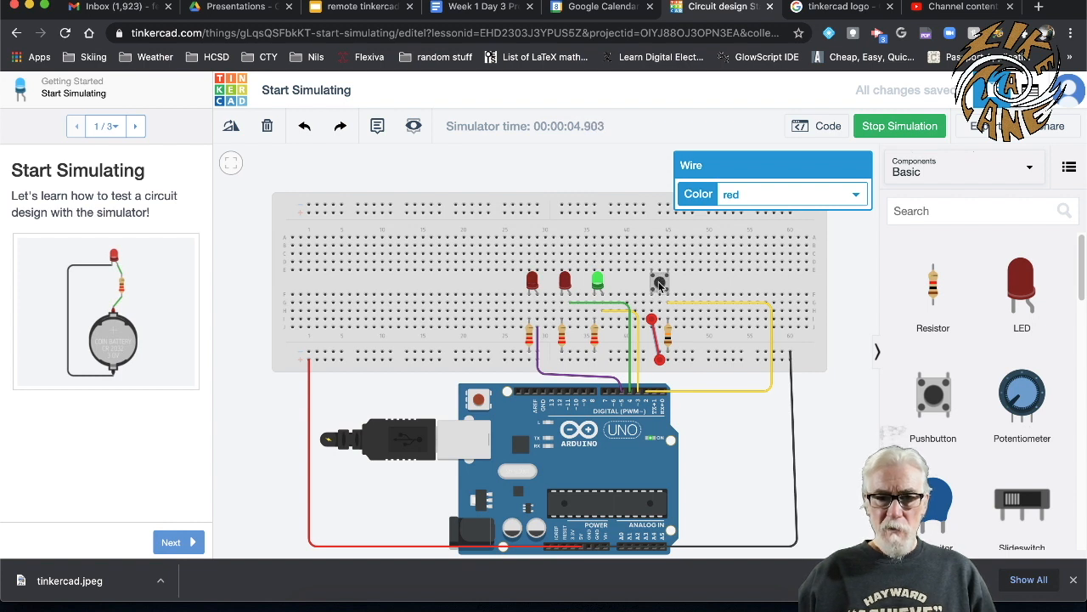
pyautogui.moveTo(761, 279)
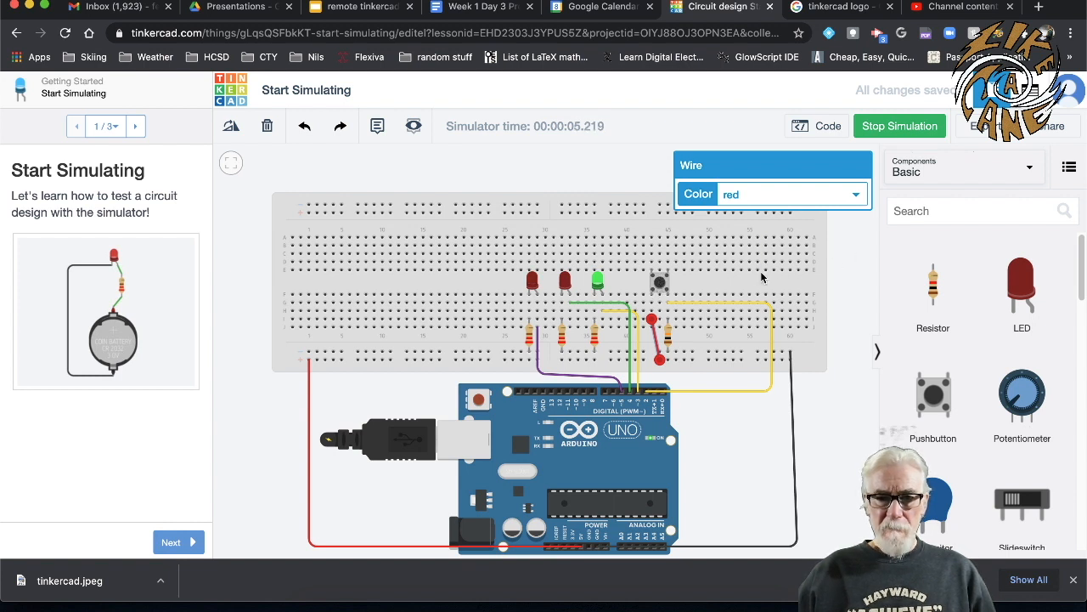
pyautogui.moveTo(659, 282)
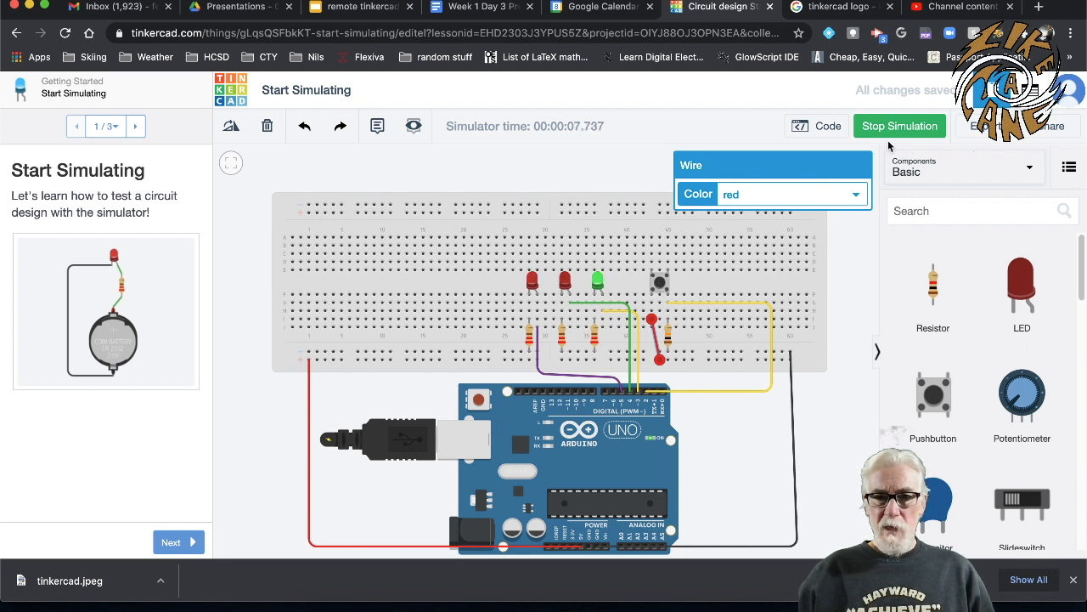
pyautogui.moveTo(900, 125)
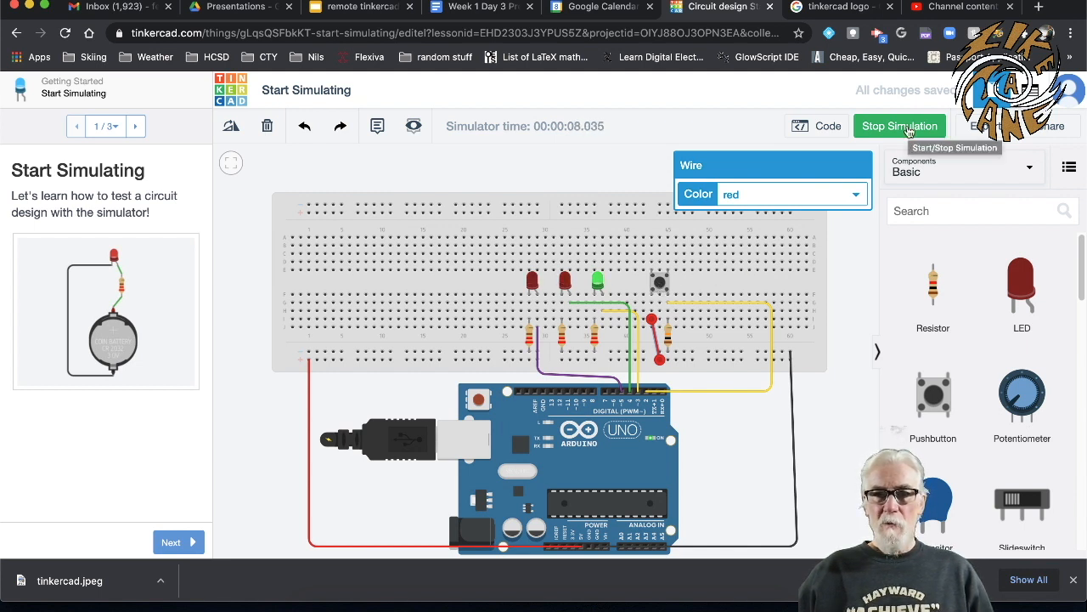